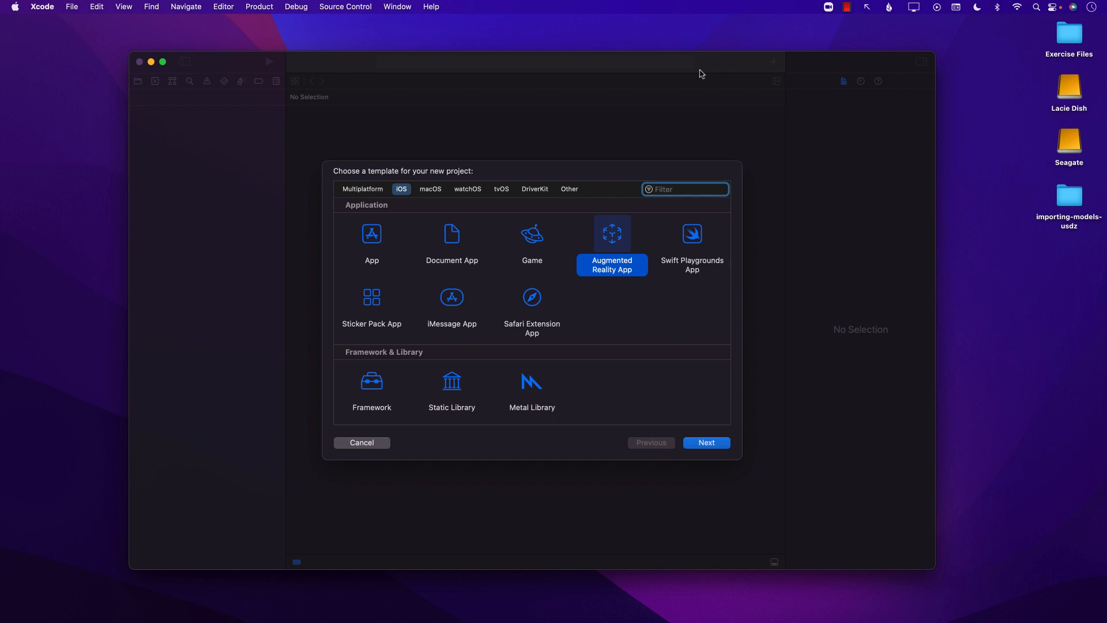
{"action": "mouse_move", "coordinate": [664, 108]}
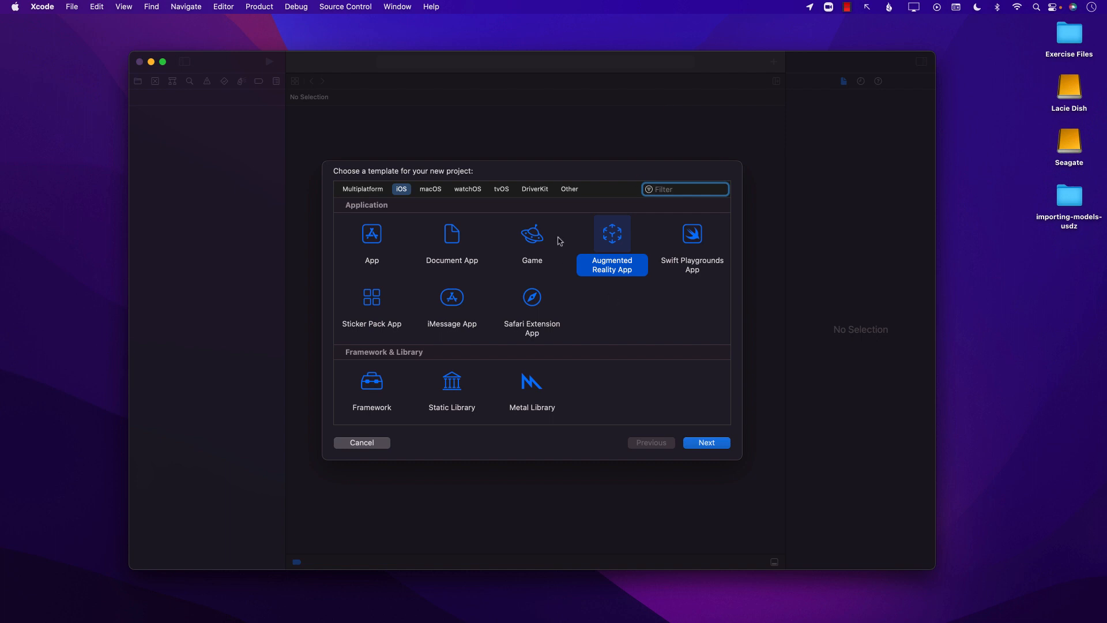
{"action": "mouse_move", "coordinate": [415, 201]}
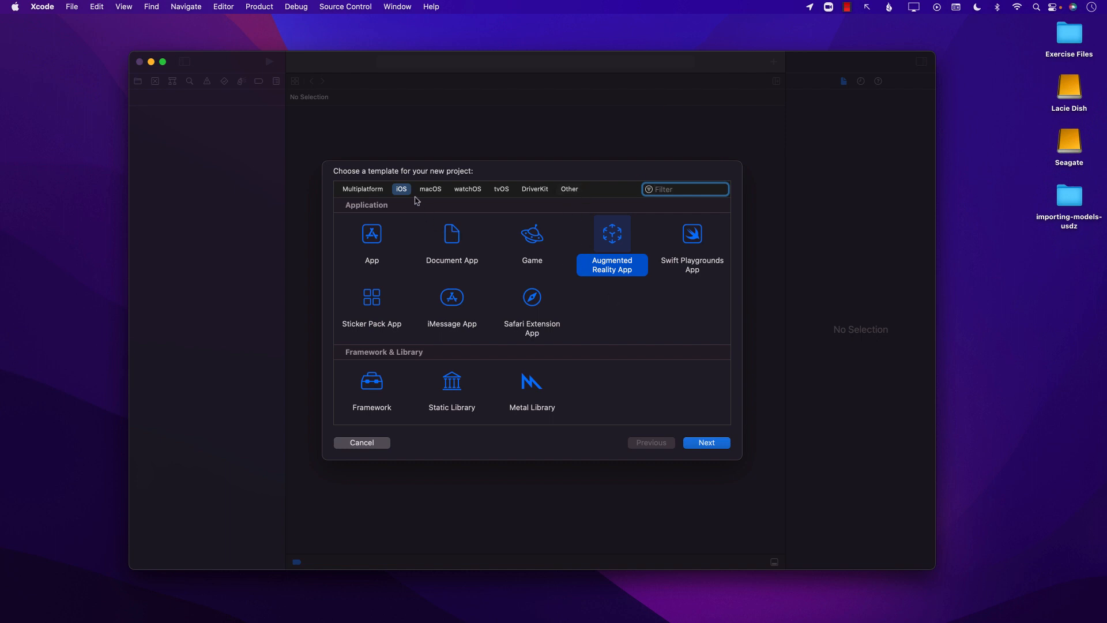
{"action": "mouse_move", "coordinate": [617, 250]}
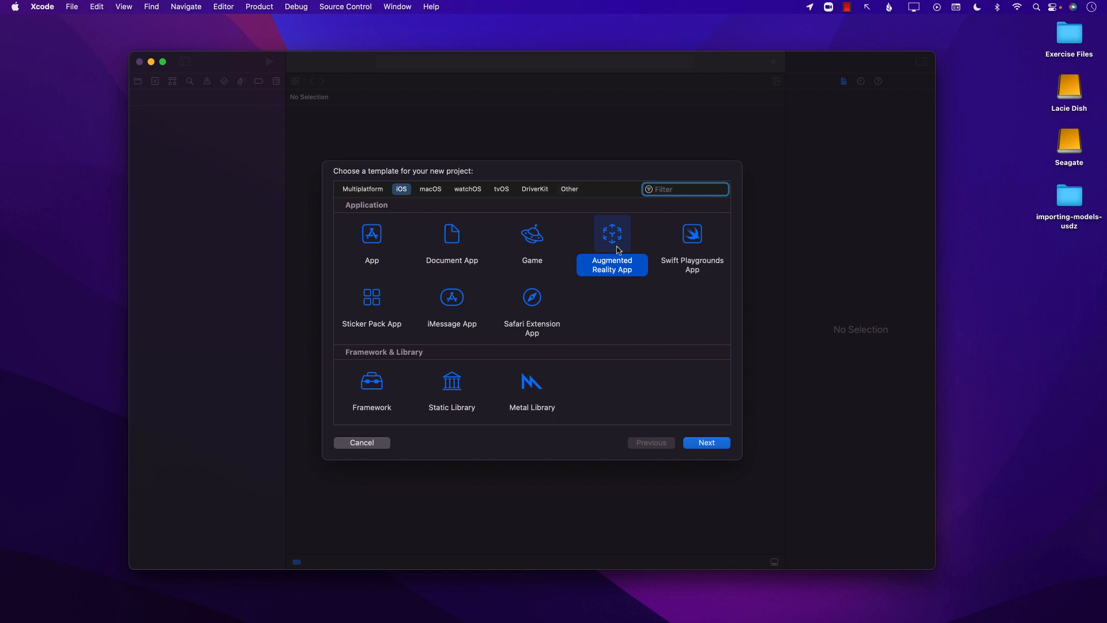
- Name the new AR project HelloAR and create it on the Desktop
{"action": "left_click", "coordinate": [705, 442]}
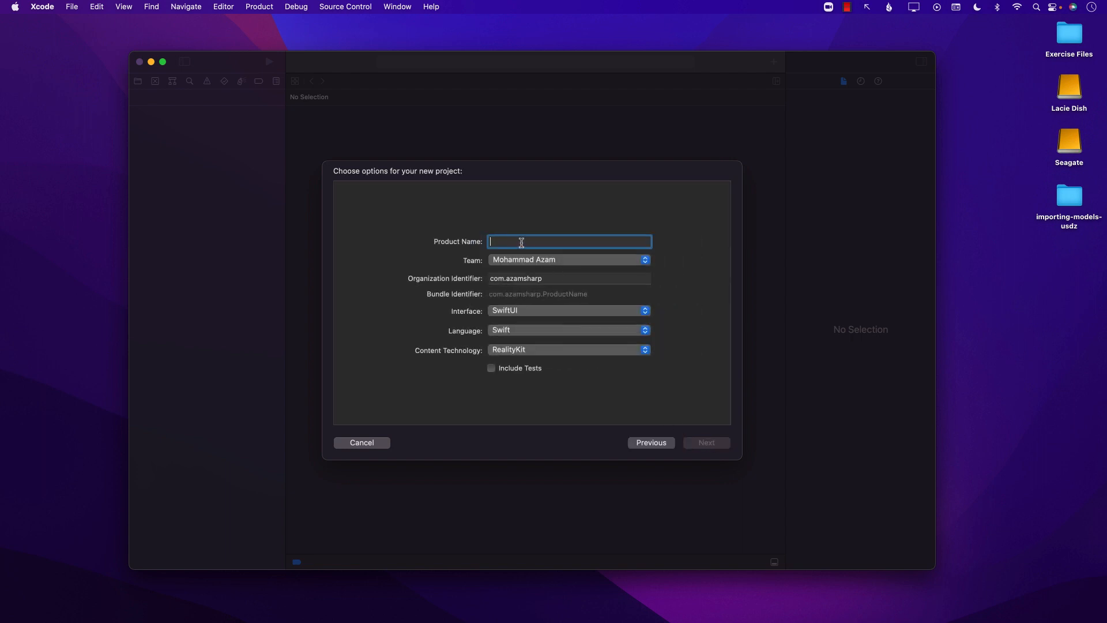
{"action": "type", "text": "Hello"}
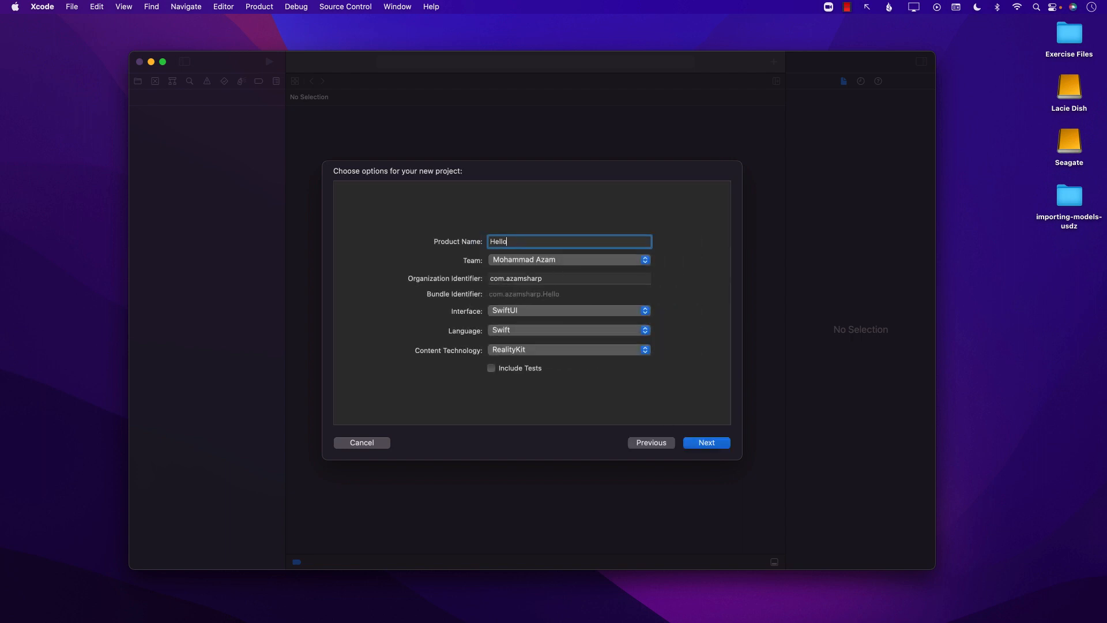
{"action": "type", "text": "AR"}
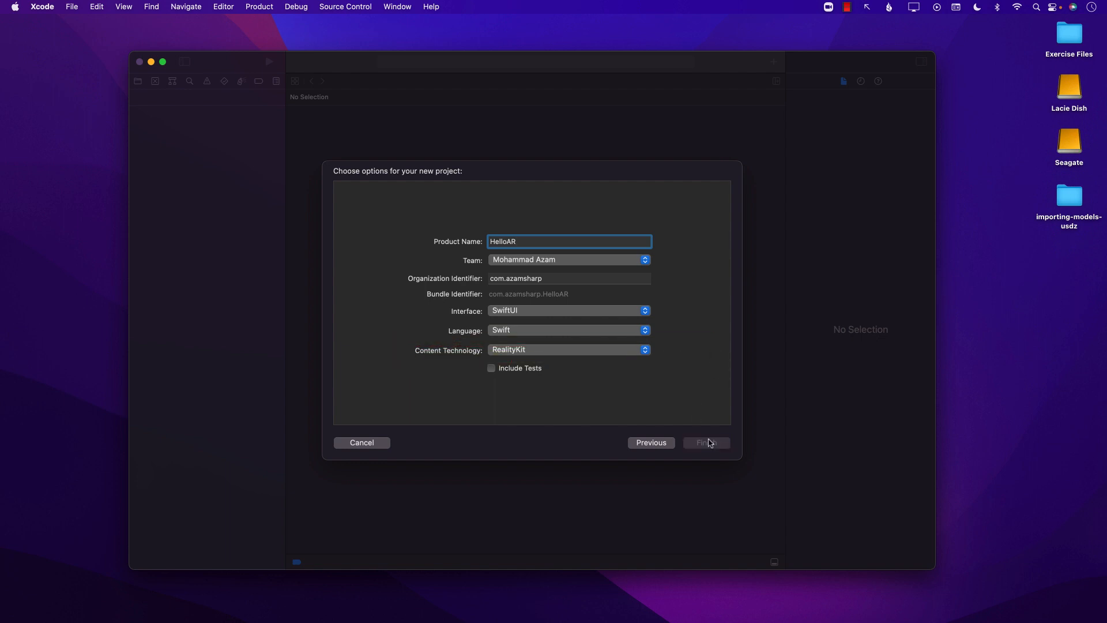
{"action": "left_click", "coordinate": [705, 442]}
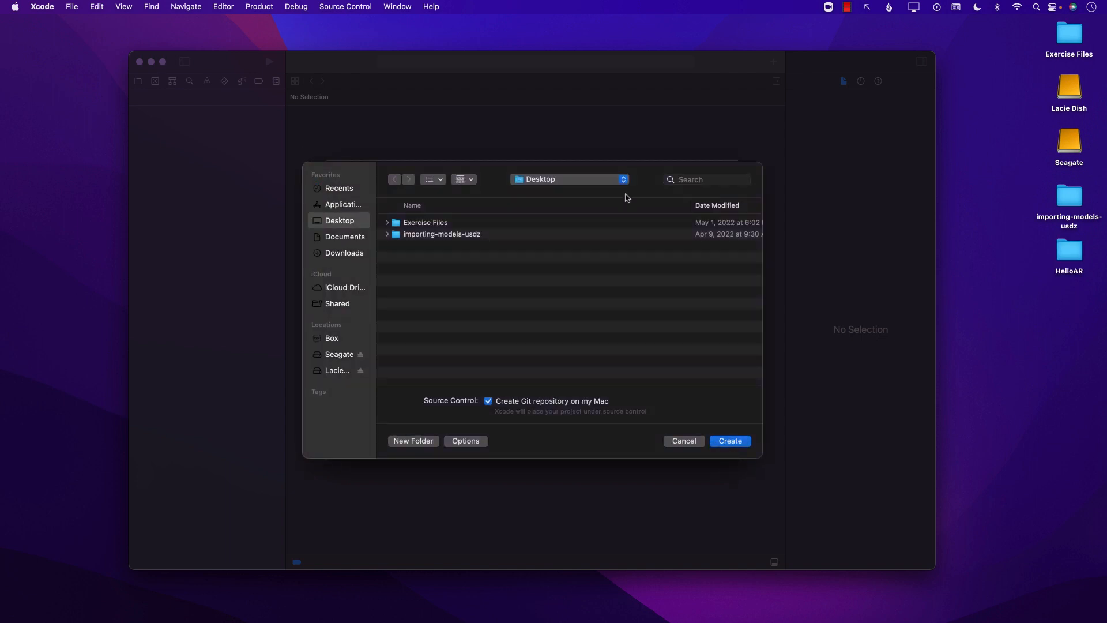
{"action": "left_click", "coordinate": [729, 440]}
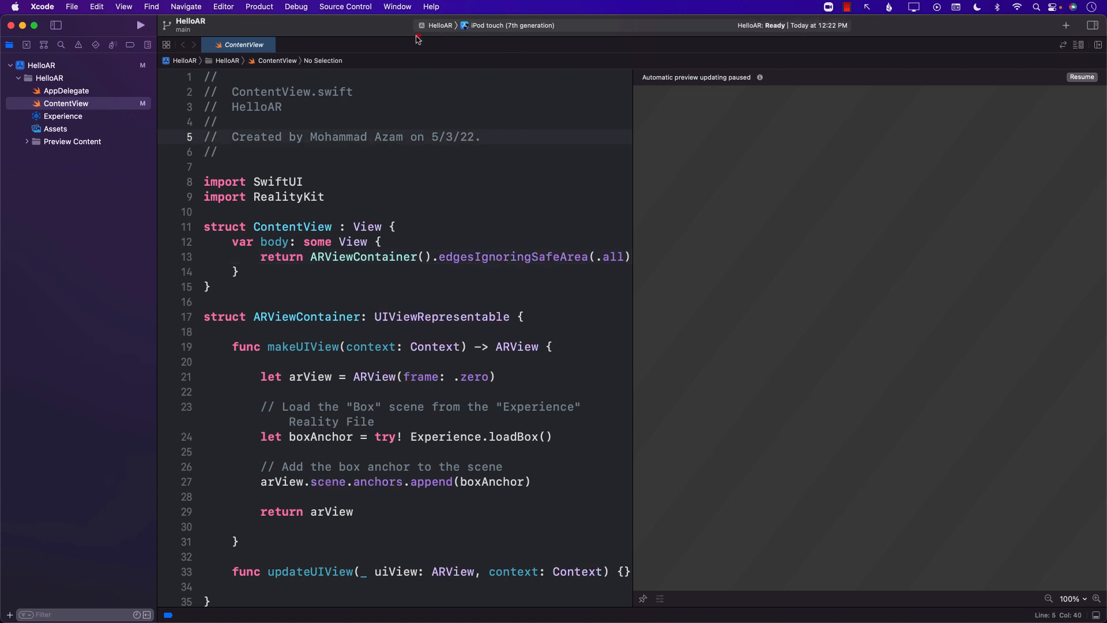
{"action": "left_click", "coordinate": [510, 25]}
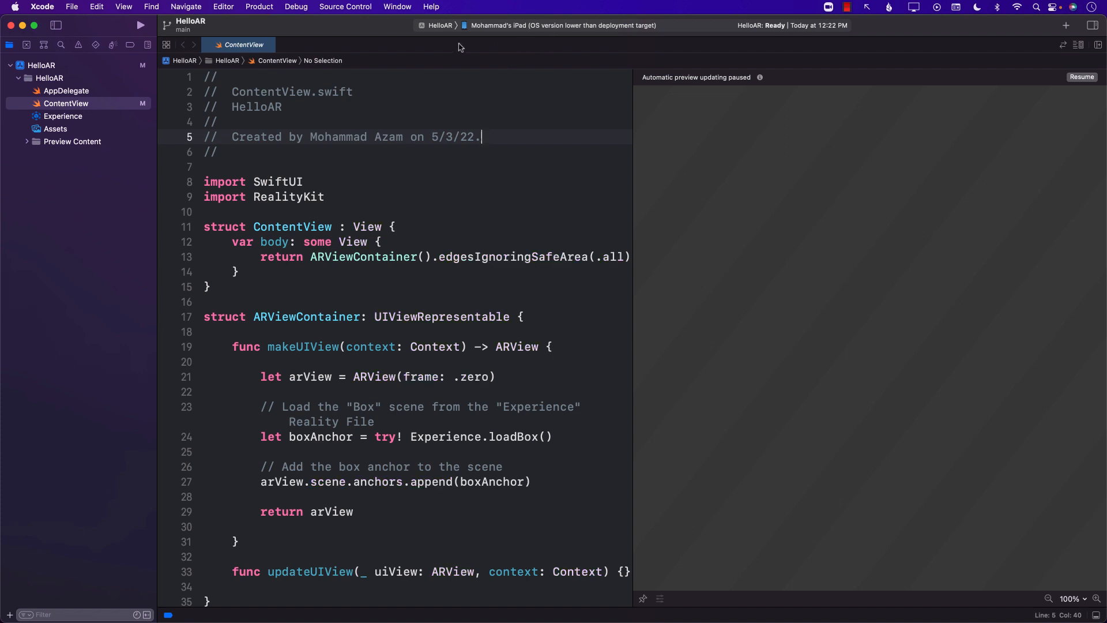
{"action": "left_click", "coordinate": [42, 65]}
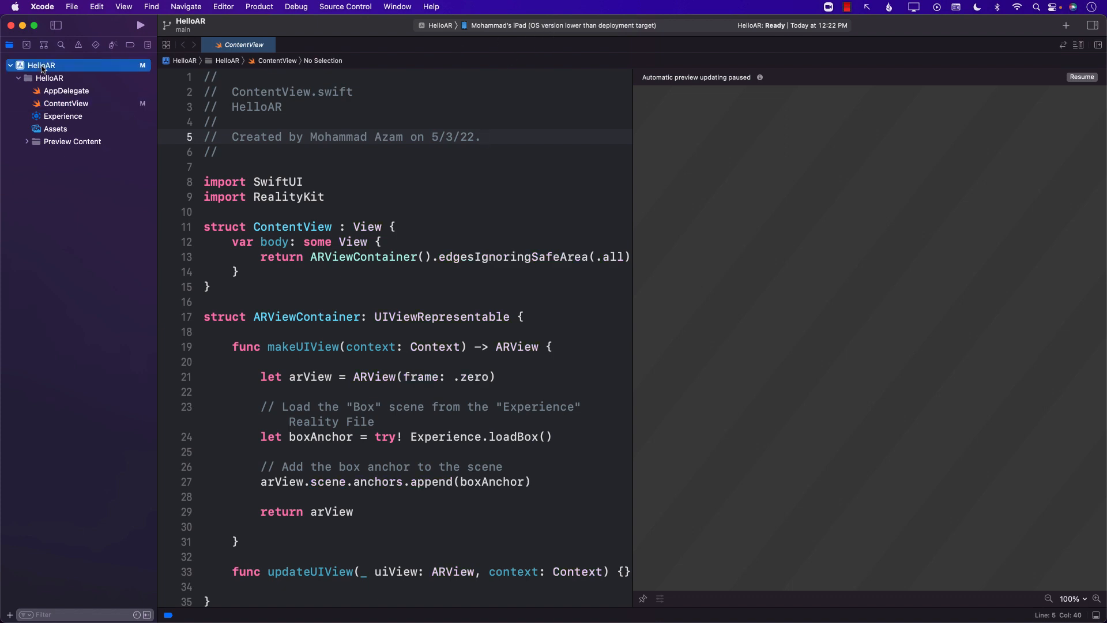
{"action": "left_click", "coordinate": [42, 65]}
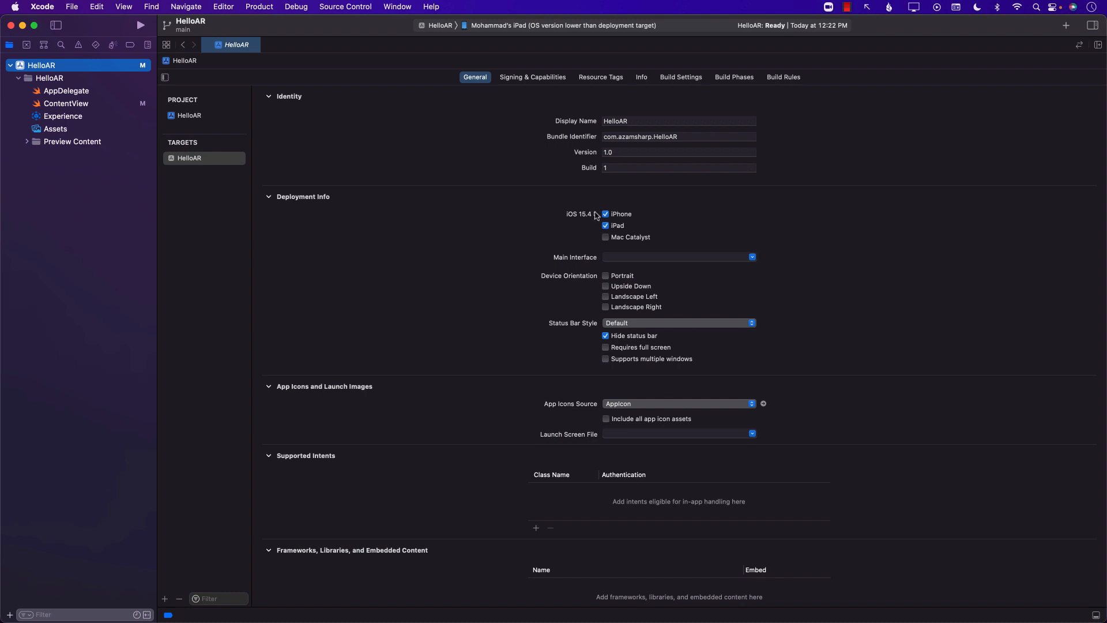
{"action": "left_click", "coordinate": [594, 214]}
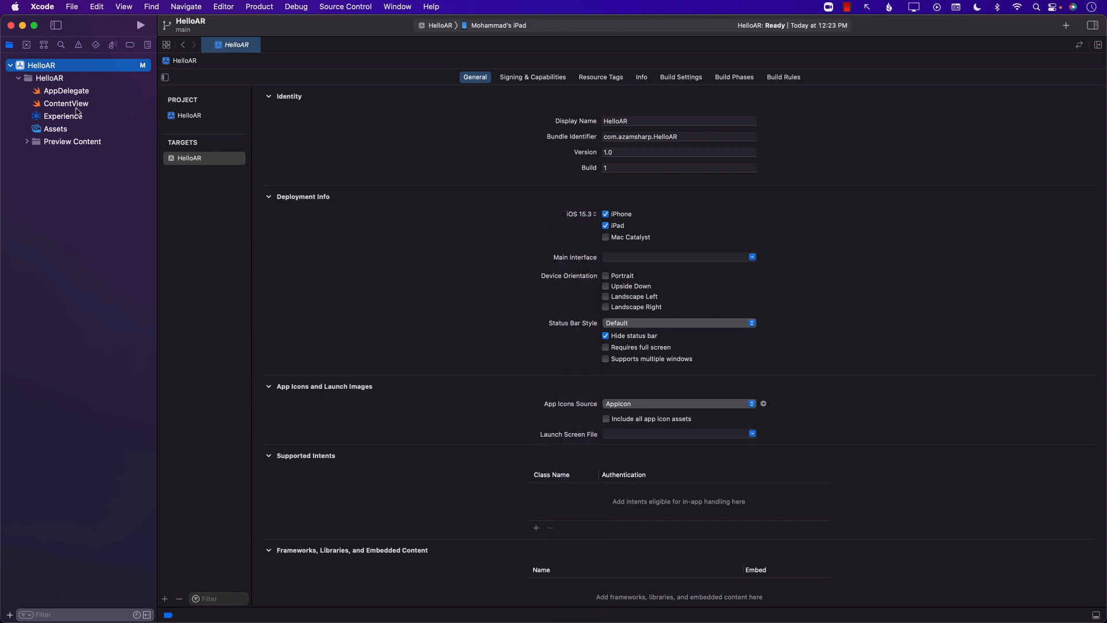
{"action": "left_click", "coordinate": [65, 103]}
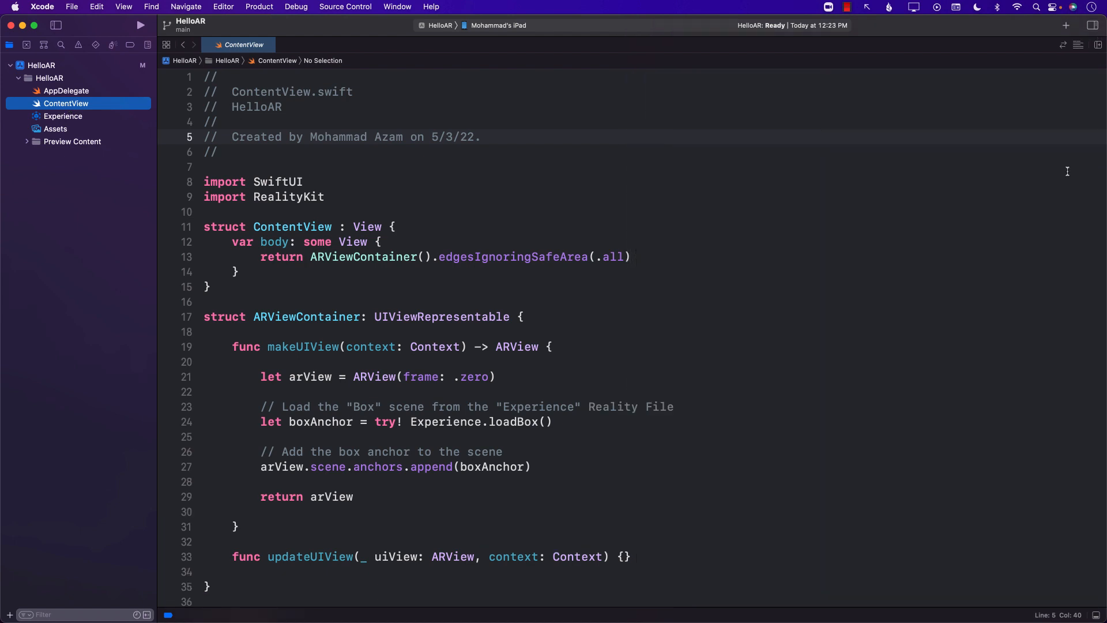
- Preview the Experience reality file's Box scene, then bring up its delete actions in the navigator
{"action": "scroll", "scroll_direction": "down", "scroll_amount": 3}
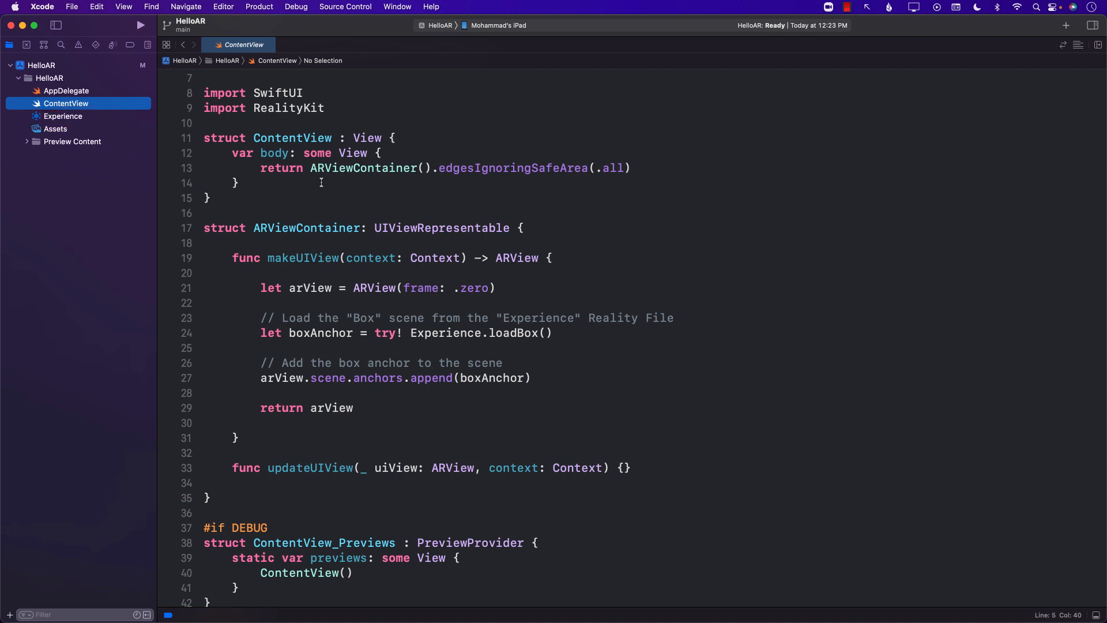
{"action": "left_click", "coordinate": [62, 115]}
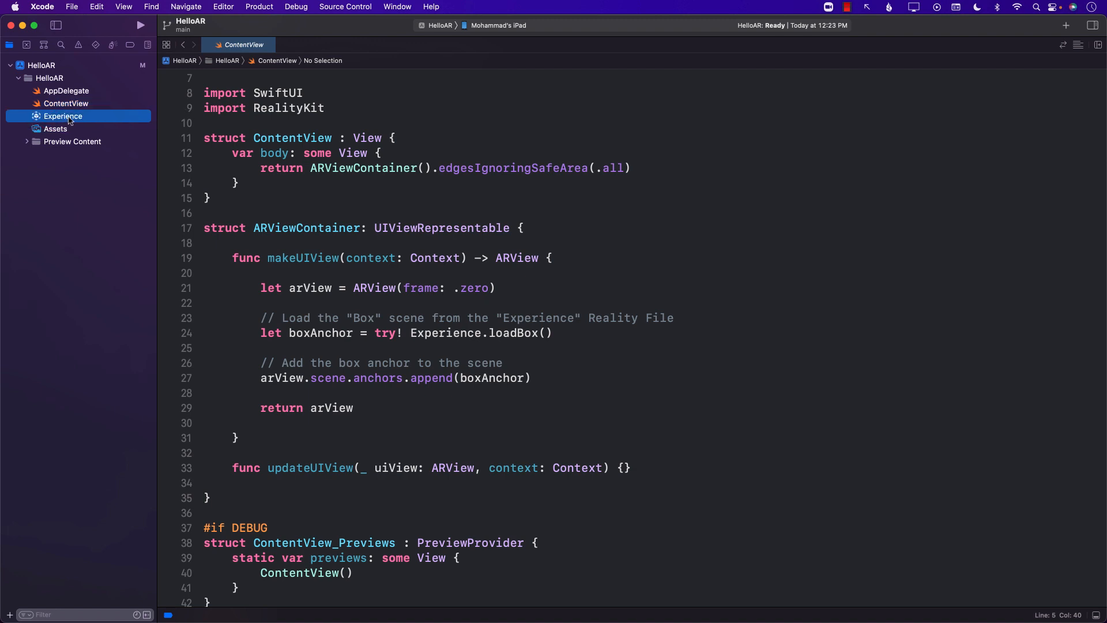
{"action": "left_click", "coordinate": [62, 116]}
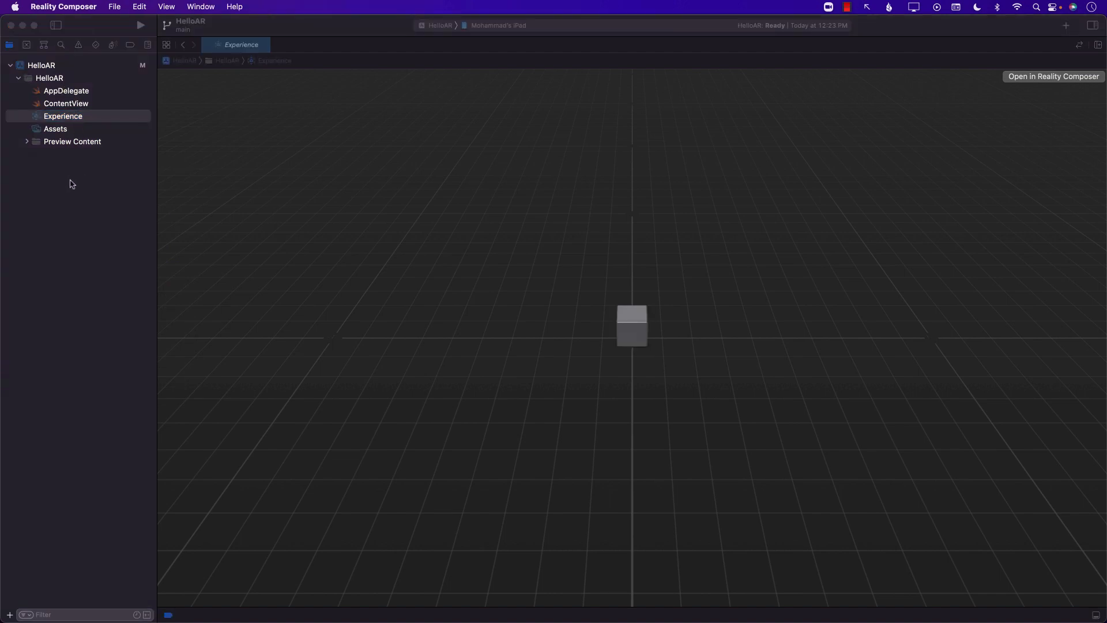
{"action": "right_click", "coordinate": [62, 116]}
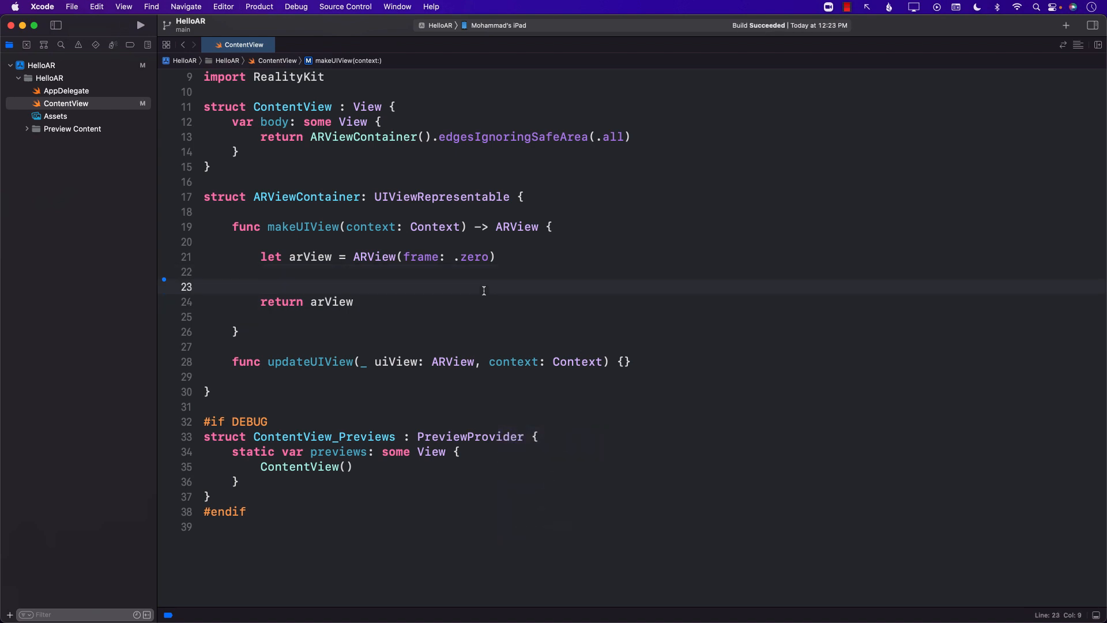
- Write let anchor = AnchorEntity( on blank line 23, showing the initializer suggestions
{"action": "left_click", "coordinate": [262, 286]}
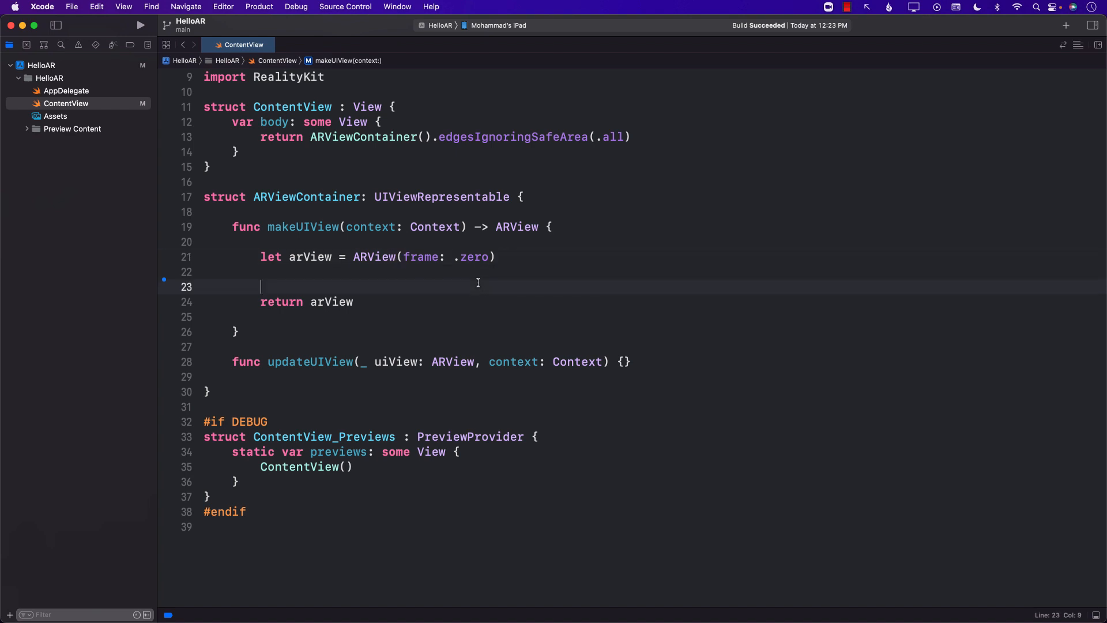
{"action": "mouse_move", "coordinate": [473, 290]}
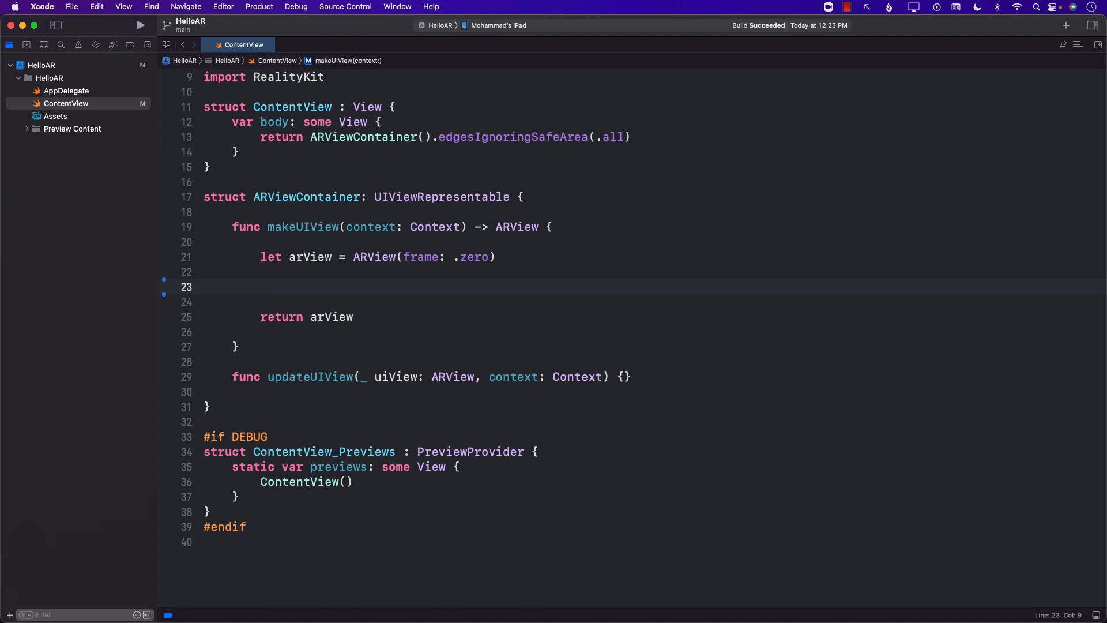
{"action": "left_click", "coordinate": [261, 286]}
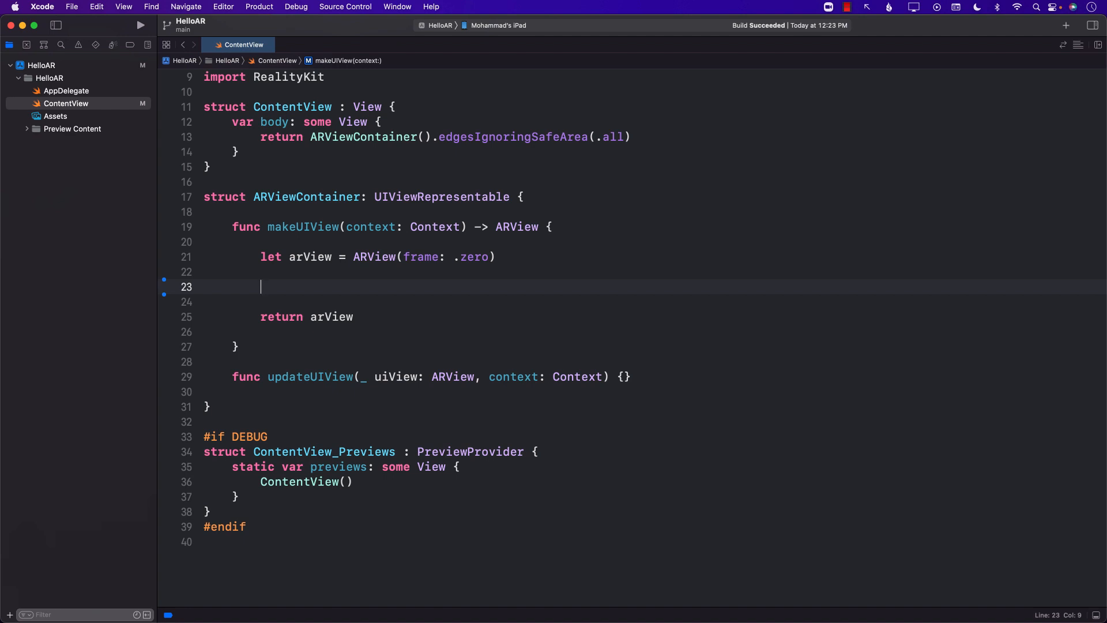
{"action": "type", "text": "le"}
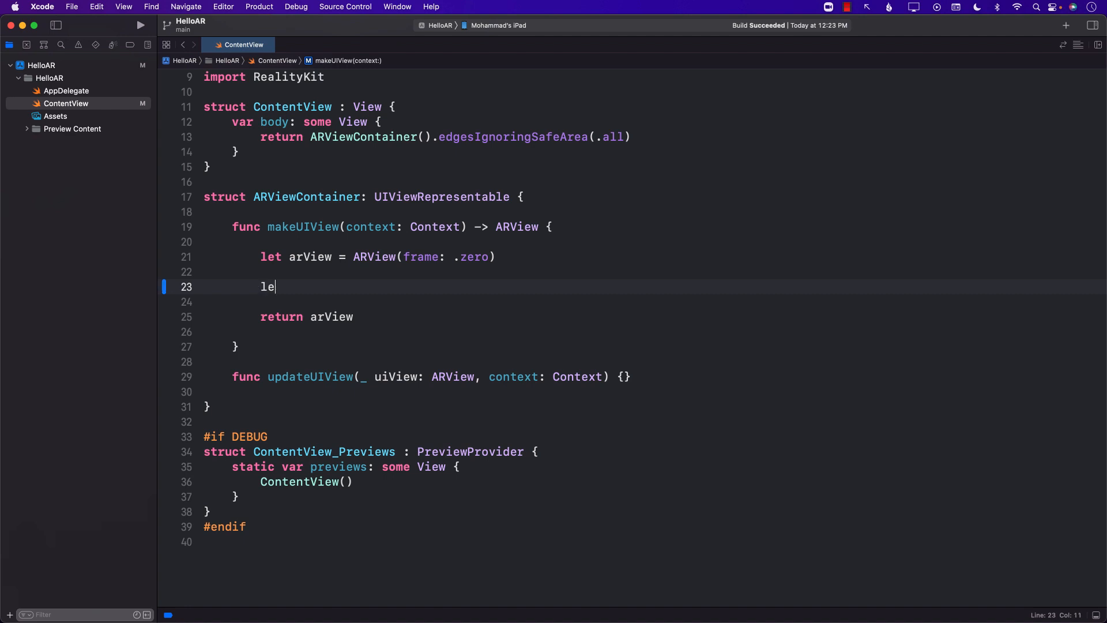
{"action": "type", "text": "t anchor"}
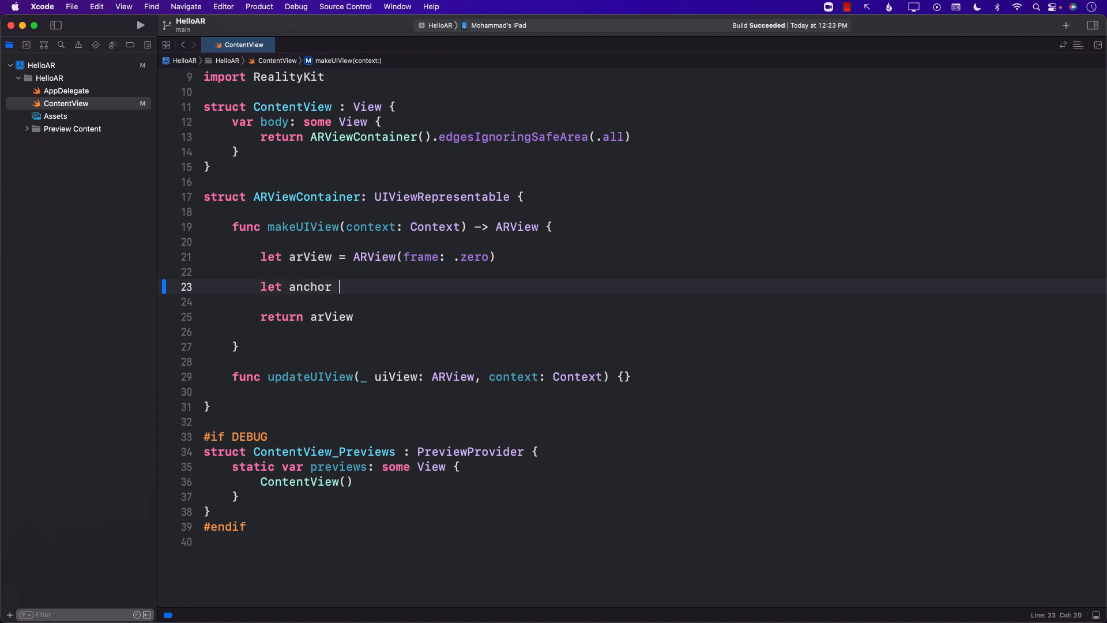
{"action": "type", "text": "="}
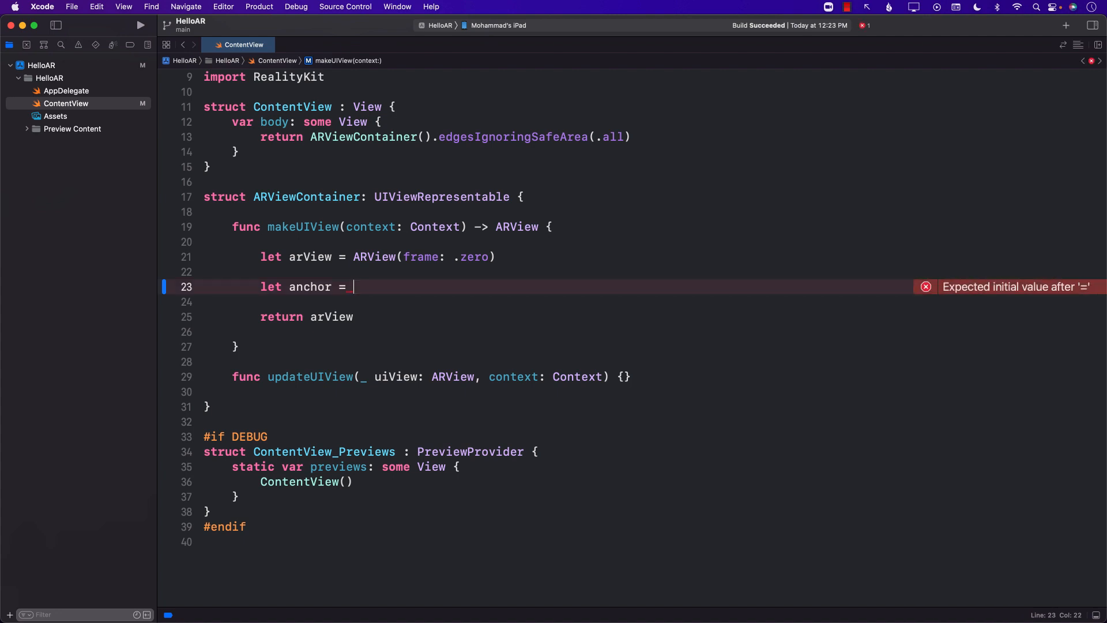
{"action": "type", "text": "AnchorEntity"}
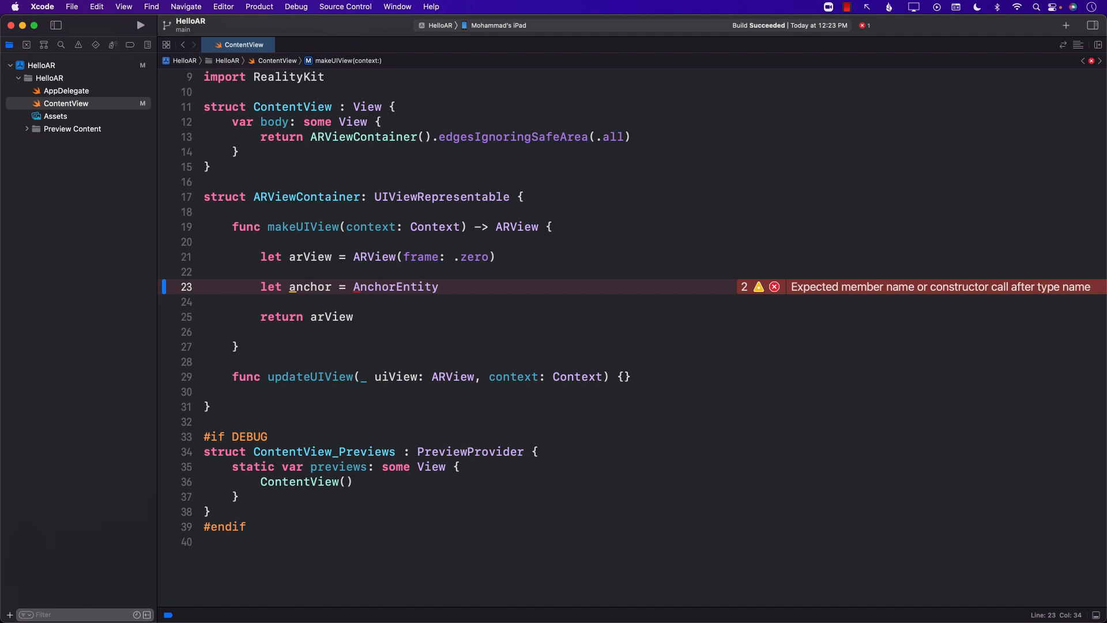
{"action": "type", "text": "("}
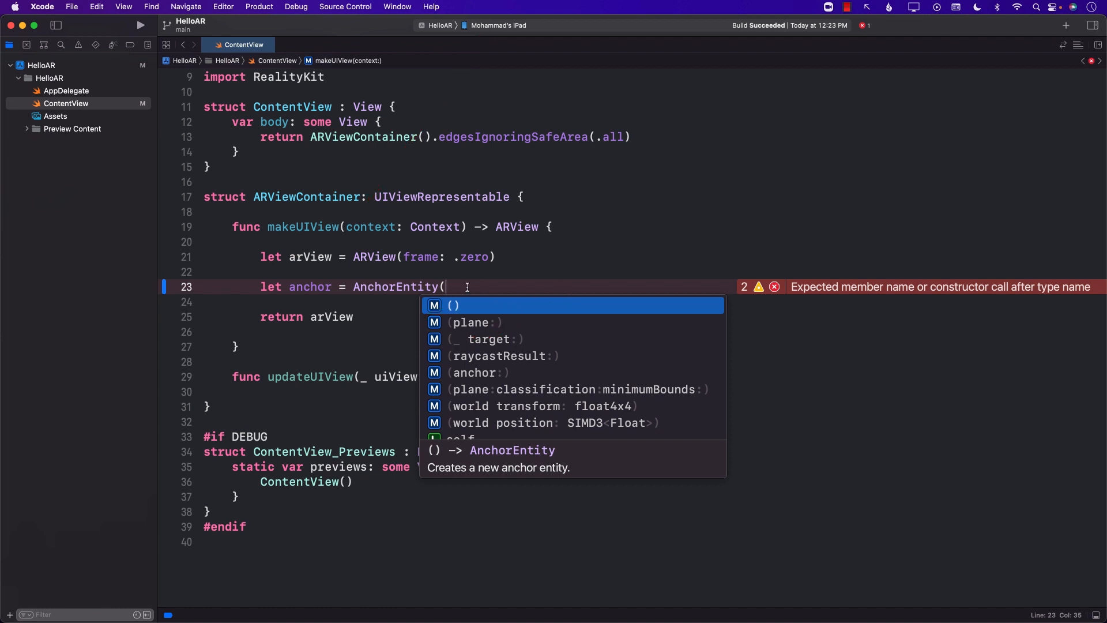
- Make the run destination the connected iPad and complete the anchor as AnchorEntity(plane: .horizontal)
{"action": "left_click", "coordinate": [498, 24]}
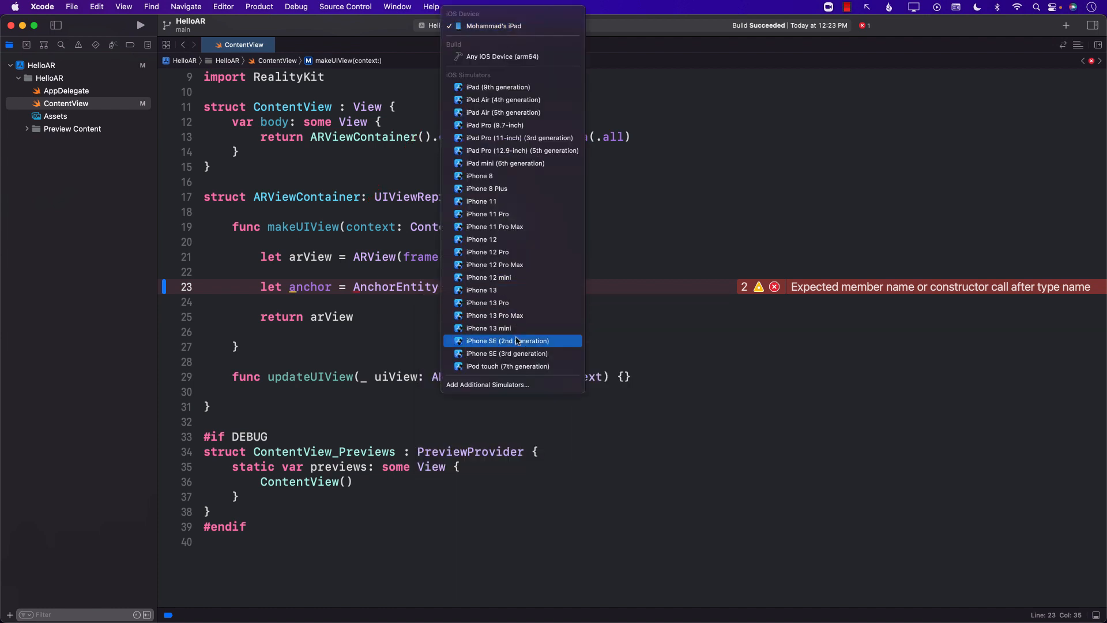
{"action": "left_click", "coordinate": [495, 315]}
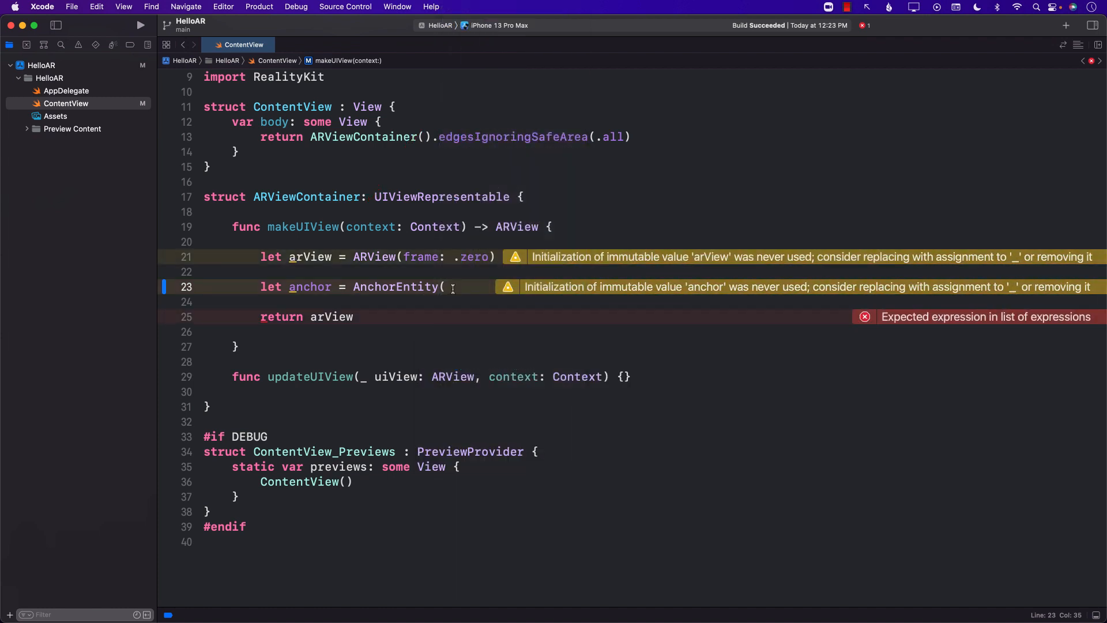
{"action": "type", "text": "("}
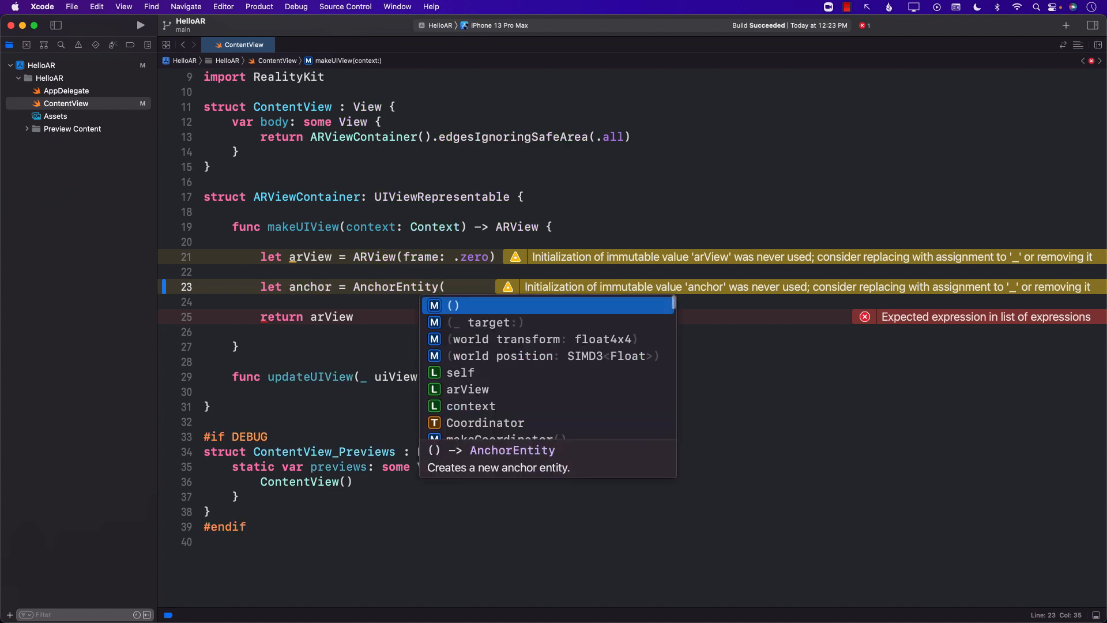
{"action": "mouse_move", "coordinate": [463, 286]}
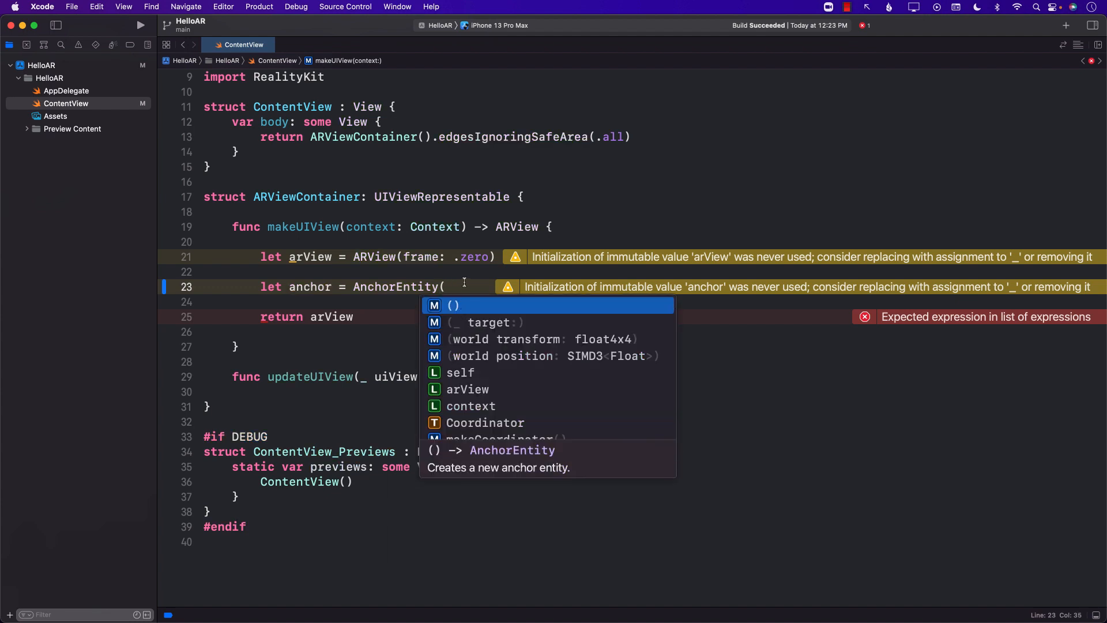
{"action": "left_click", "coordinate": [499, 26]}
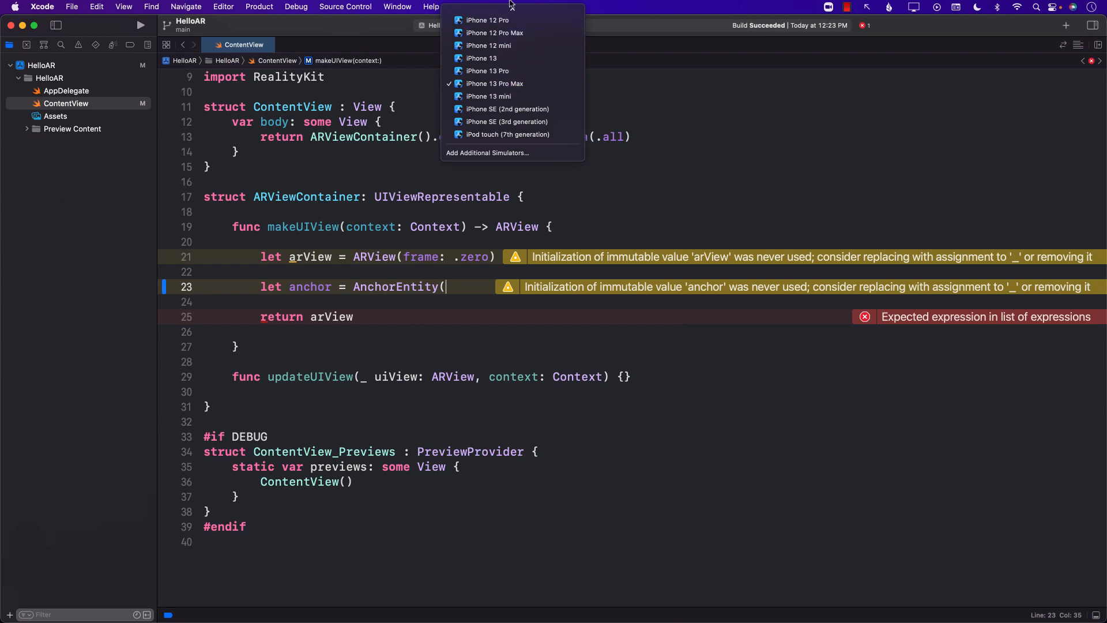
{"action": "left_click", "coordinate": [498, 25]}
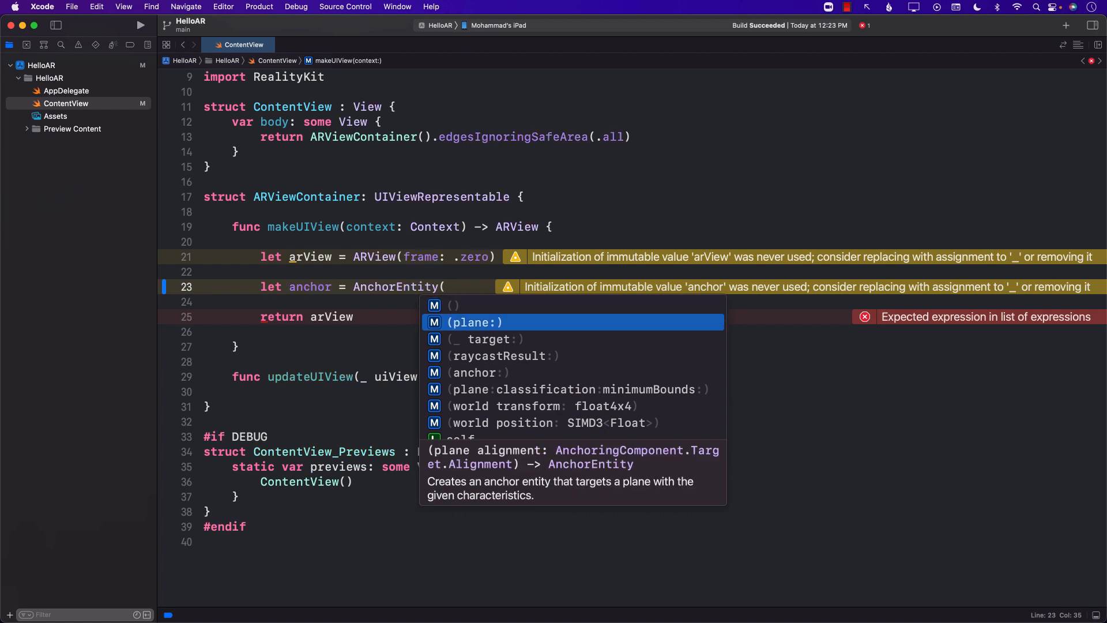
{"action": "left_click", "coordinate": [474, 321]}
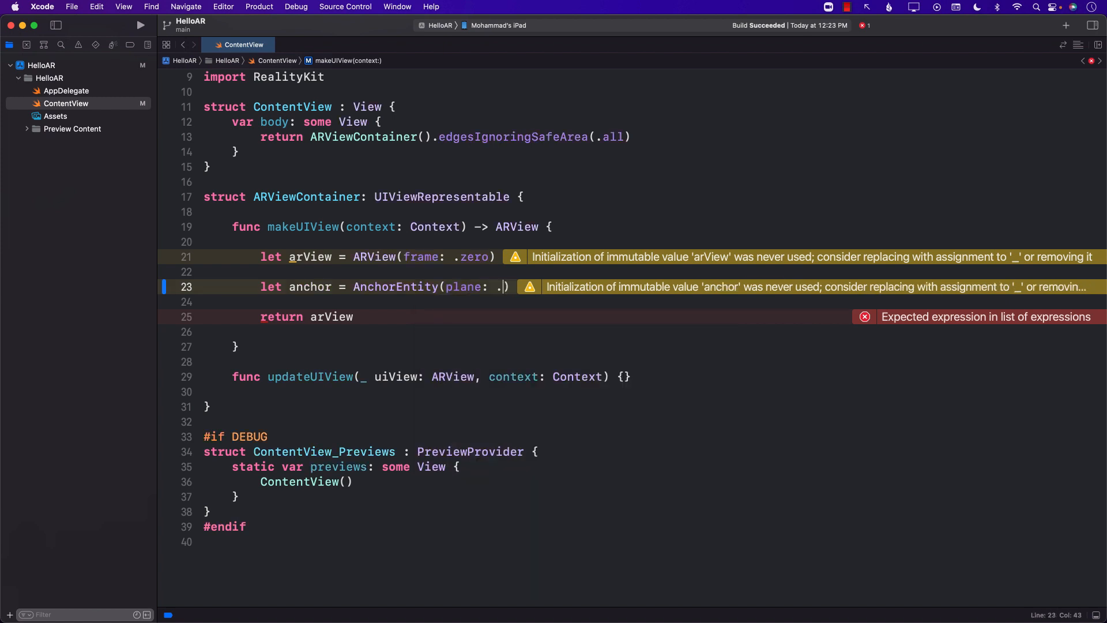
{"action": "type", "text": "."}
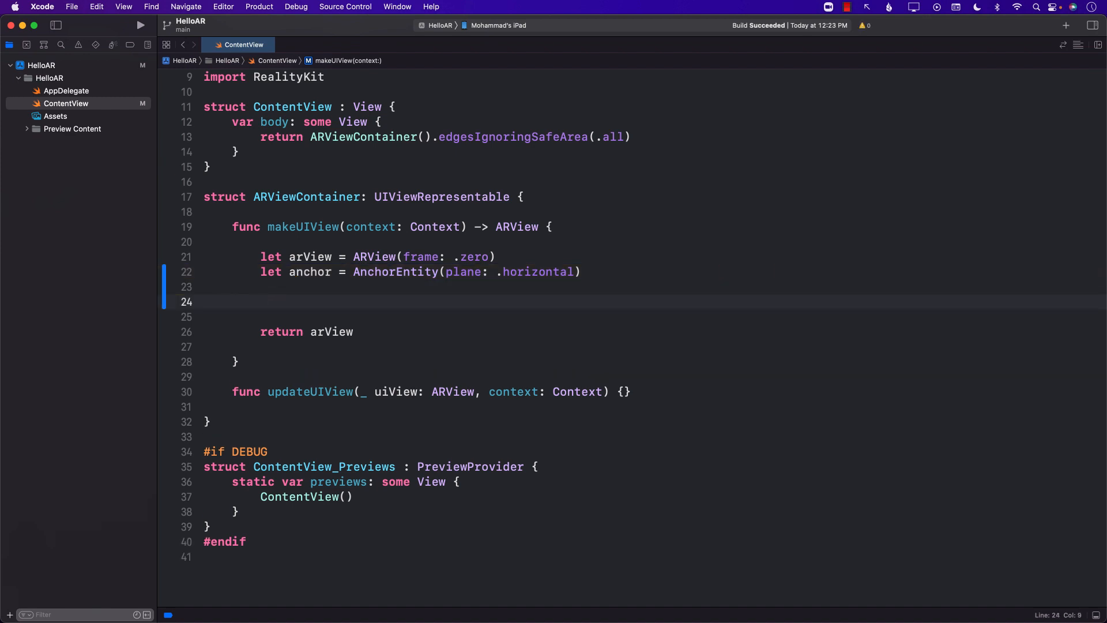
- Add arView.scene.addAnchor(anchor) above return arView, pointing out the anchor variable
{"action": "key", "text": "return"}
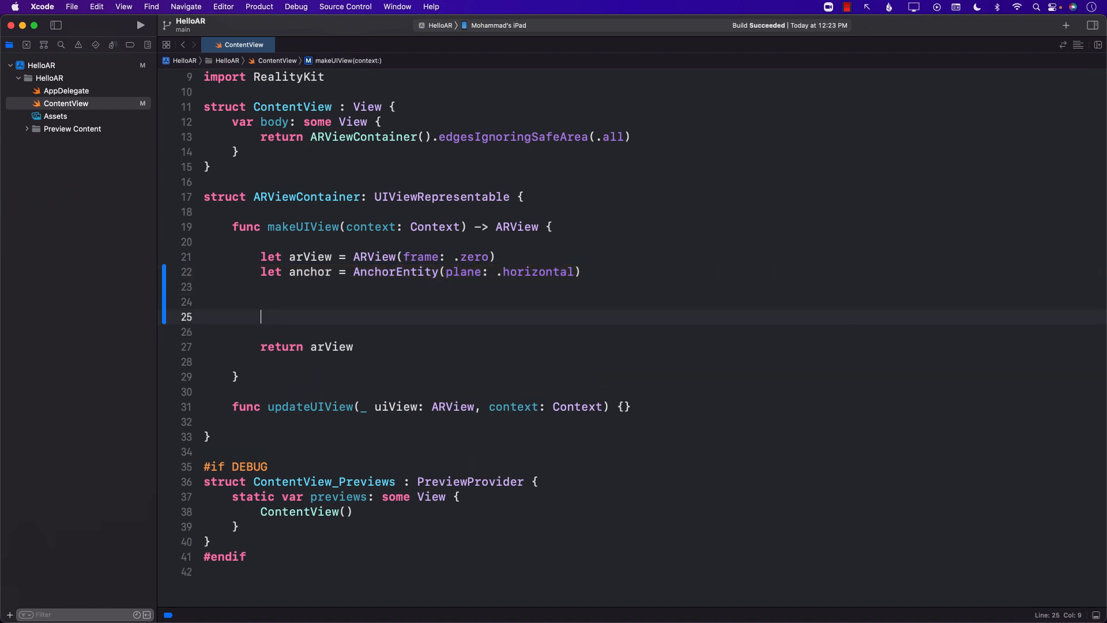
{"action": "type", "text": "arView."}
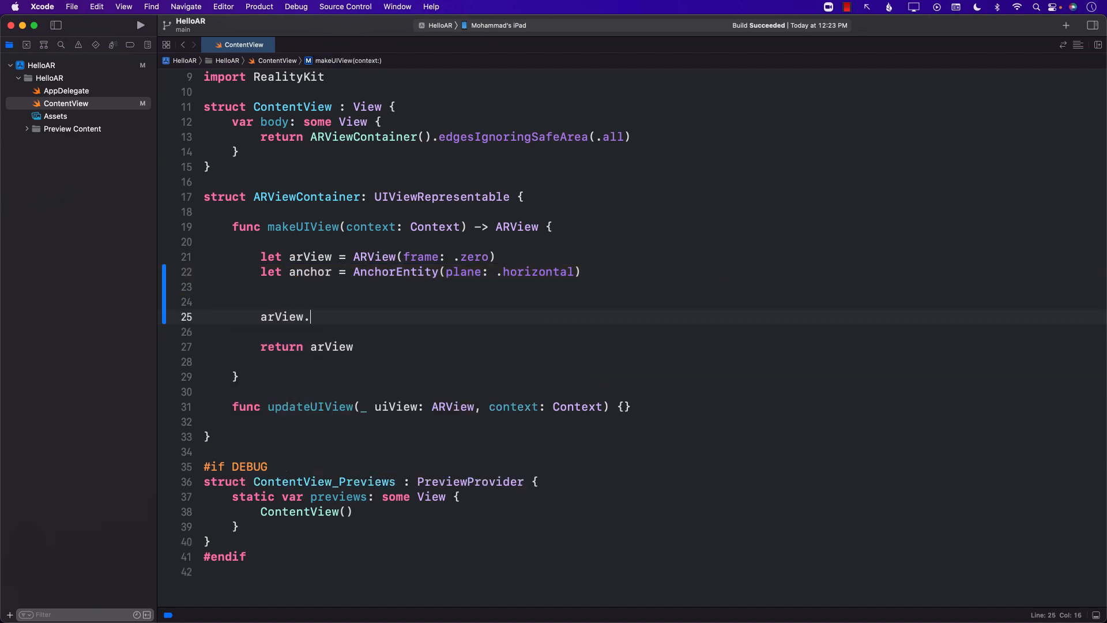
{"action": "type", "text": "scene.addAnchor(anchor"}
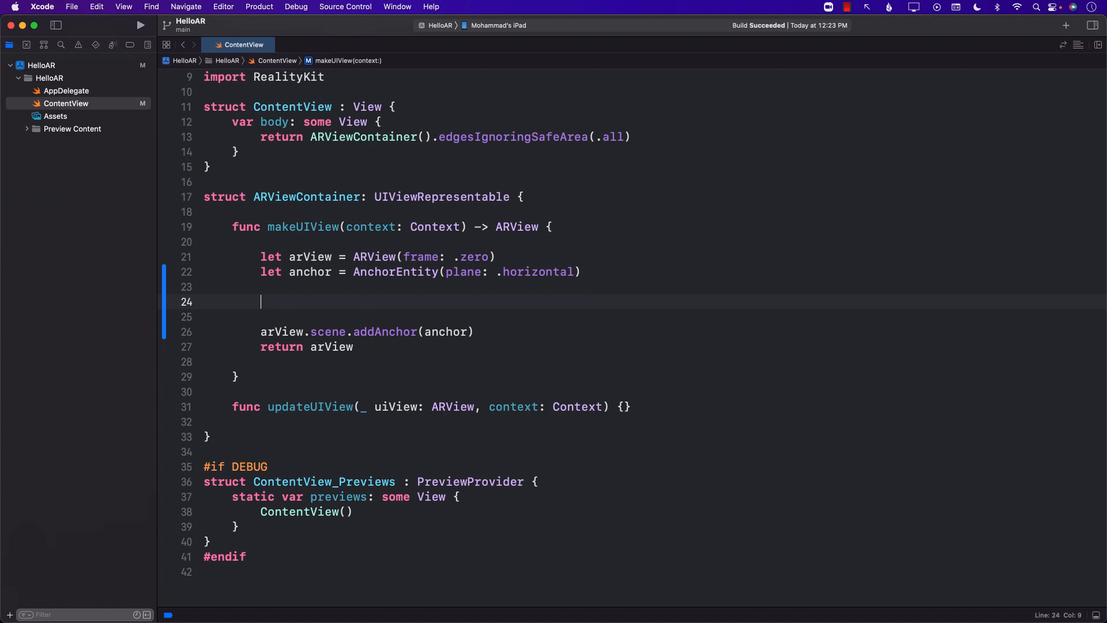
{"action": "double_click", "coordinate": [309, 271]}
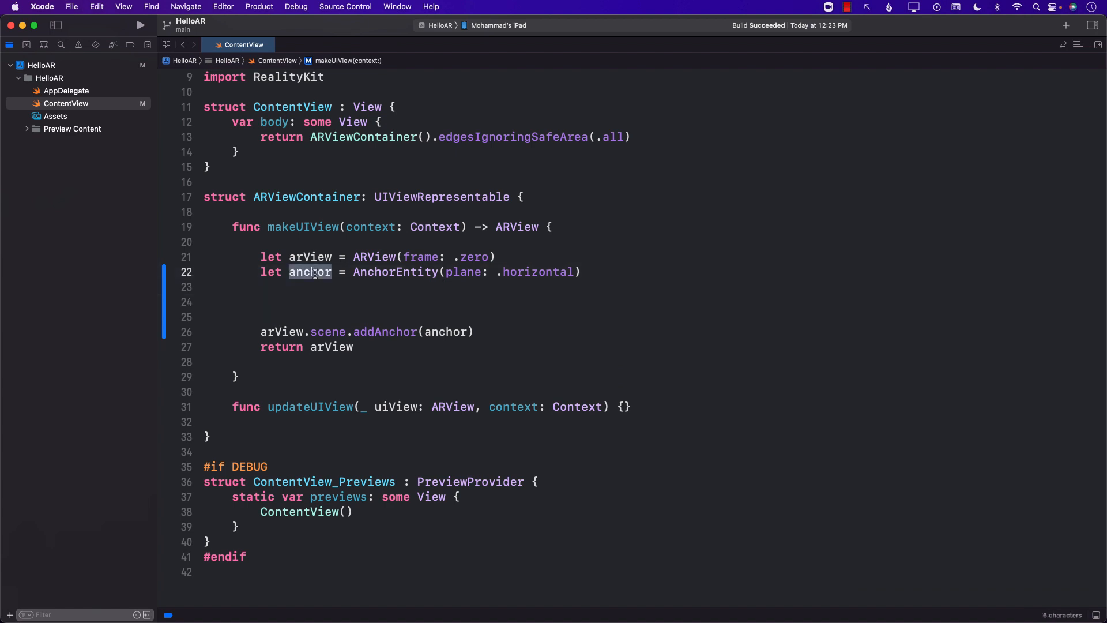
{"action": "left_click", "coordinate": [305, 301]}
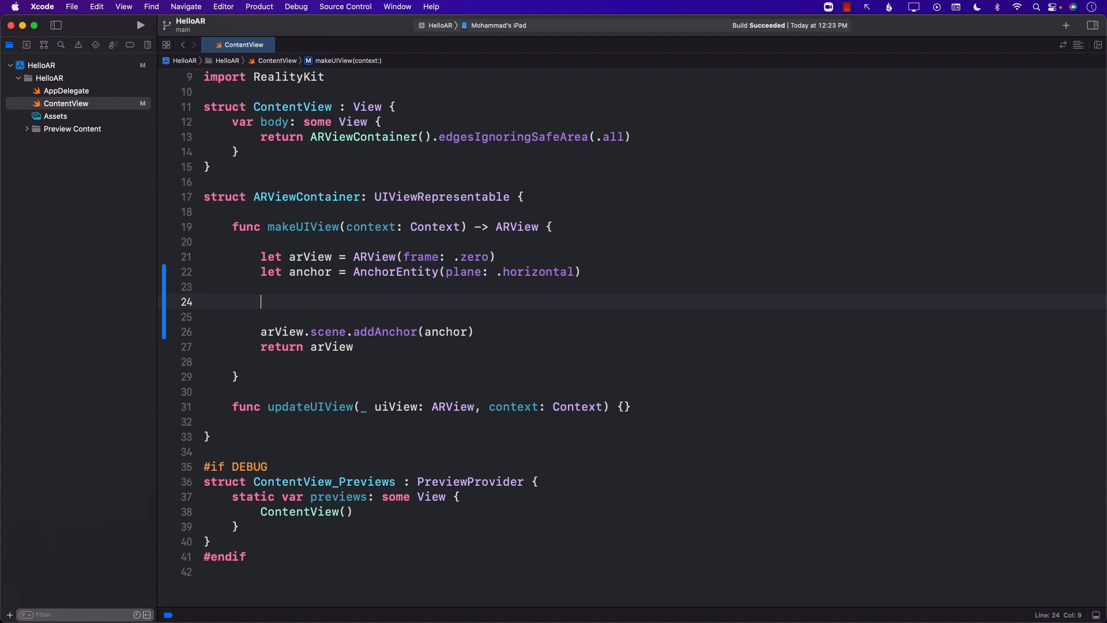
{"action": "mouse_move", "coordinate": [298, 299]}
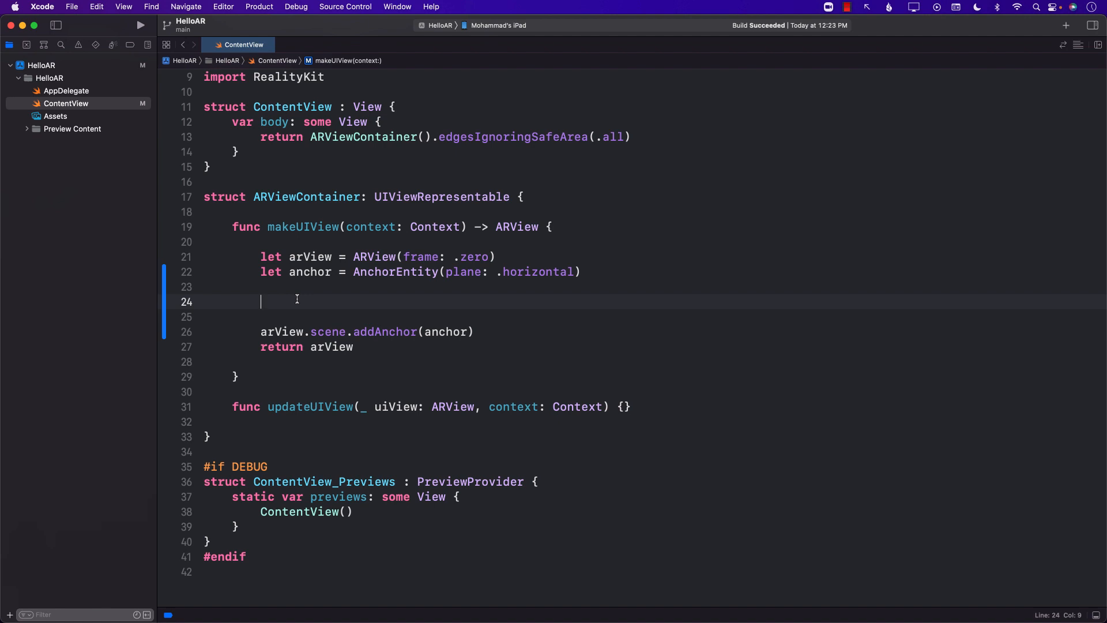
- Declare box as a ModelEntity with a MeshResource.generateBox(size: 0.3) mesh
{"action": "type", "text": "let"}
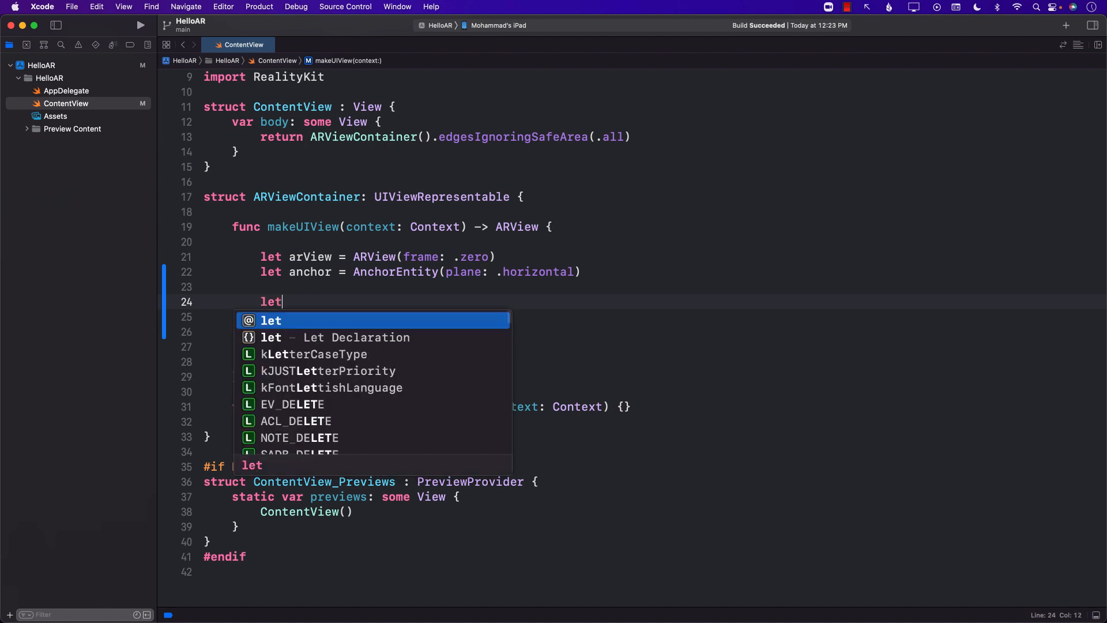
{"action": "type", "text": "box = M"}
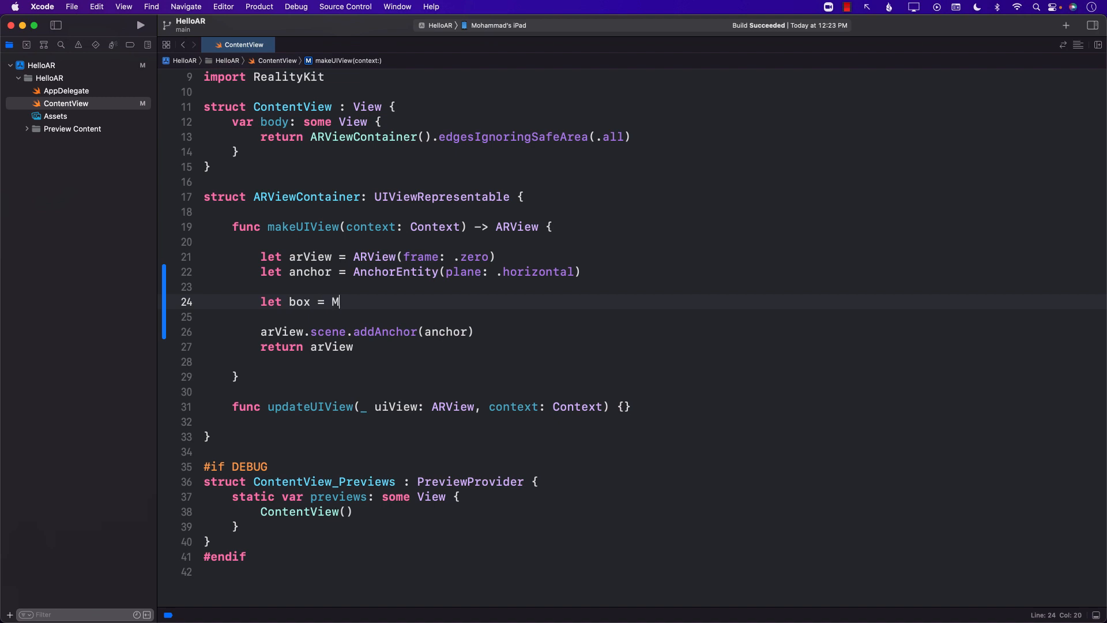
{"action": "type", "text": "odelEntity(mesh: MeshResource., materials: [Material"}
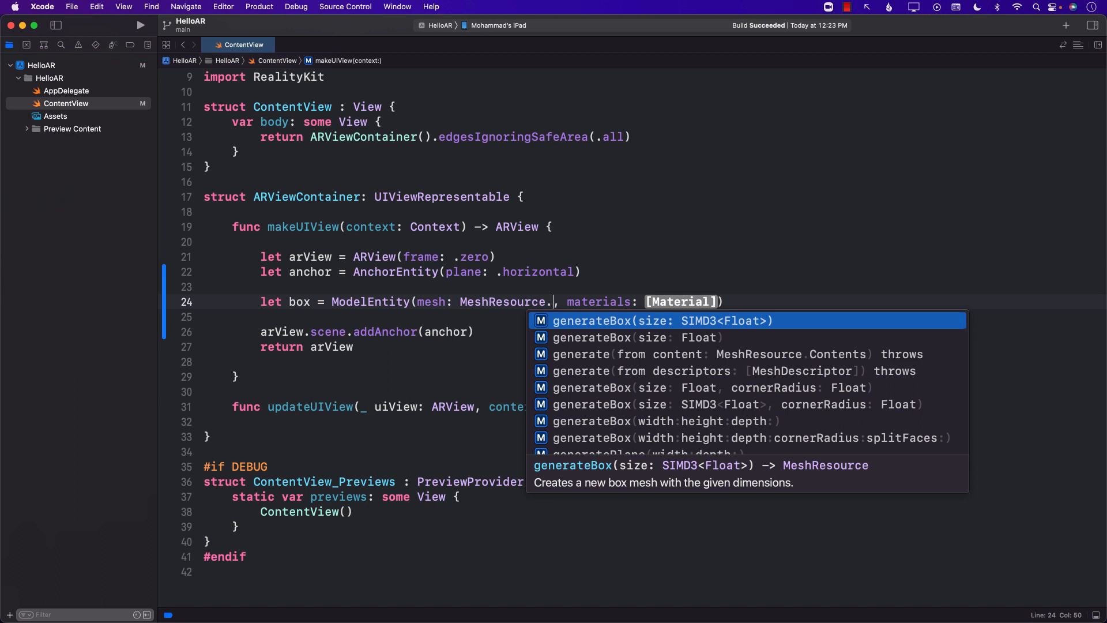
{"action": "key", "text": "Down"}
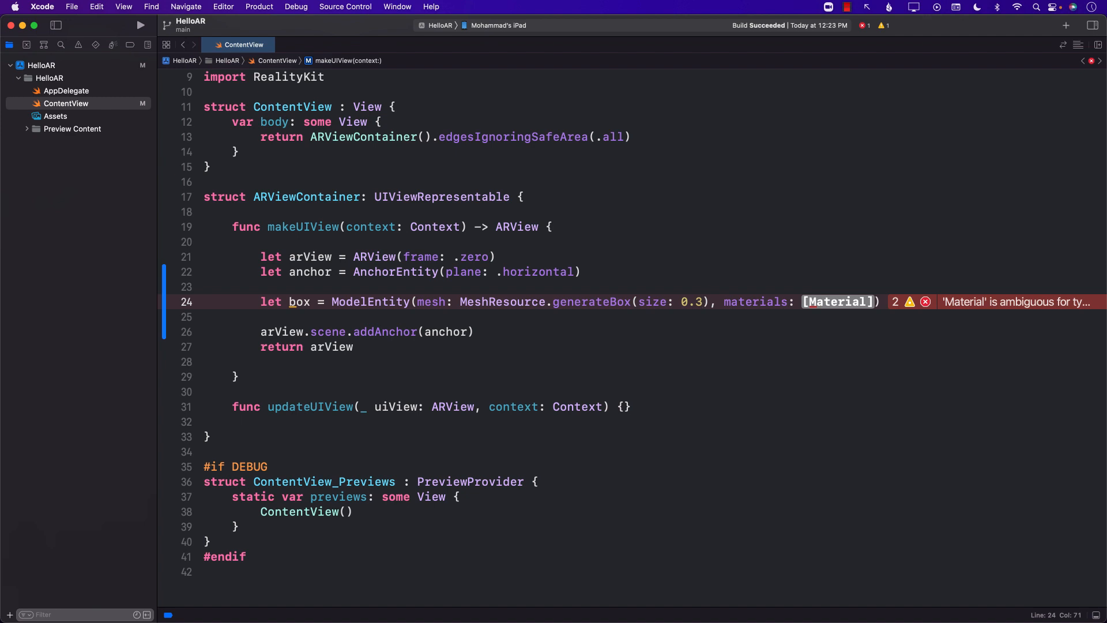
- Give the box a SimpleMaterial with color .red and isMetallic true
{"action": "double_click", "coordinate": [837, 301]}
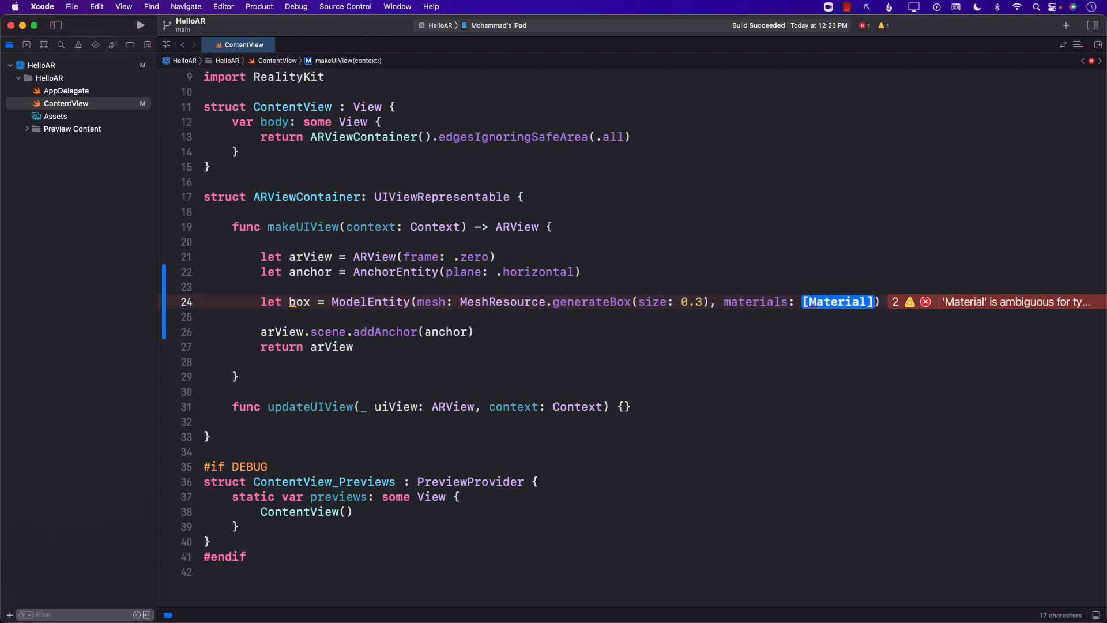
{"action": "key", "text": "Delete"}
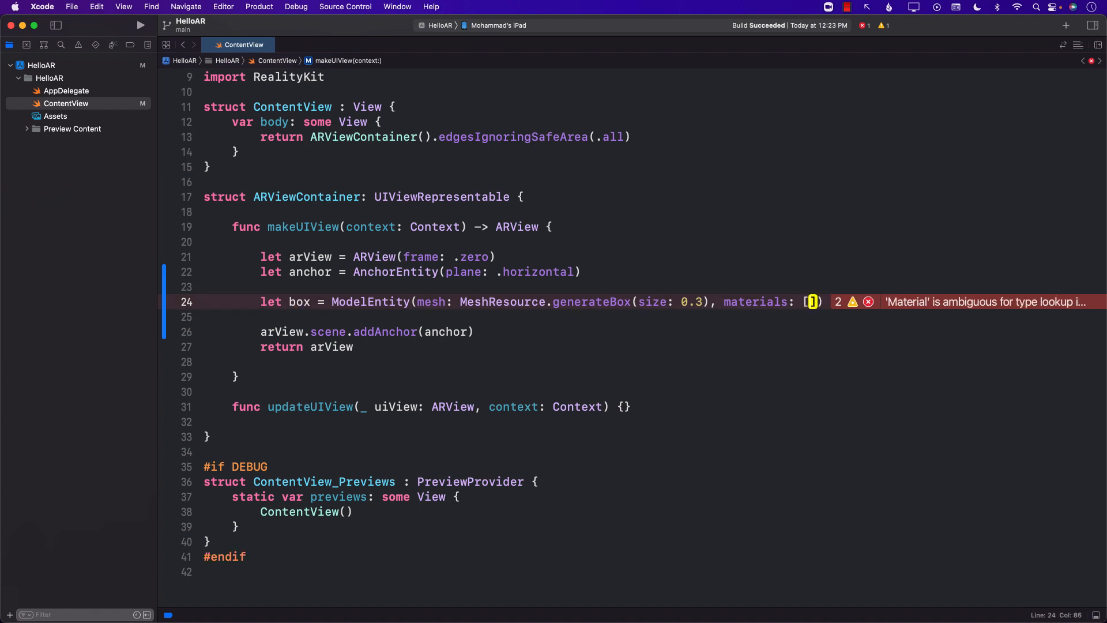
{"action": "type", "text": "SimpleMaterial"}
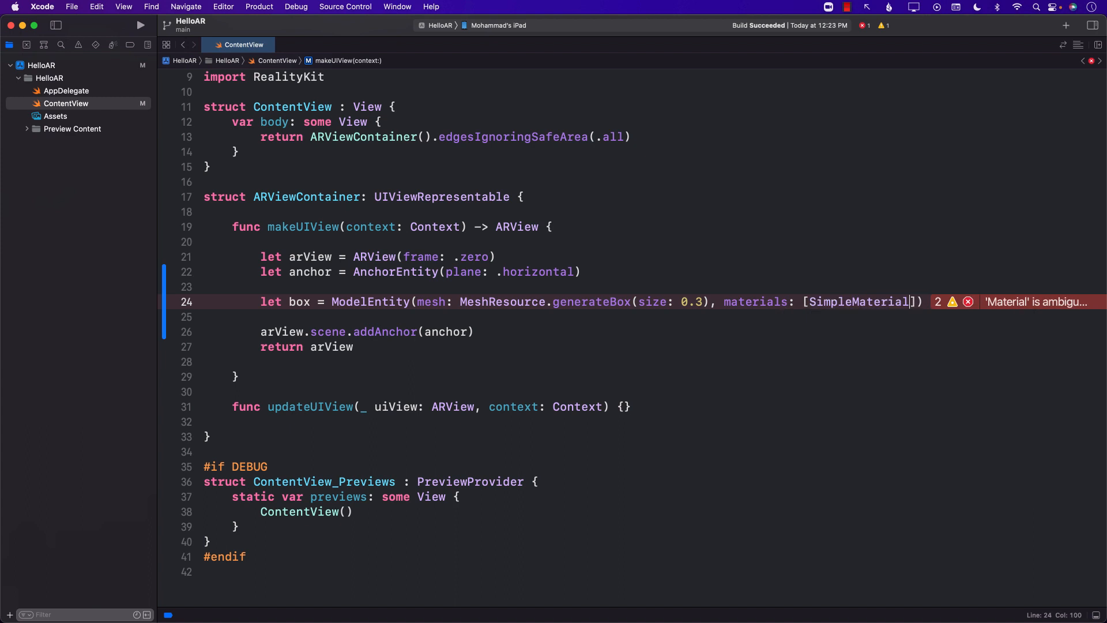
{"action": "type", "text": "(color: SimpleMaterial.Color, isMetallic: Bool)"}
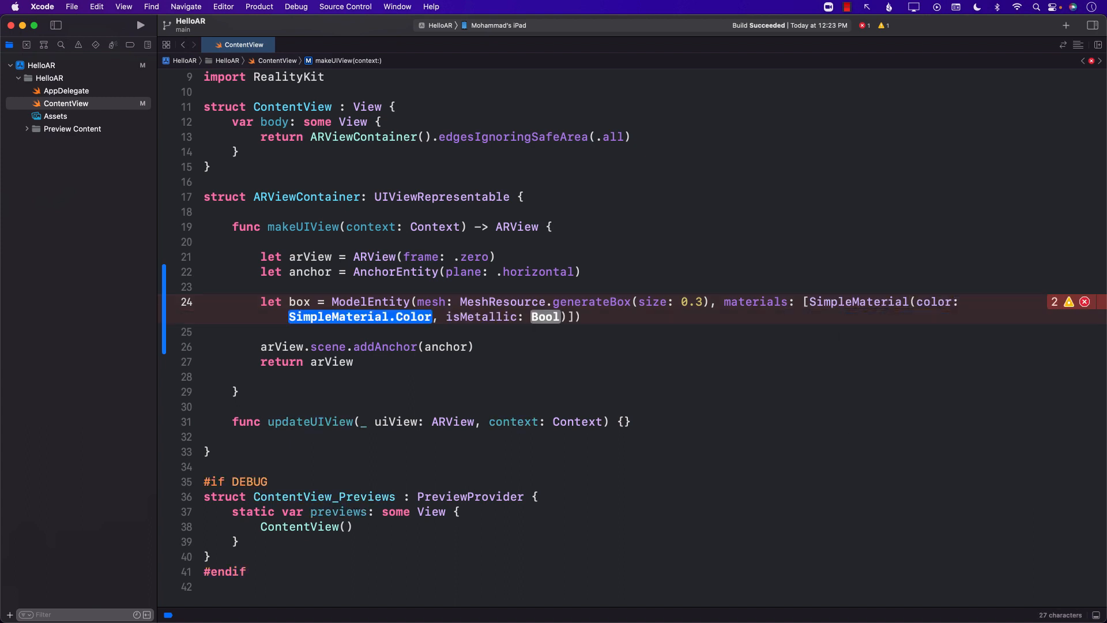
{"action": "type", "text": ".red"}
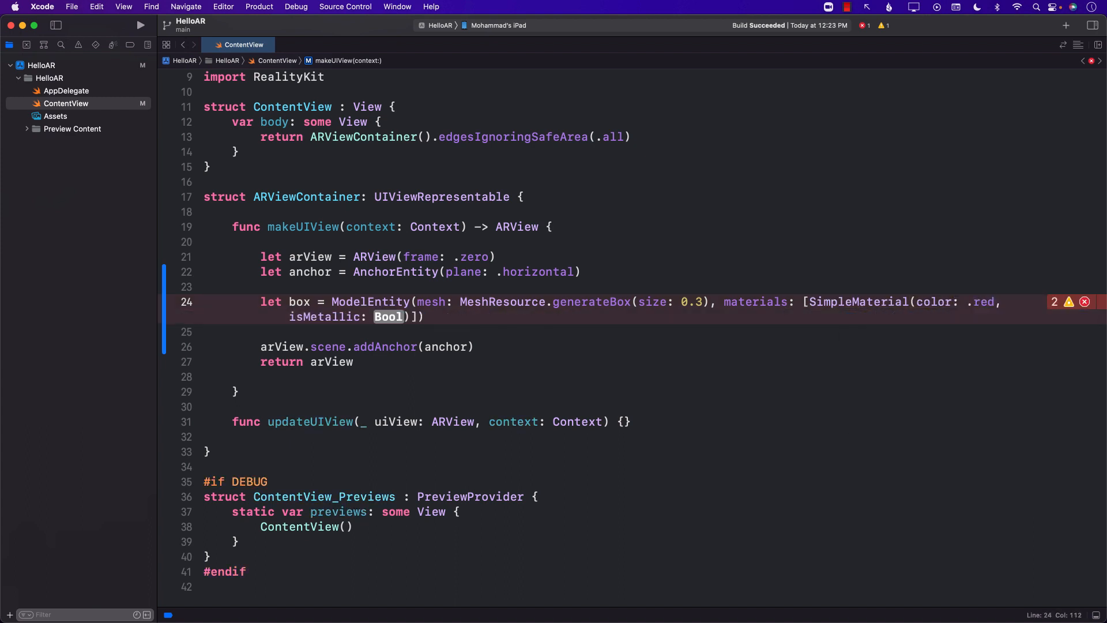
{"action": "key", "text": "Delete"}
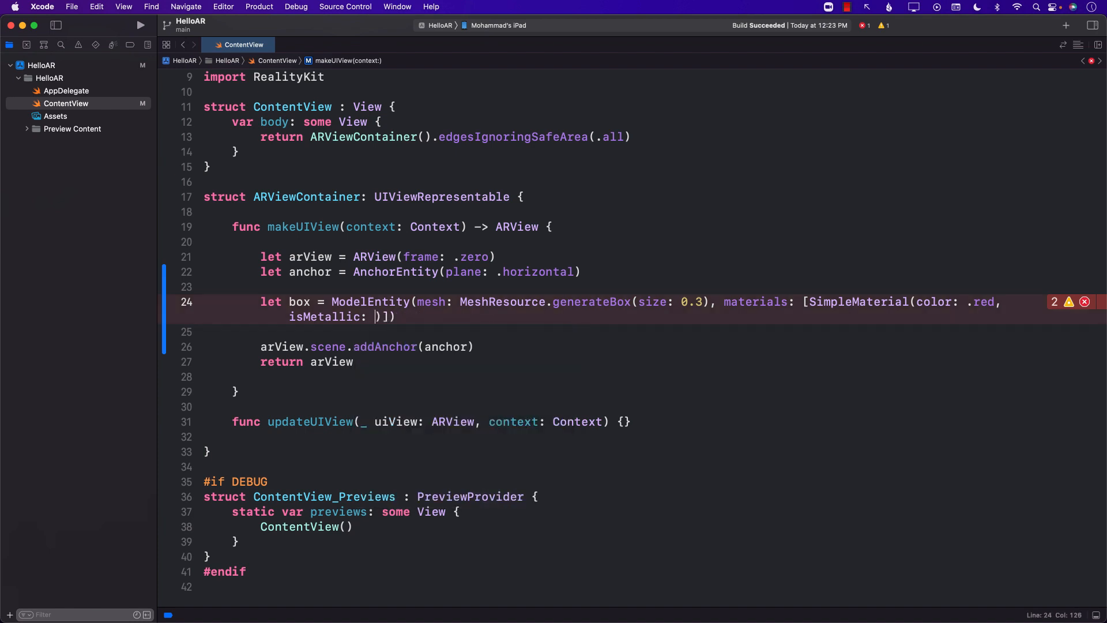
{"action": "type", "text": "true"}
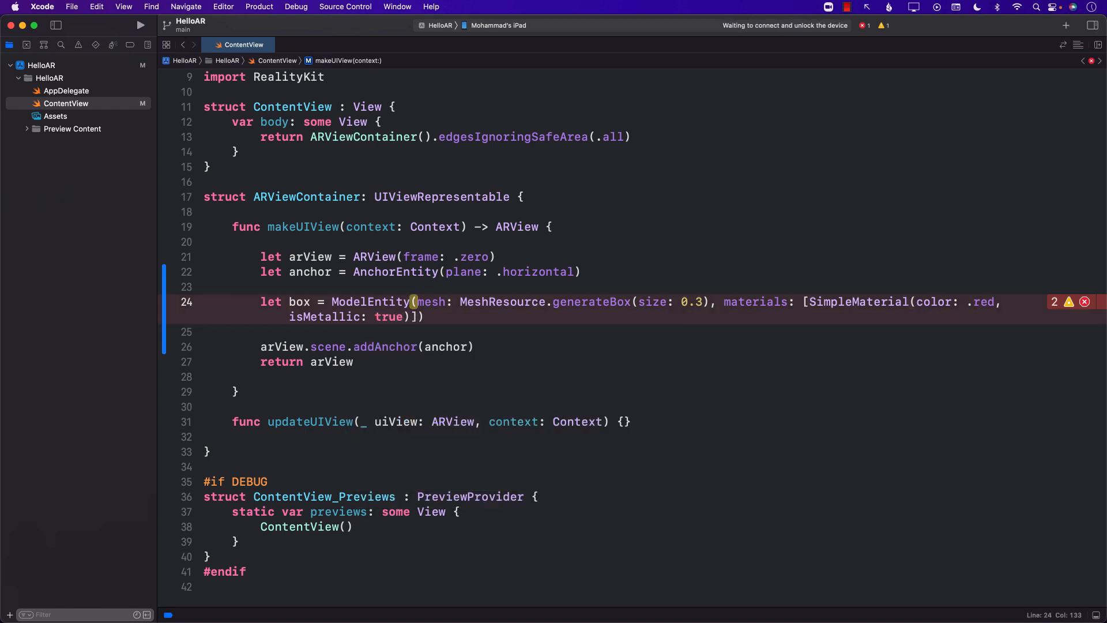
{"action": "key", "text": "Return"}
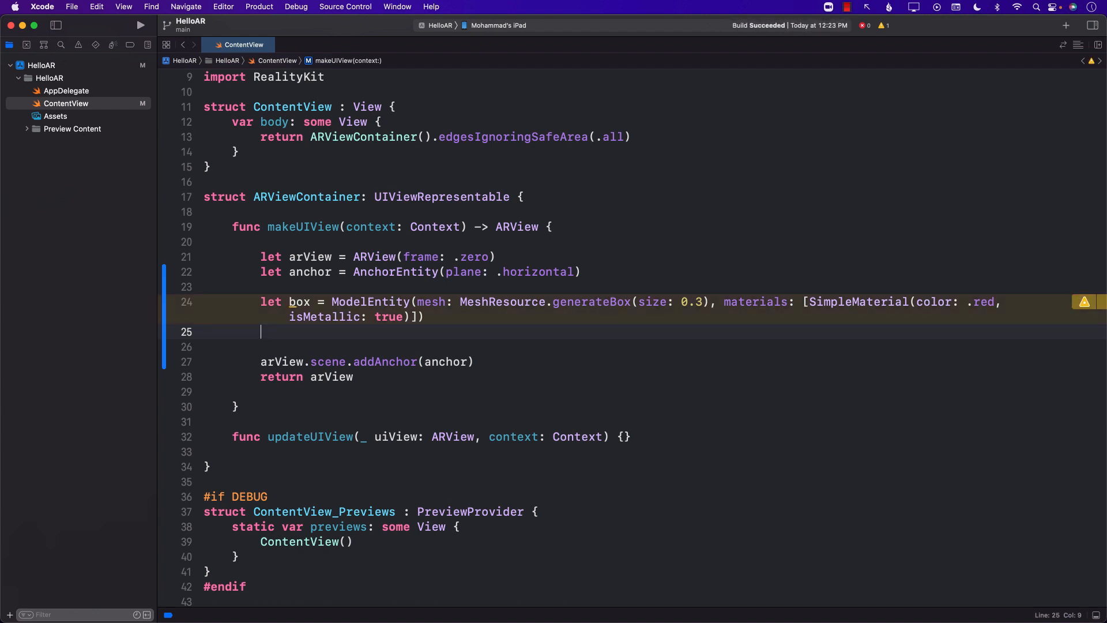
- Generate the box's collision shapes recursively, add it with anchor.addChild(box), and build successfully
{"action": "type", "text": "box"}
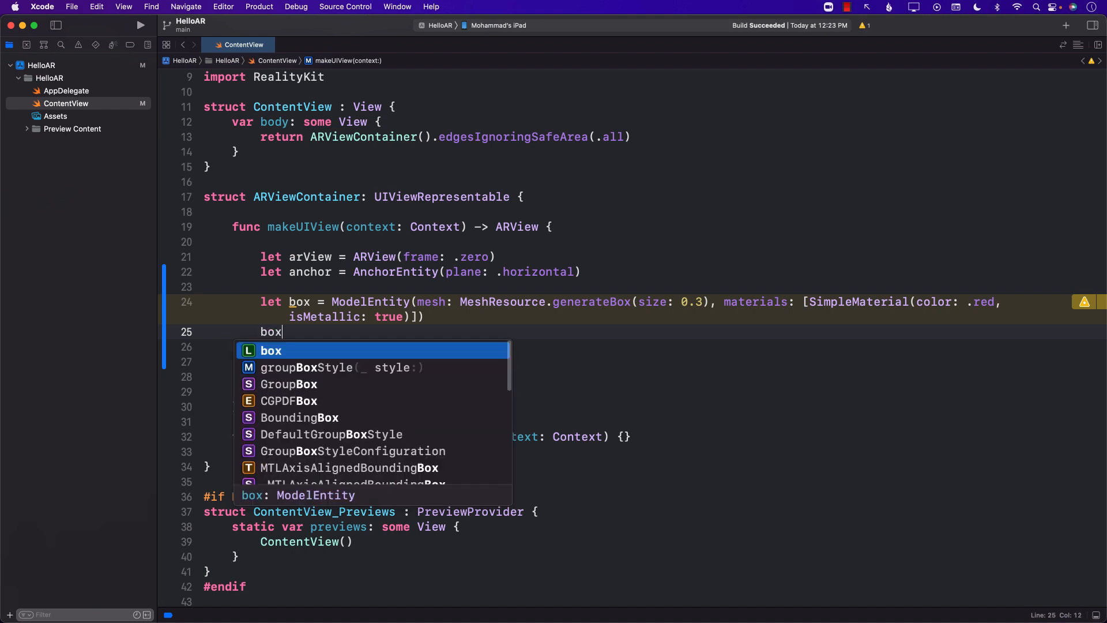
{"action": "type", "text": ".ge"}
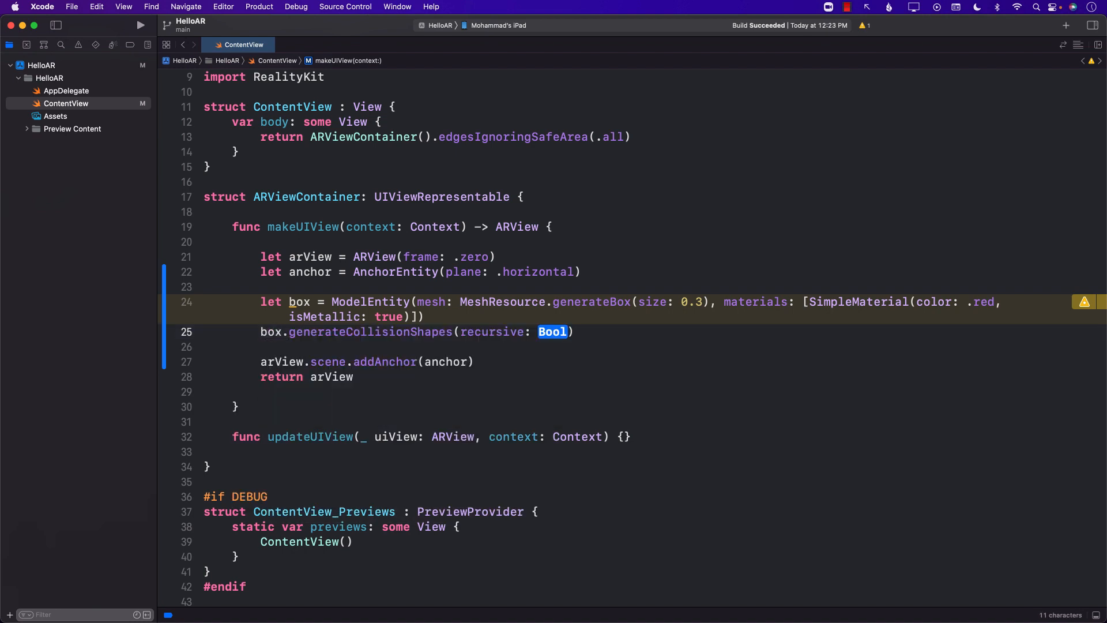
{"action": "type", "text": "true"}
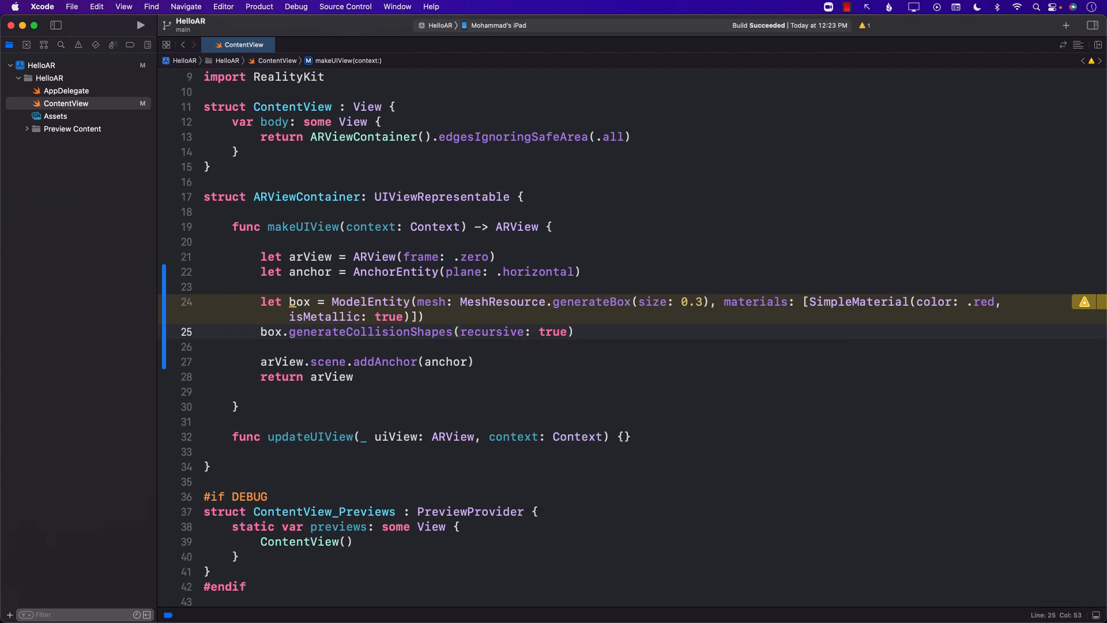
{"action": "left_click", "coordinate": [574, 332]}
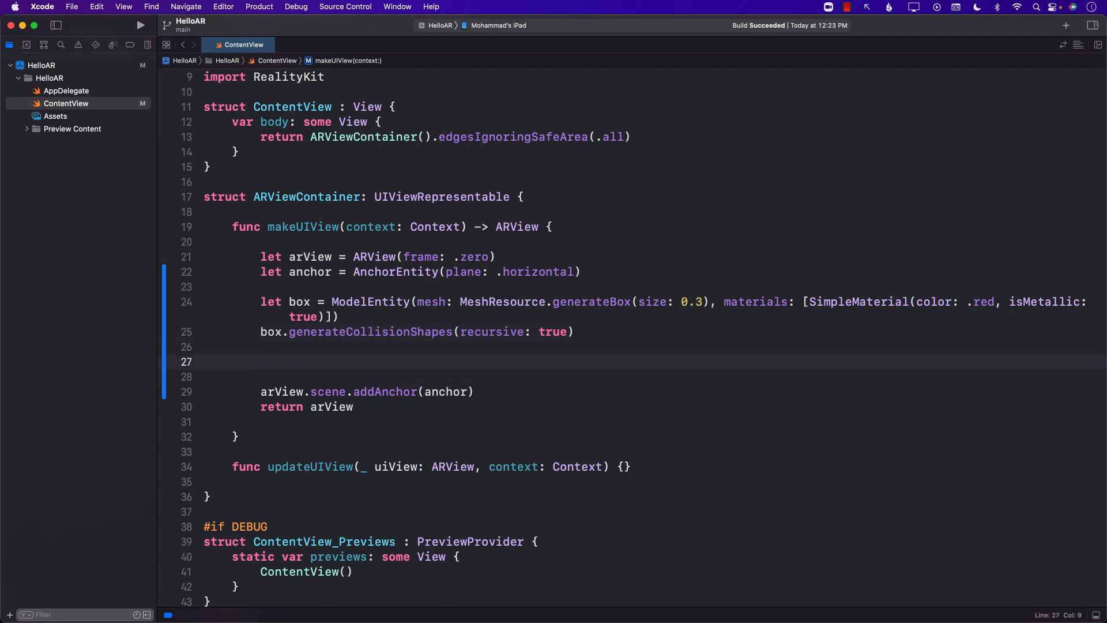
{"action": "type", "text": "anchor.addChild(entity: Entity"}
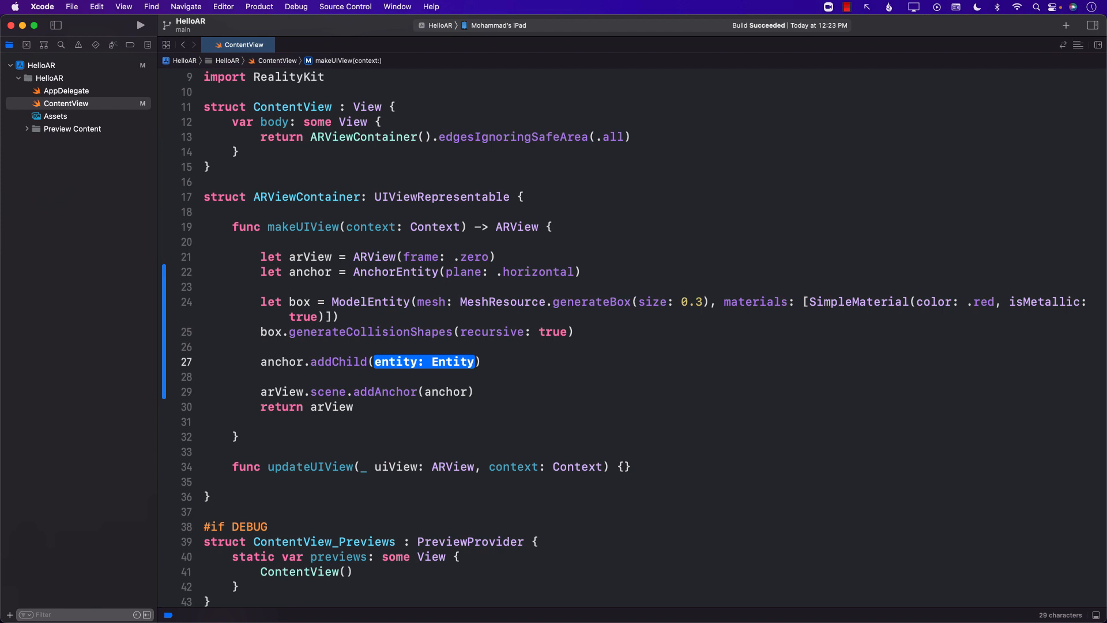
{"action": "type", "text": "box"}
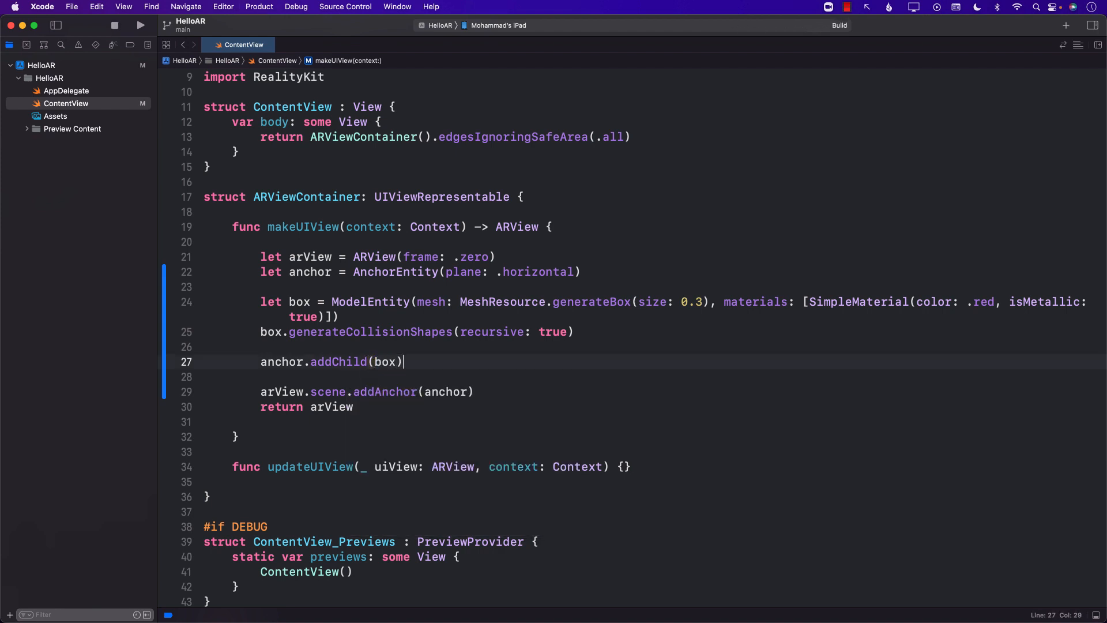
{"action": "left_click", "coordinate": [141, 24]}
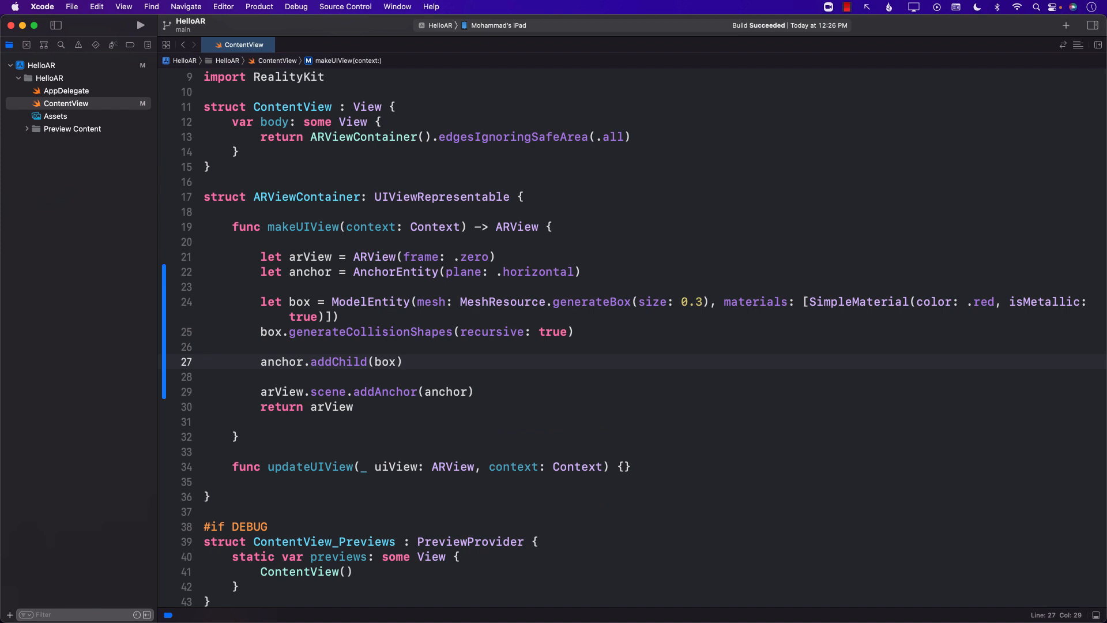
- Run HelloAR on the iPad and watch the debug console output
{"action": "left_click", "coordinate": [403, 361]}
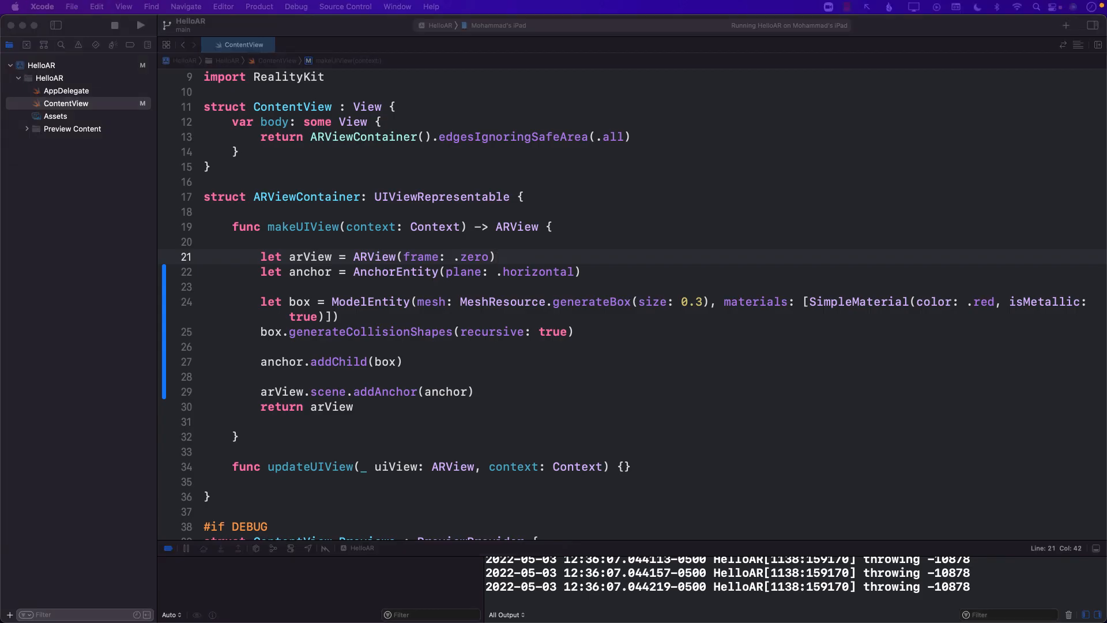
{"action": "mouse_move", "coordinate": [484, 232]}
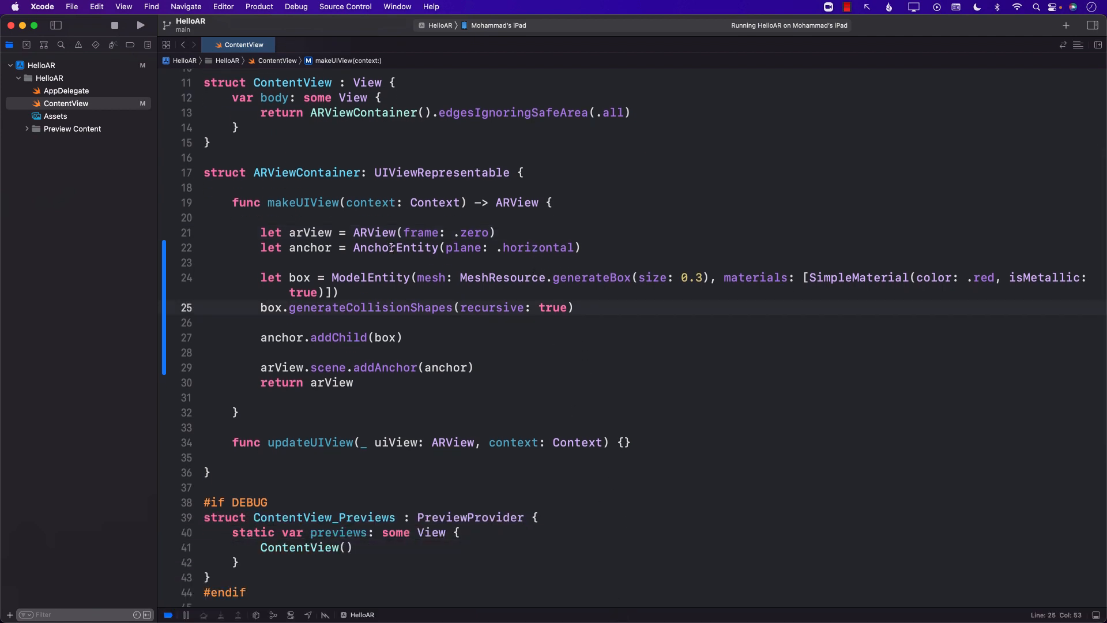
- Add arView.addGestureRecognizer(UITapGestureRecognizer(target:action:)) after the arView creation line
{"action": "double_click", "coordinate": [309, 232]}
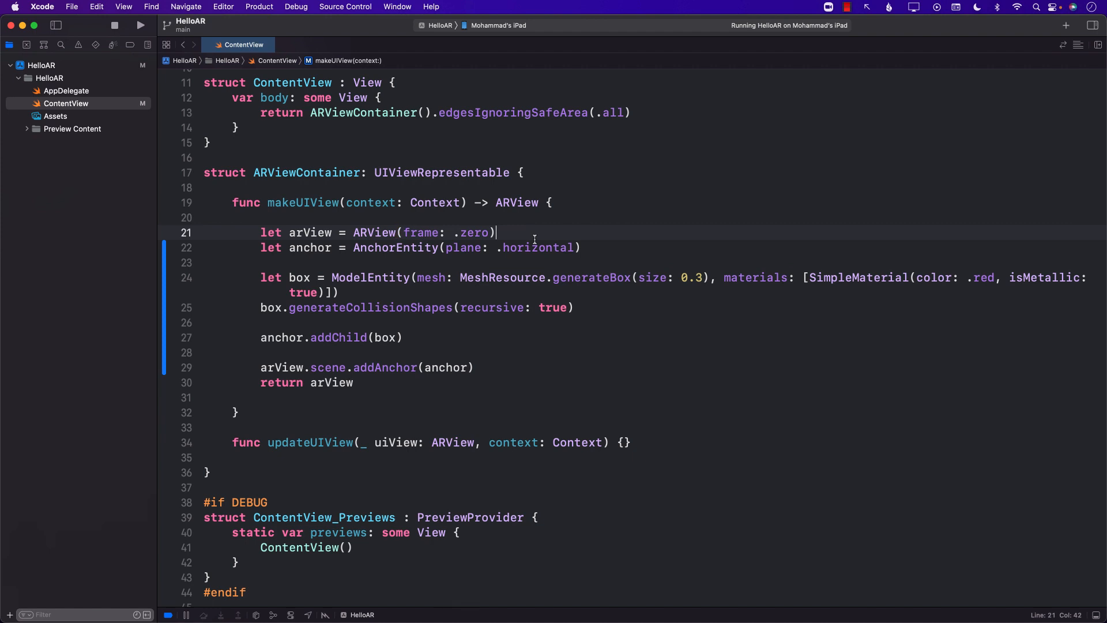
{"action": "double_click", "coordinate": [309, 232]}
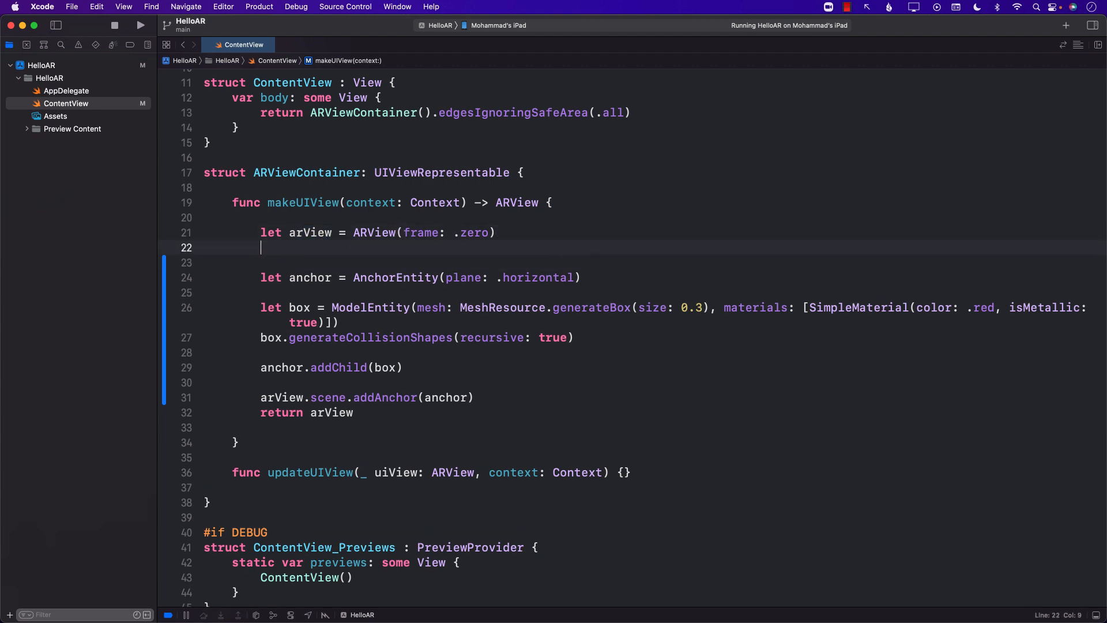
{"action": "type", "text": "arView.addGestureRecognizer(gestureRecognizer: UIGestureRecognizer"}
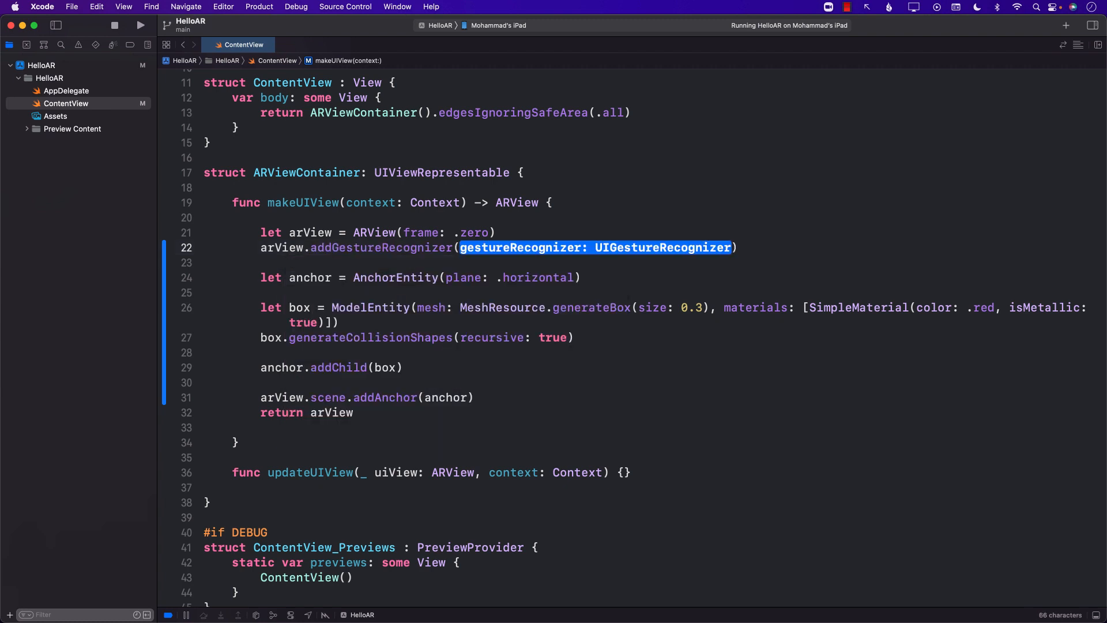
{"action": "type", "text": "T"}
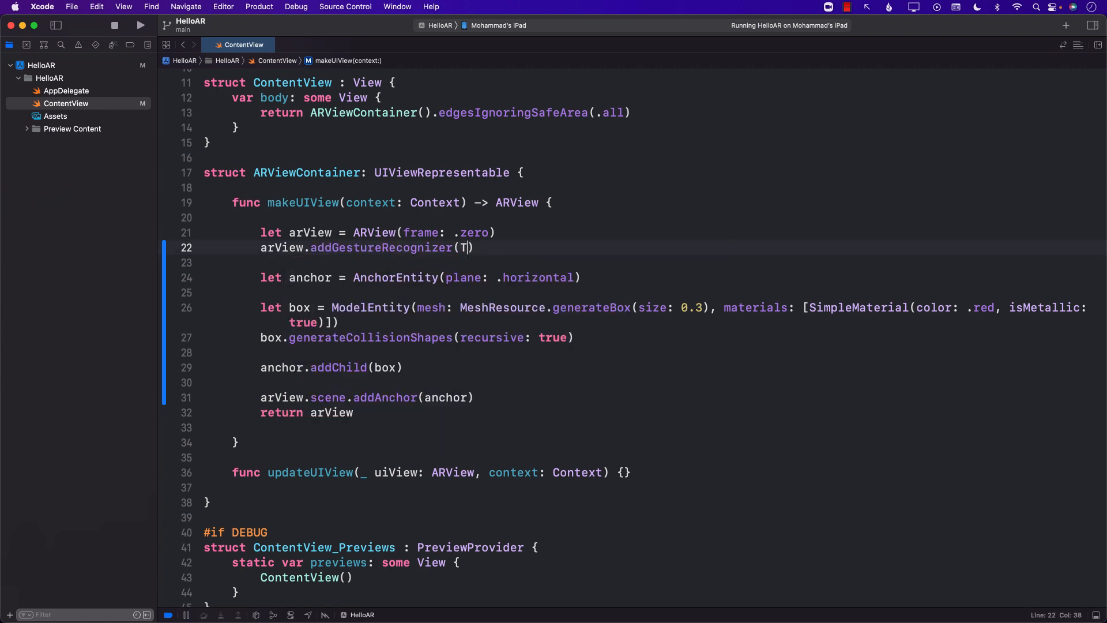
{"action": "type", "text": "UITapGestureRecognizer(target: Any?, action: Selector?"}
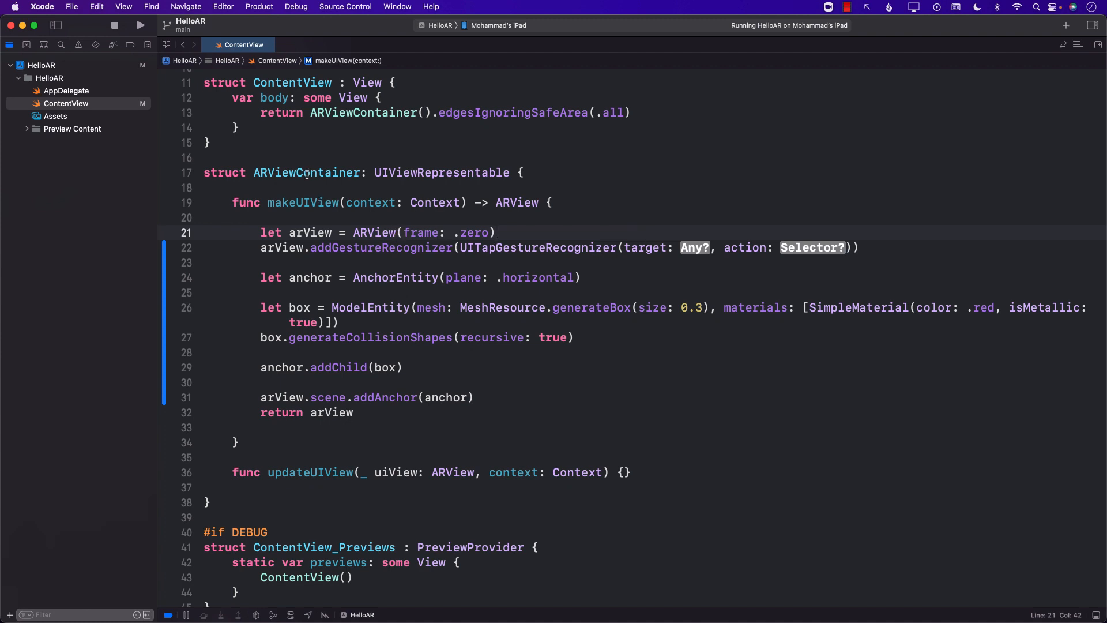
{"action": "double_click", "coordinate": [306, 171]}
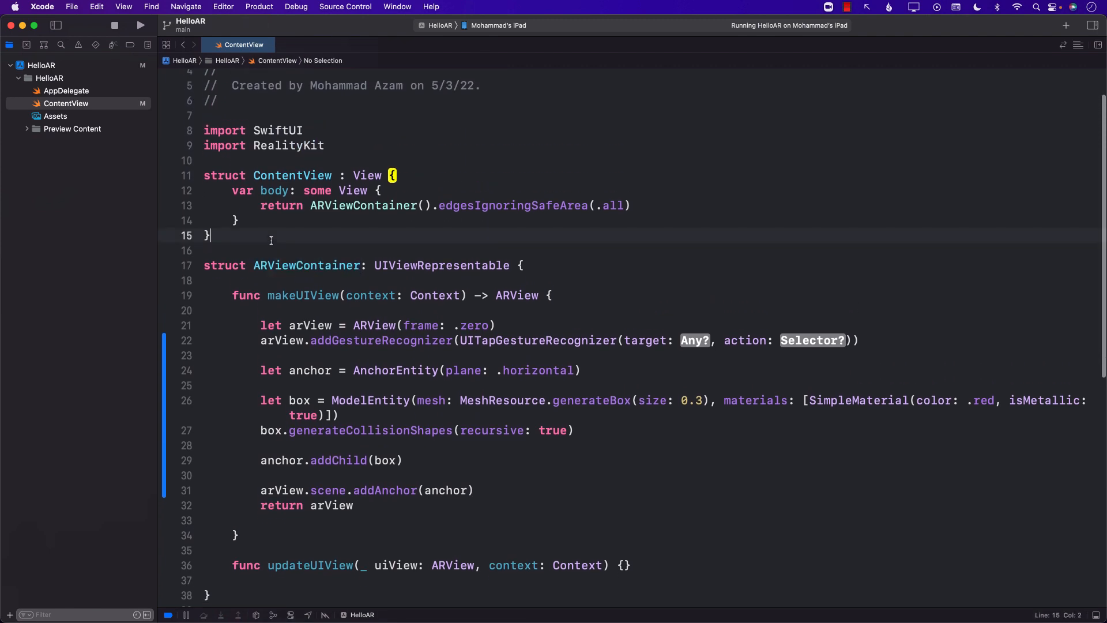
- Declare class Coordinator: NSObject with a weak var view: ARView? property
{"action": "key", "text": "return"}
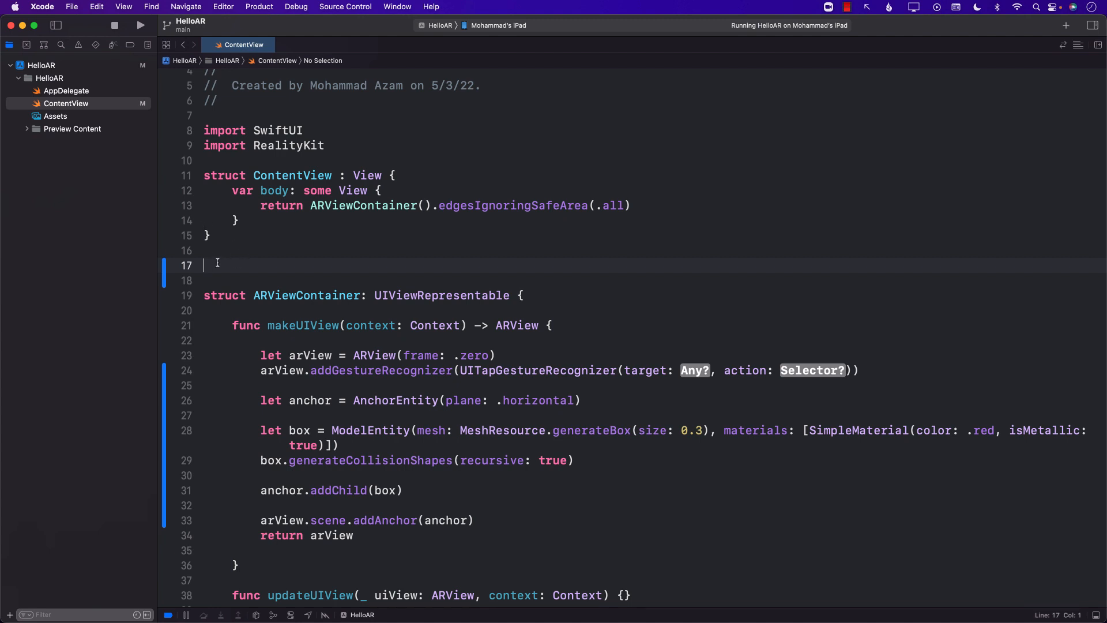
{"action": "mouse_move", "coordinate": [167, 244]}
{"action": "type", "text": "class"}
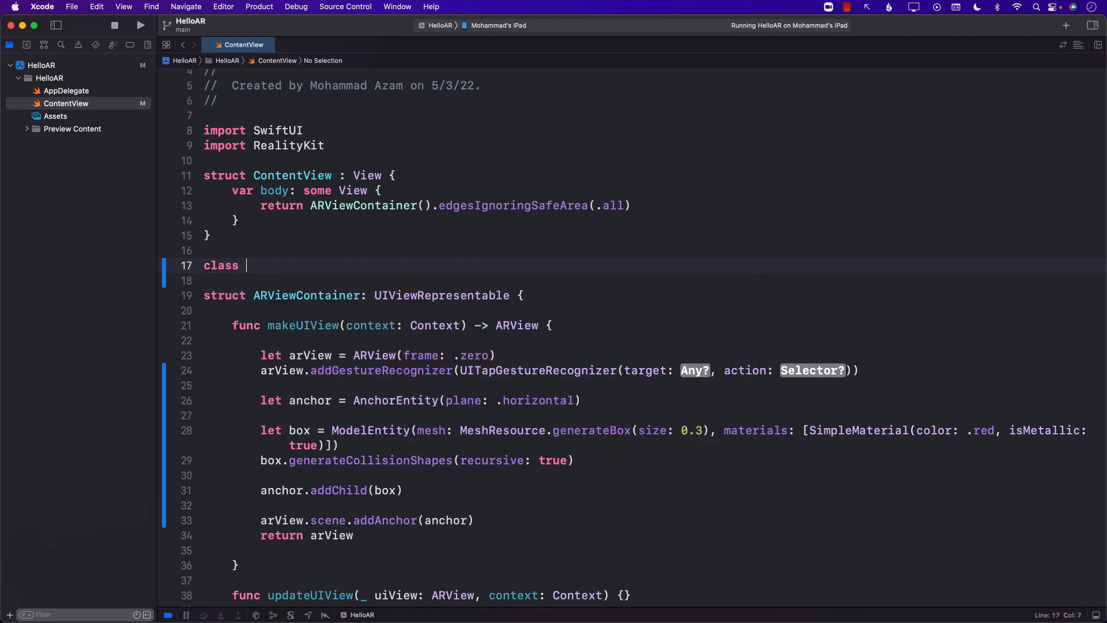
{"action": "type", "text": "Coordinator:"}
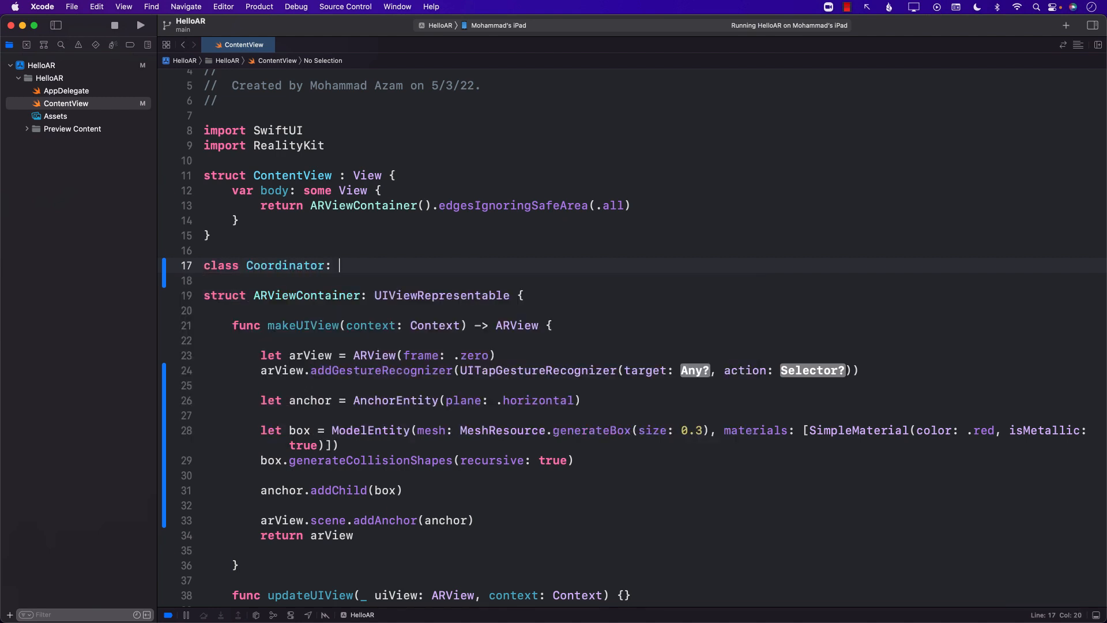
{"action": "type", "text": "NSObject"}
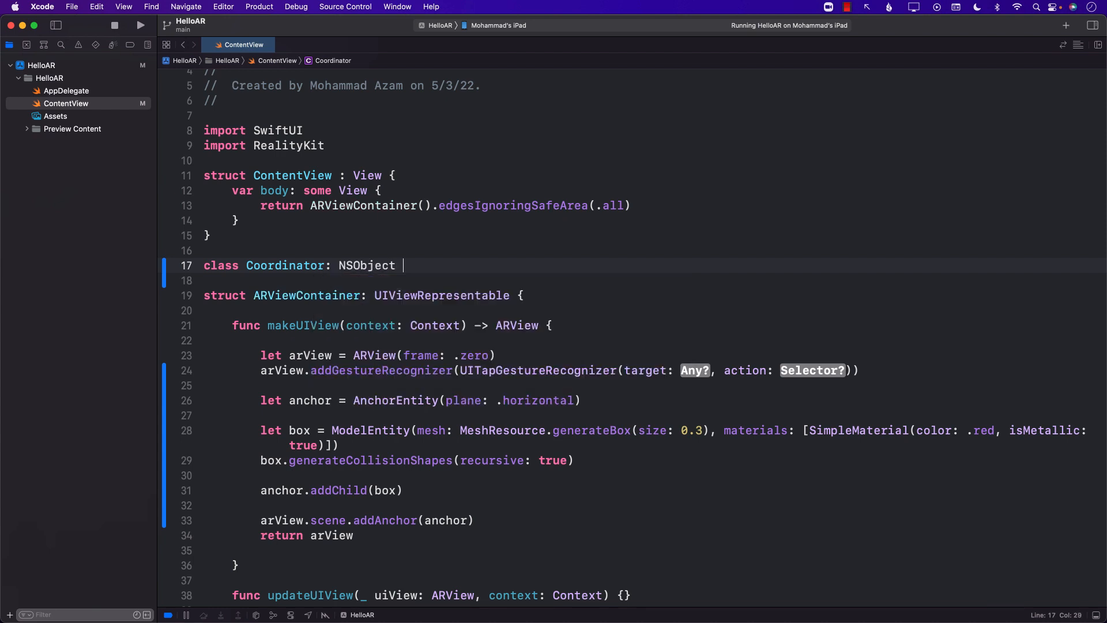
{"action": "type", "text": "{"}
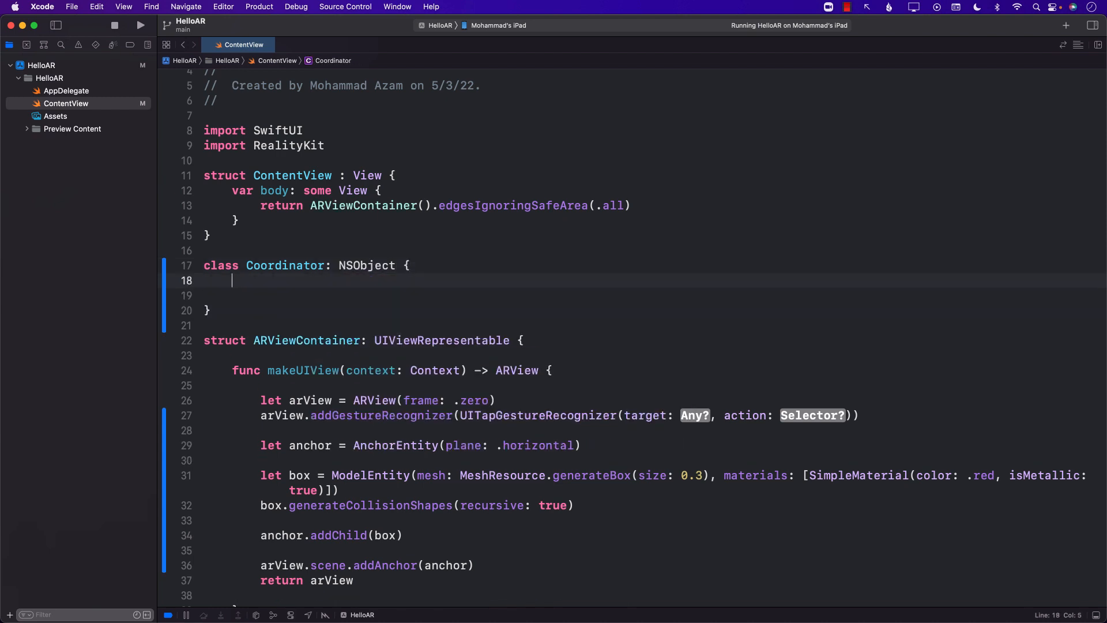
{"action": "type", "text": "weak var v"}
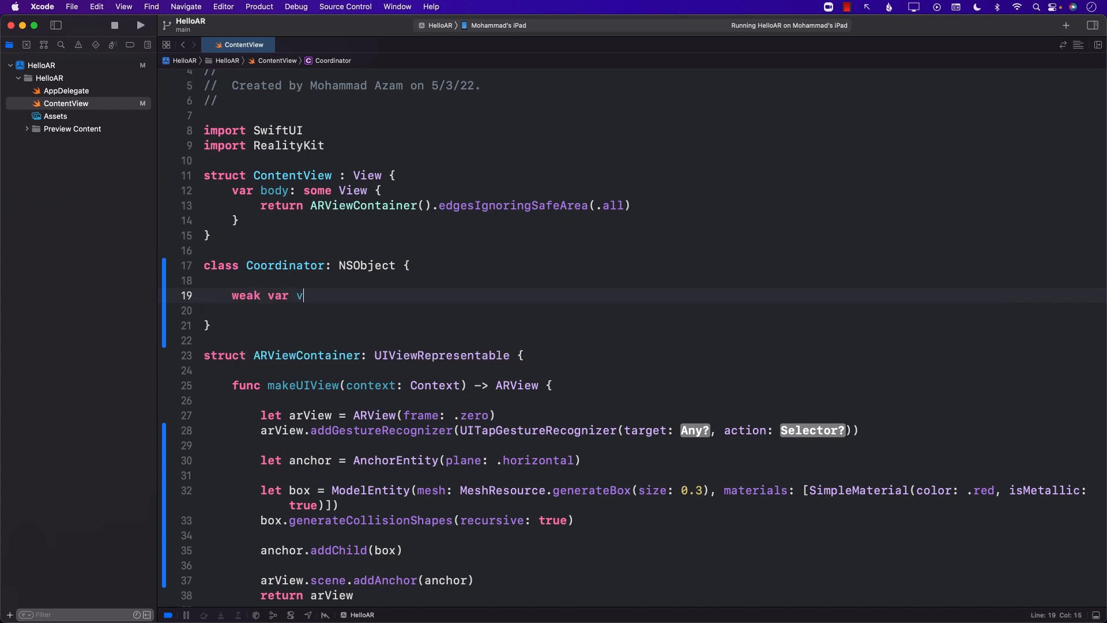
{"action": "type", "text": "iew: ARView?"}
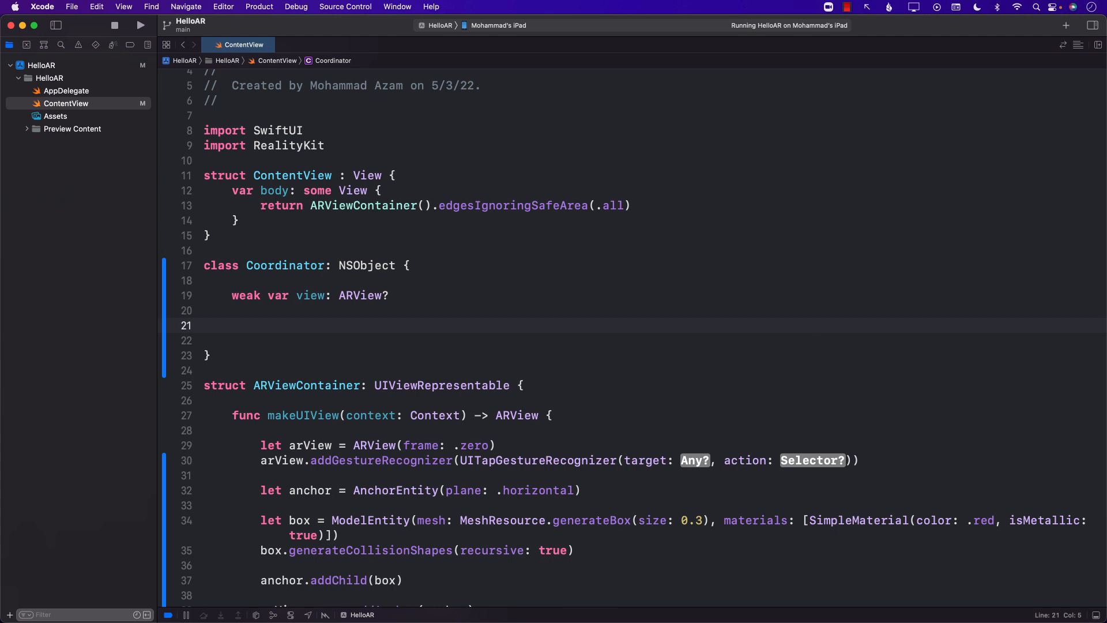
{"action": "type", "text": "@objc func handleT"}
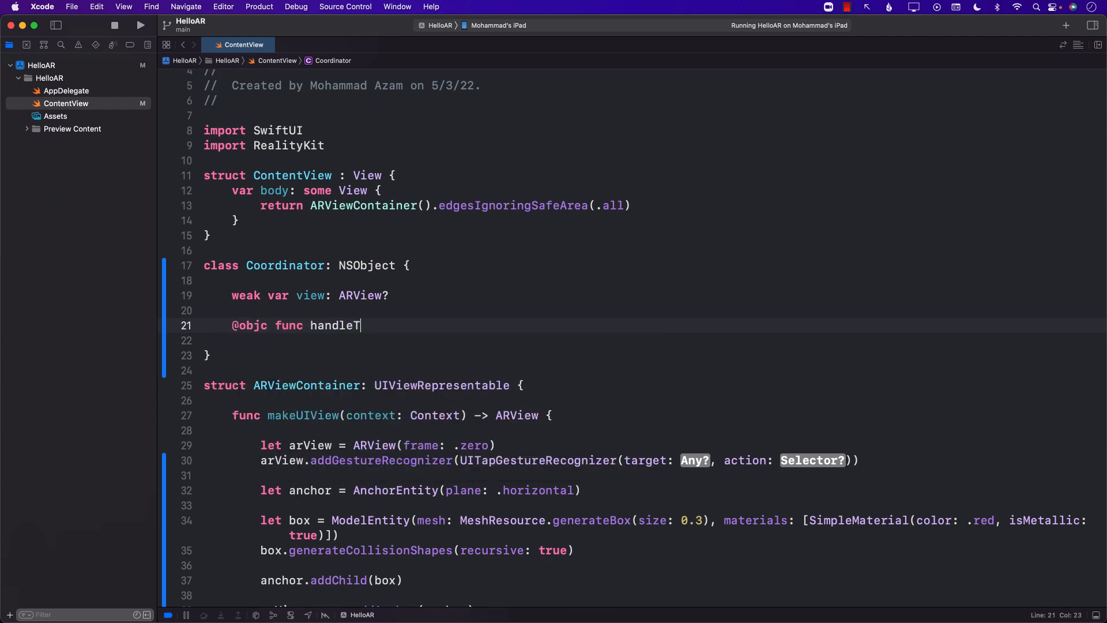
{"action": "type", "text": "ap(_ recognizer: UITapGestureRecognizer) {"}
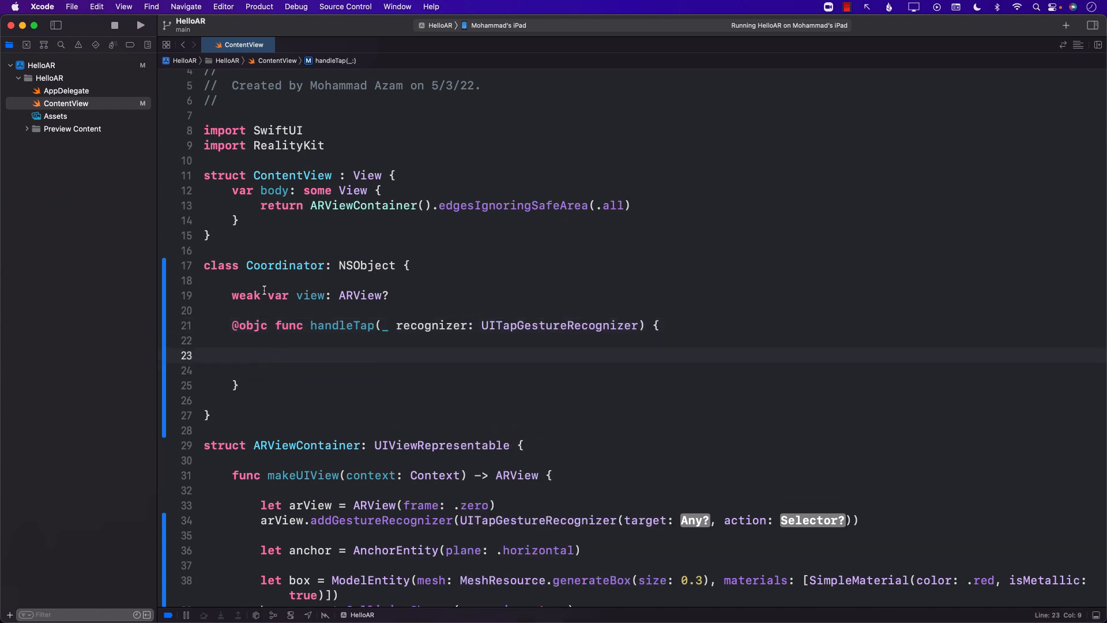
- Add func makeCoordinator() -> Coordinator { Coordinator() } after updateUIView in ARViewContainer
{"action": "scroll", "scroll_direction": "down", "scroll_amount": 3}
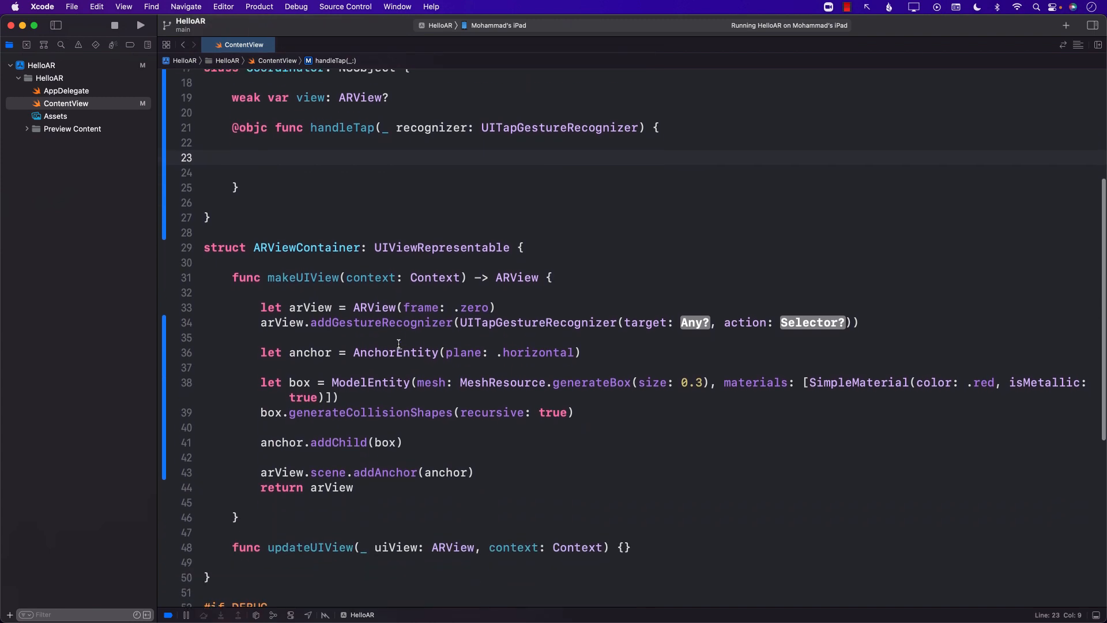
{"action": "scroll", "scroll_direction": "down", "scroll_amount": 3}
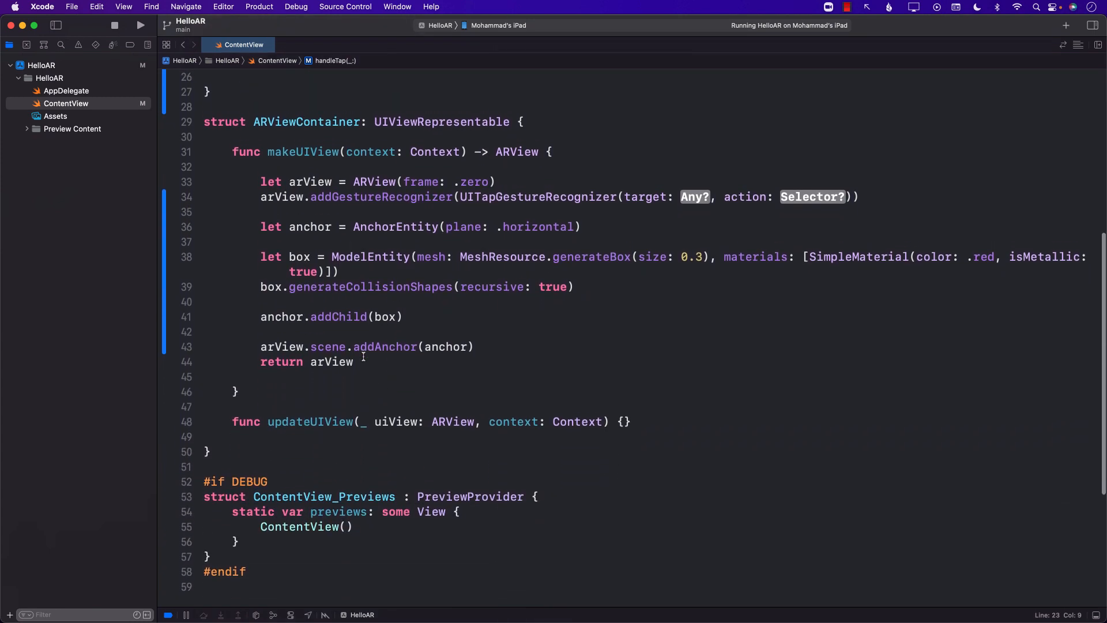
{"action": "double_click", "coordinate": [305, 121]}
{"action": "type", "text": "func make"}
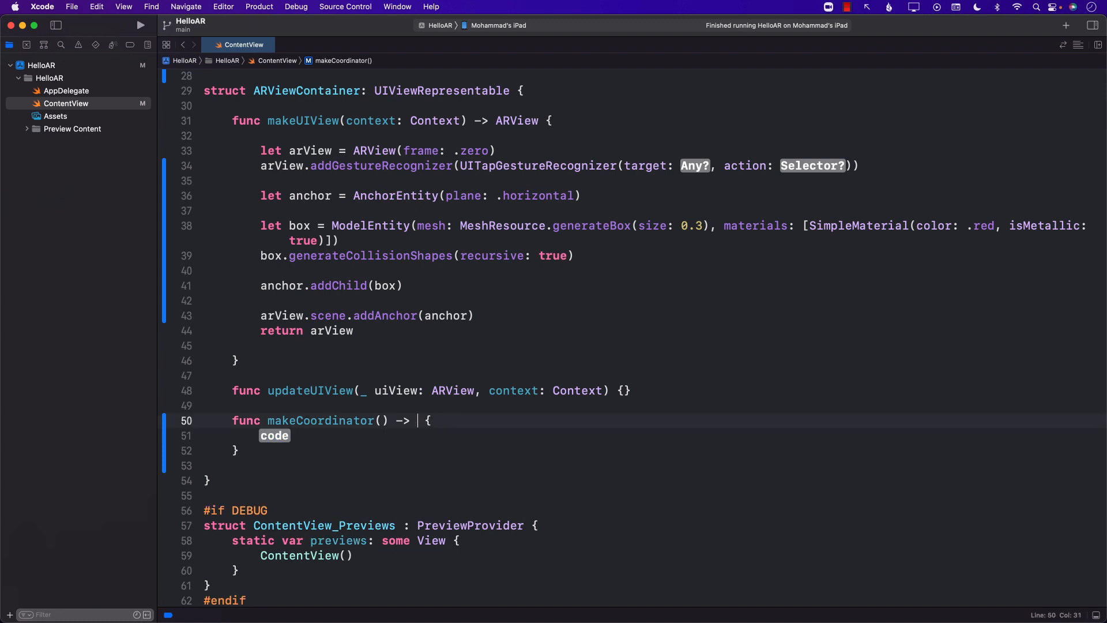
{"action": "type", "text": "Coordinator"}
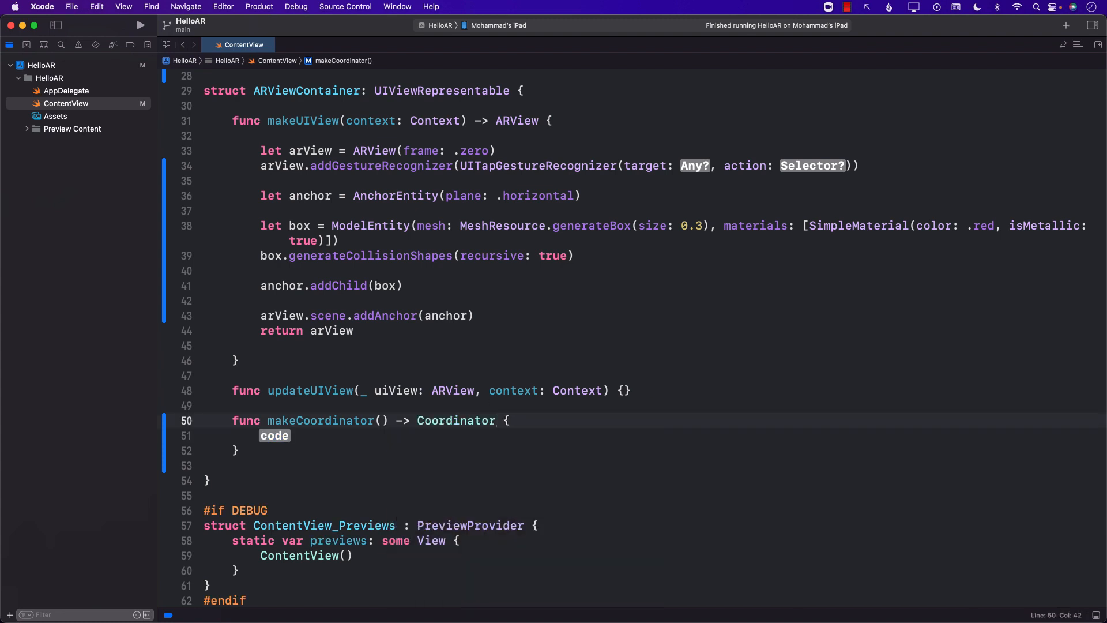
{"action": "type", "text": "Coordinator"}
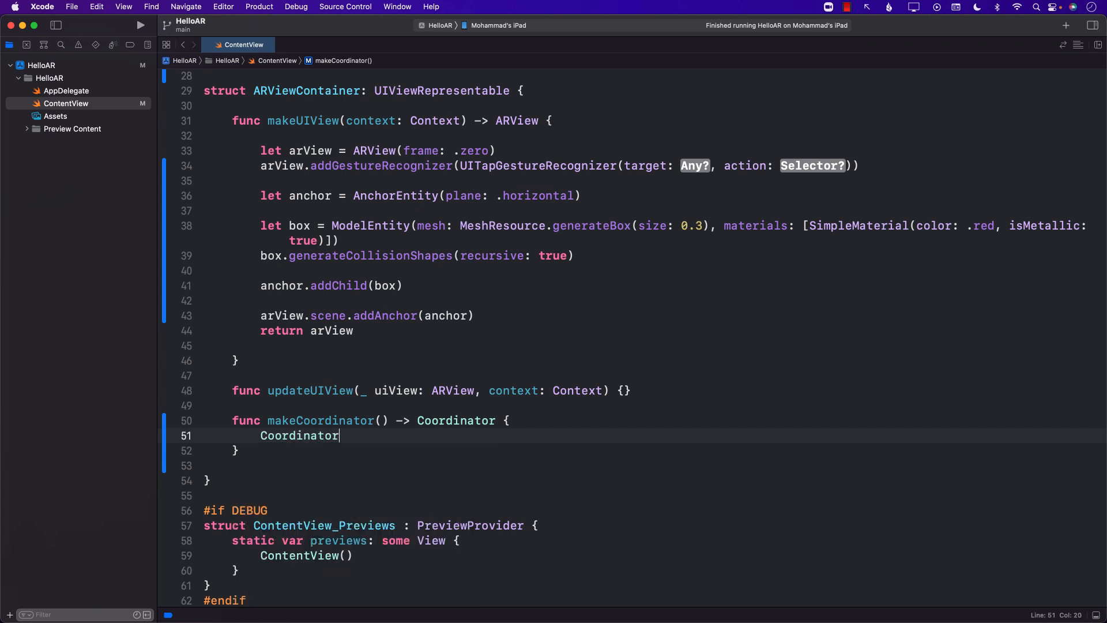
{"action": "type", "text": "()"}
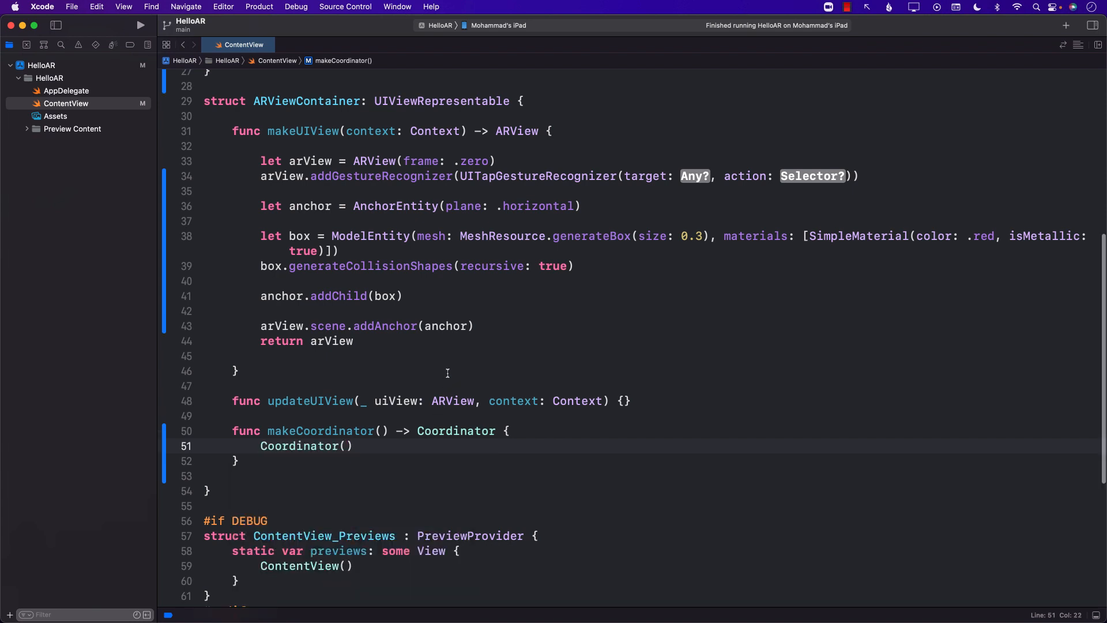
{"action": "scroll", "scroll_direction": "down", "scroll_amount": 3}
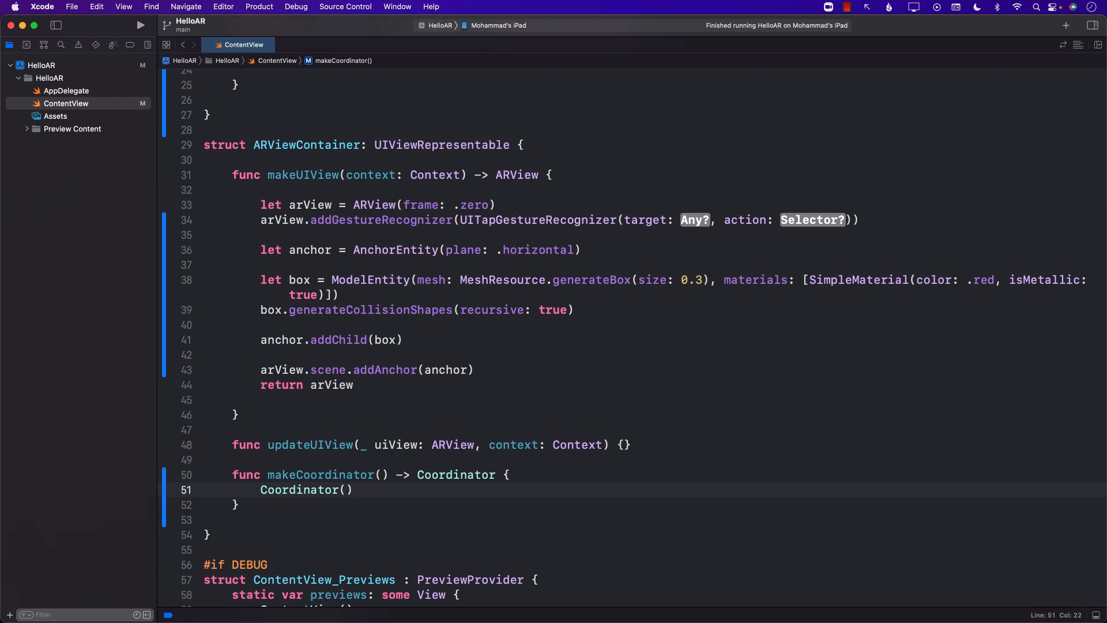
- In makeUIView, assign context.coordinator.view = arView
{"action": "left_click", "coordinate": [400, 205]}
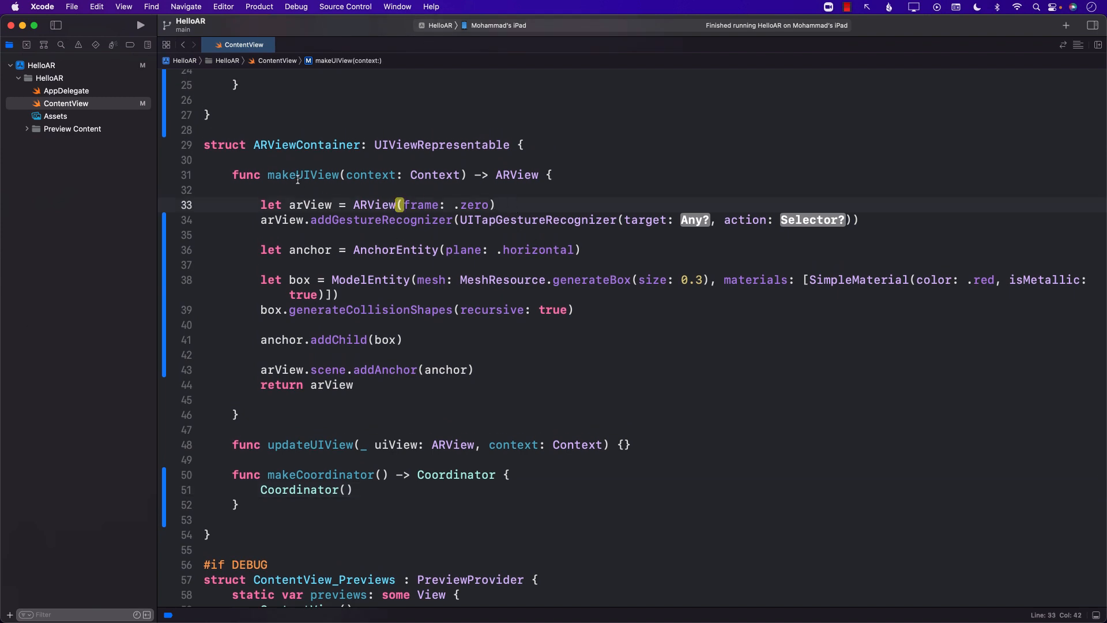
{"action": "double_click", "coordinate": [302, 174]}
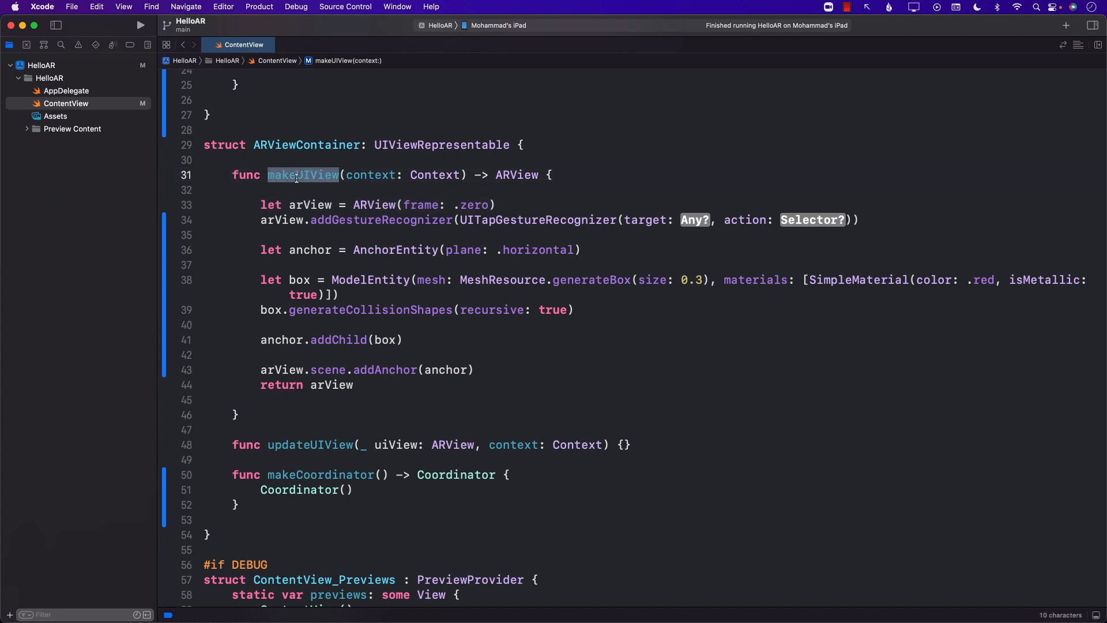
{"action": "left_click", "coordinate": [504, 205]}
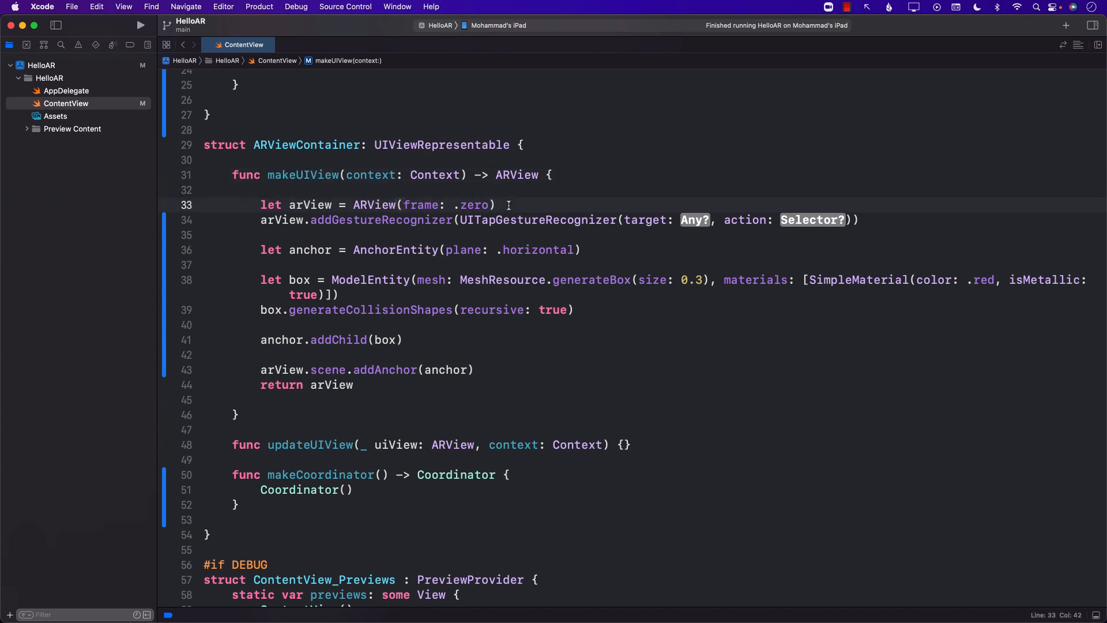
{"action": "type", "text": "context.coordinator"}
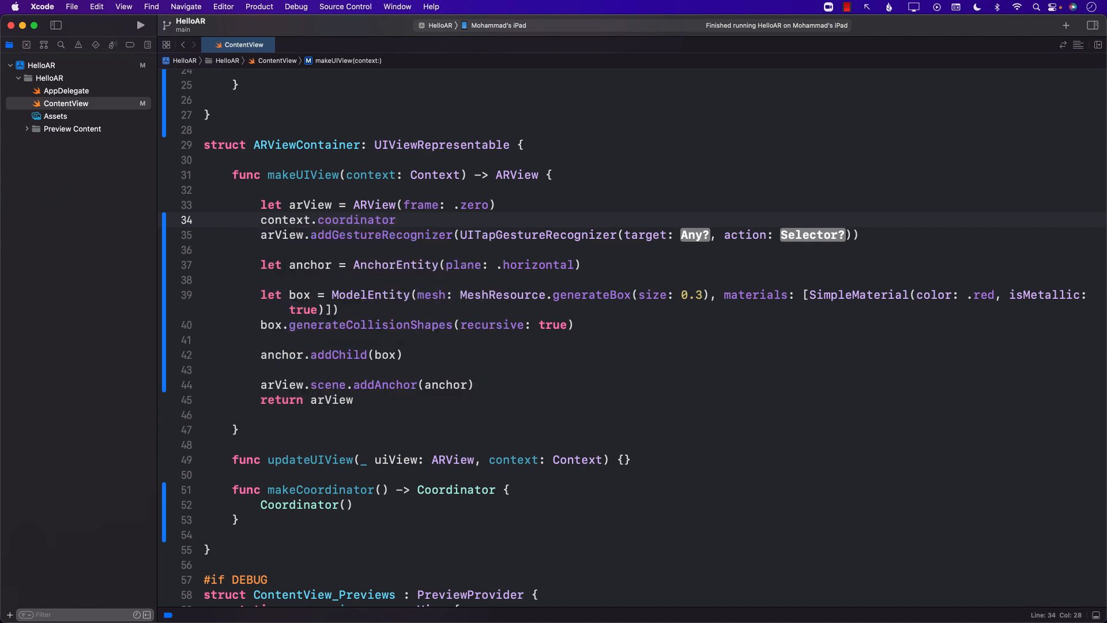
{"action": "type", "text": "."}
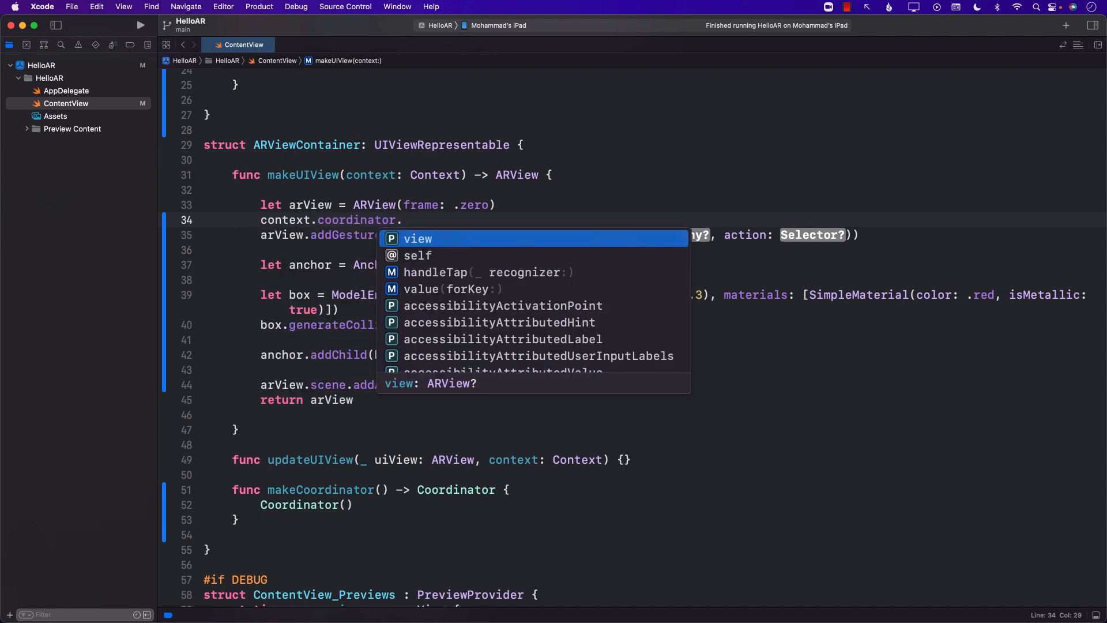
{"action": "type", "text": "view = arView"}
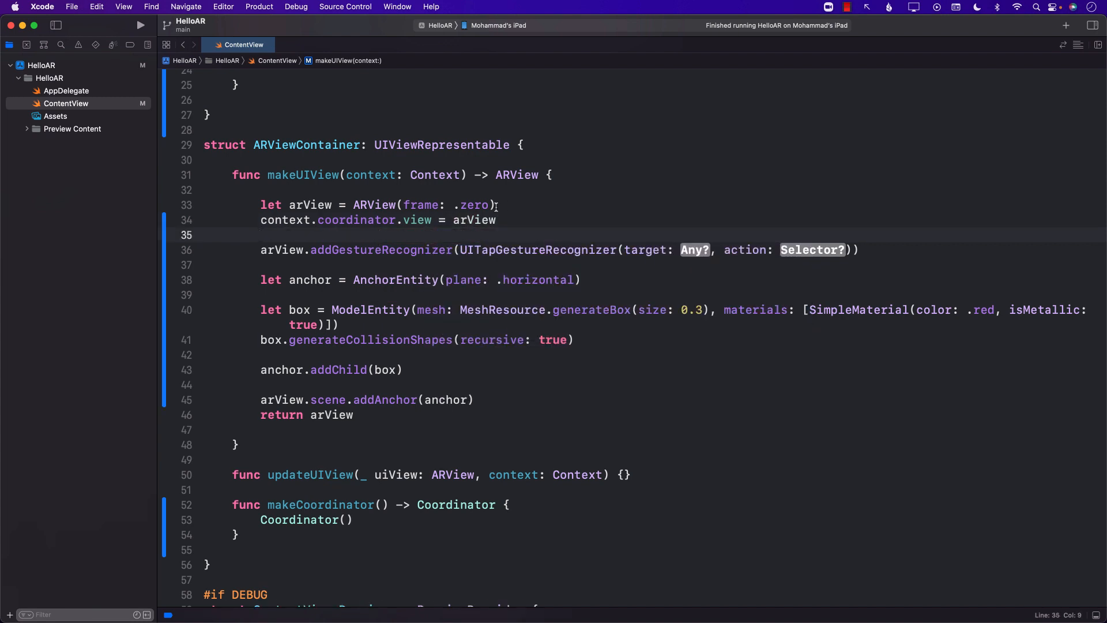
- Point the tap recognizer at target context.coordinator with action #selector(Coordinator.handleTap)
{"action": "double_click", "coordinate": [536, 251]}
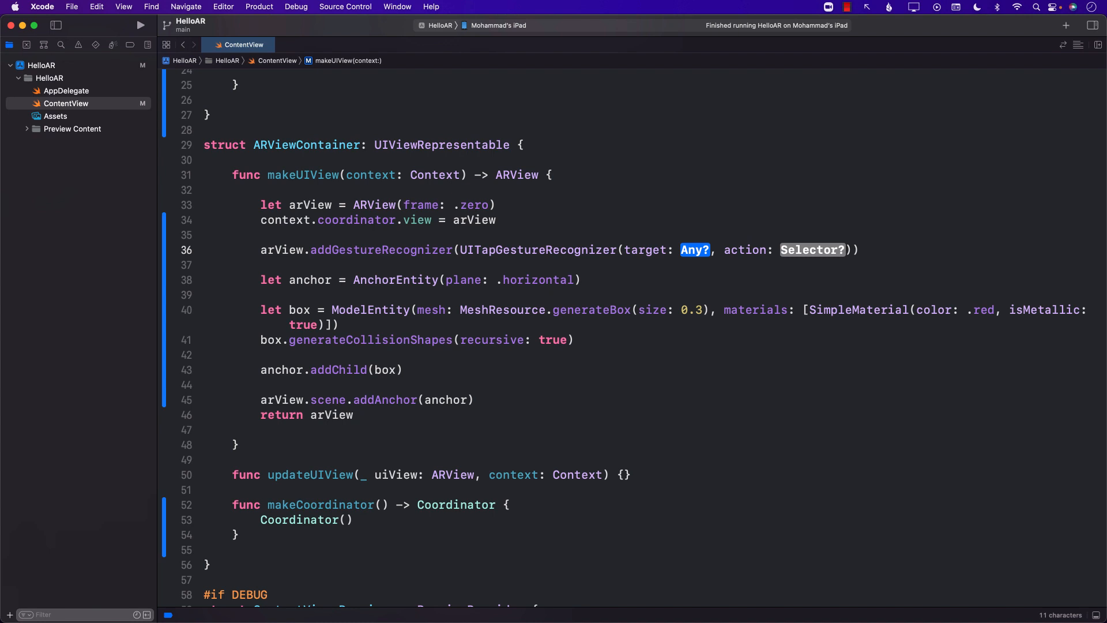
{"action": "type", "text": "context.coordinator"}
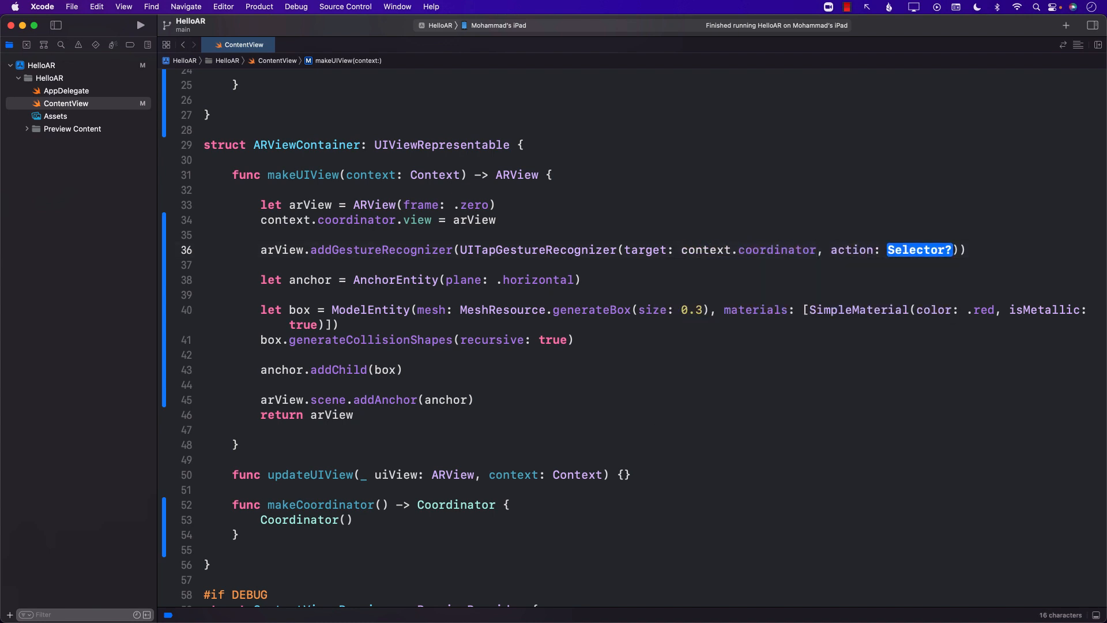
{"action": "type", "text": "#selector"}
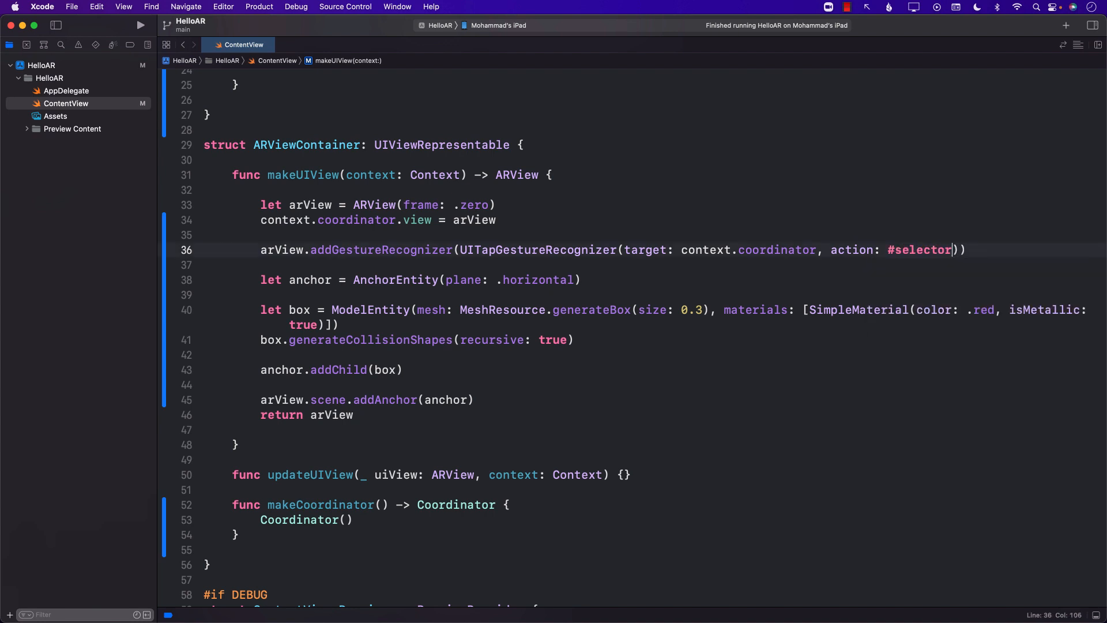
{"action": "type", "text": "(Coor"}
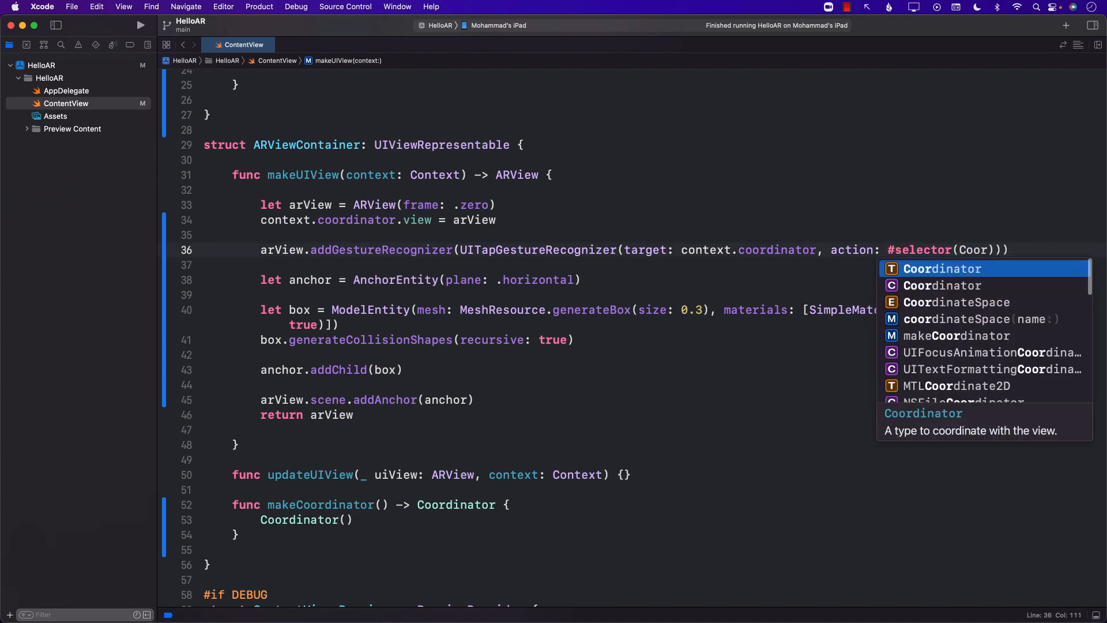
{"action": "key", "text": "backspace"}
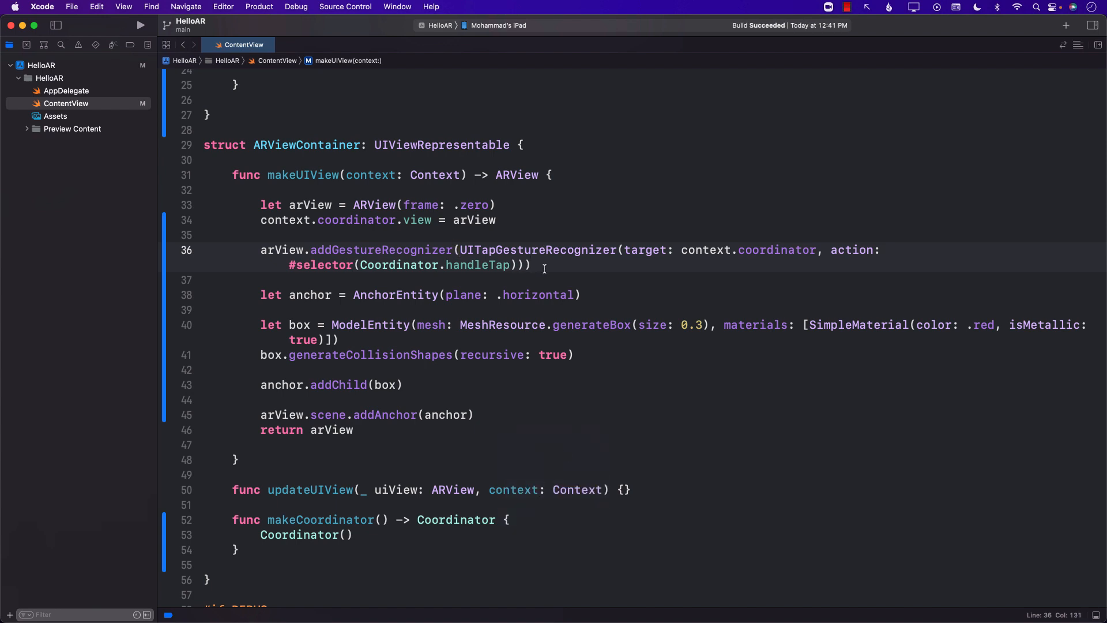
{"action": "double_click", "coordinate": [373, 205]}
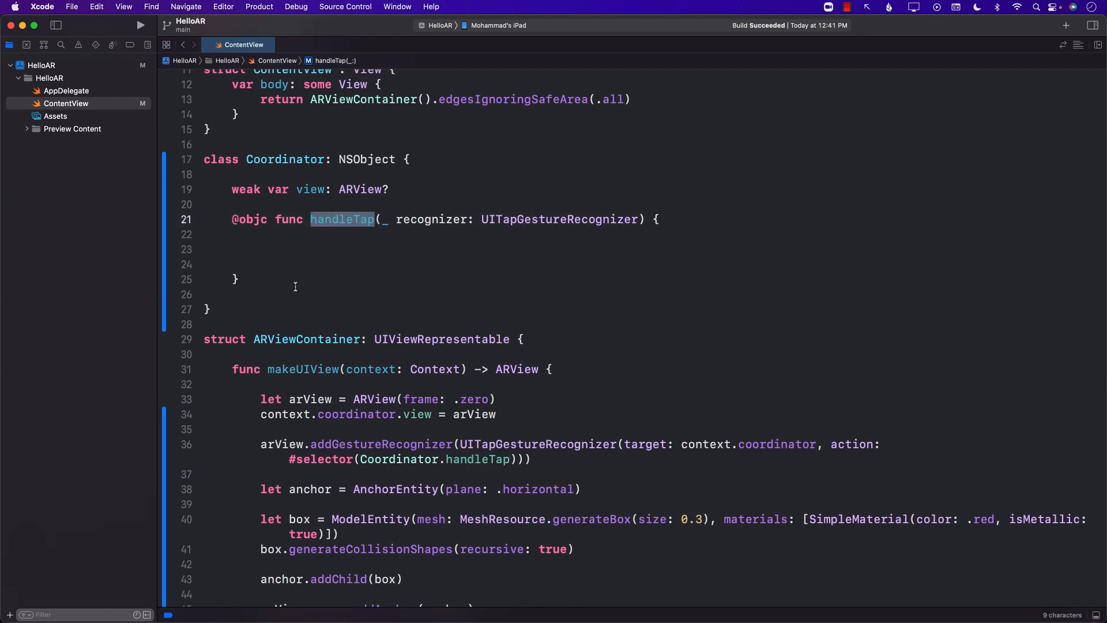
- Write guard let view = self.view else { return } and let tapLocation = recognizer.location(in: view)
{"action": "left_click", "coordinate": [295, 264]}
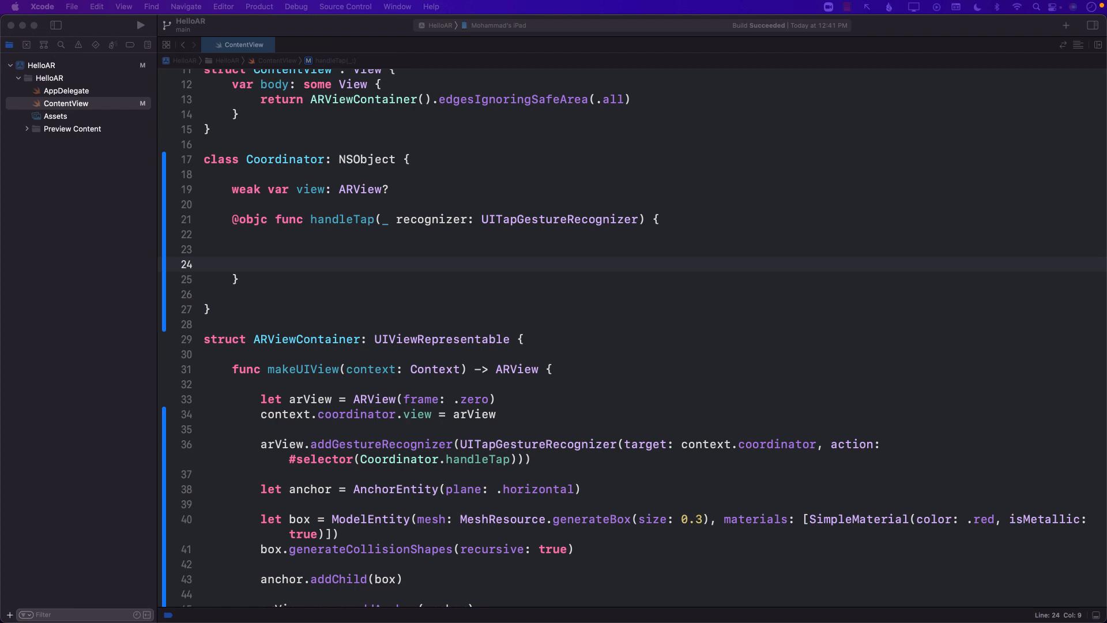
{"action": "mouse_move", "coordinate": [192, 257]}
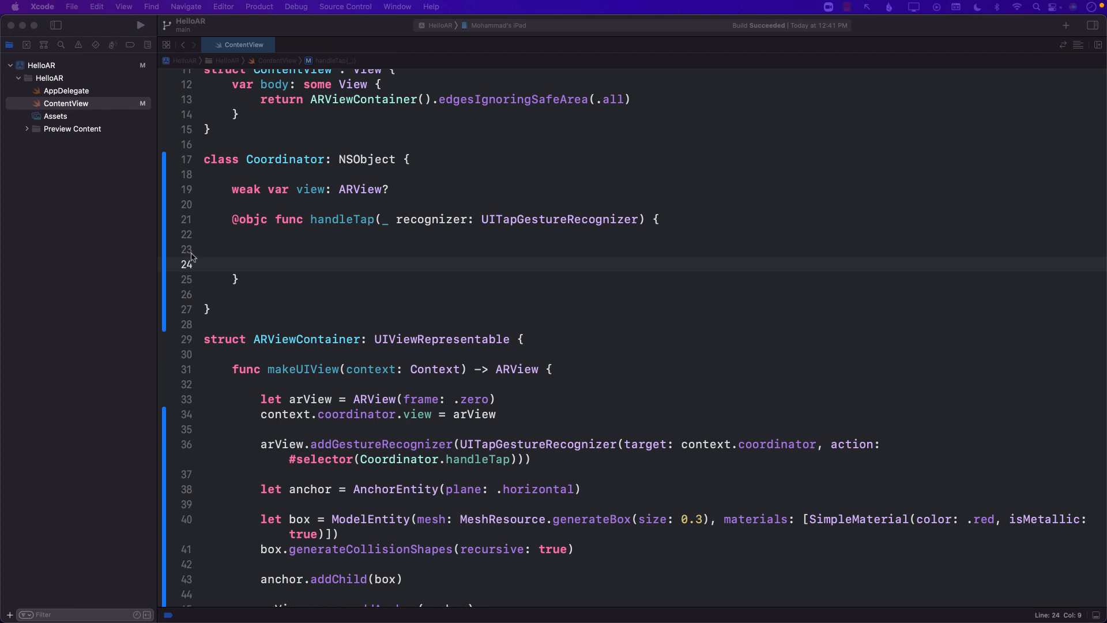
{"action": "type", "text": "guard let view = self.view else { return }"}
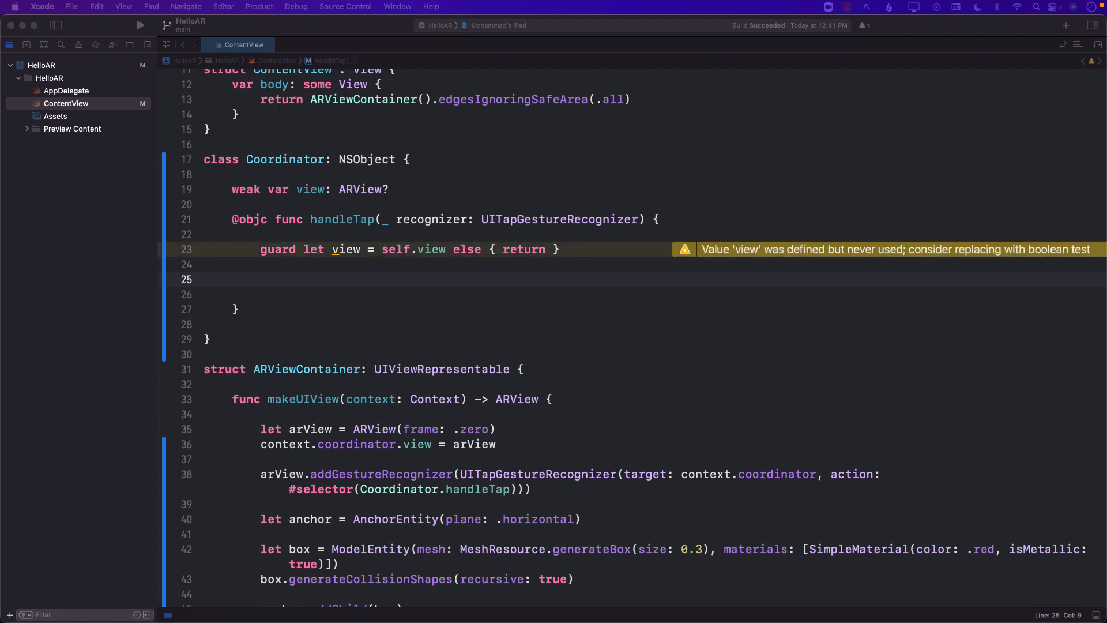
{"action": "type", "text": "let tapLocation = recognizer.location(in: view)"}
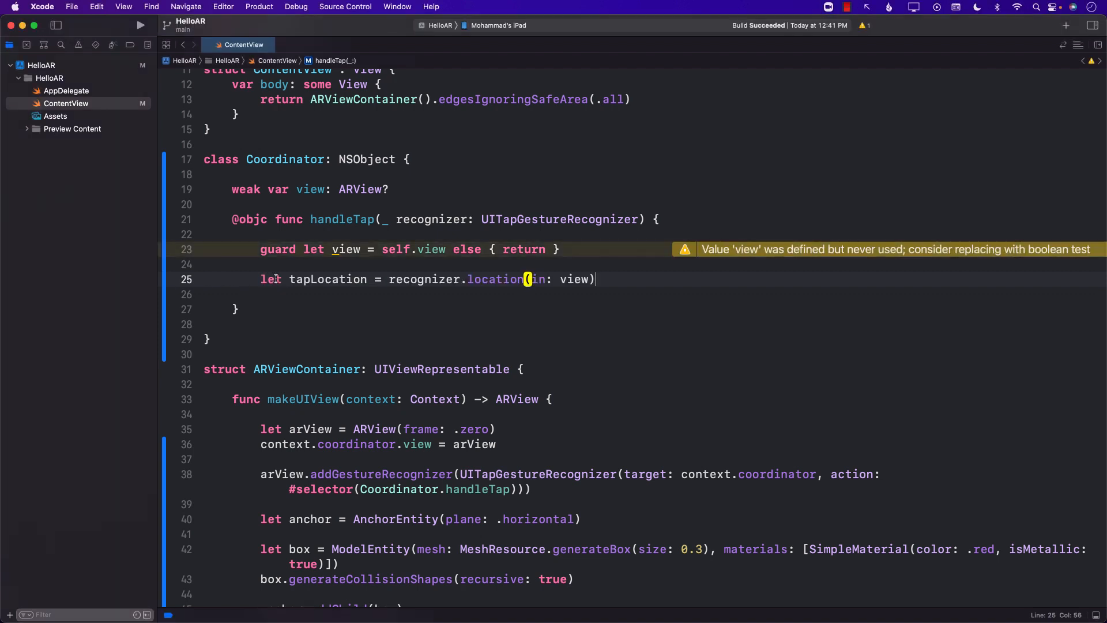
{"action": "double_click", "coordinate": [423, 280]}
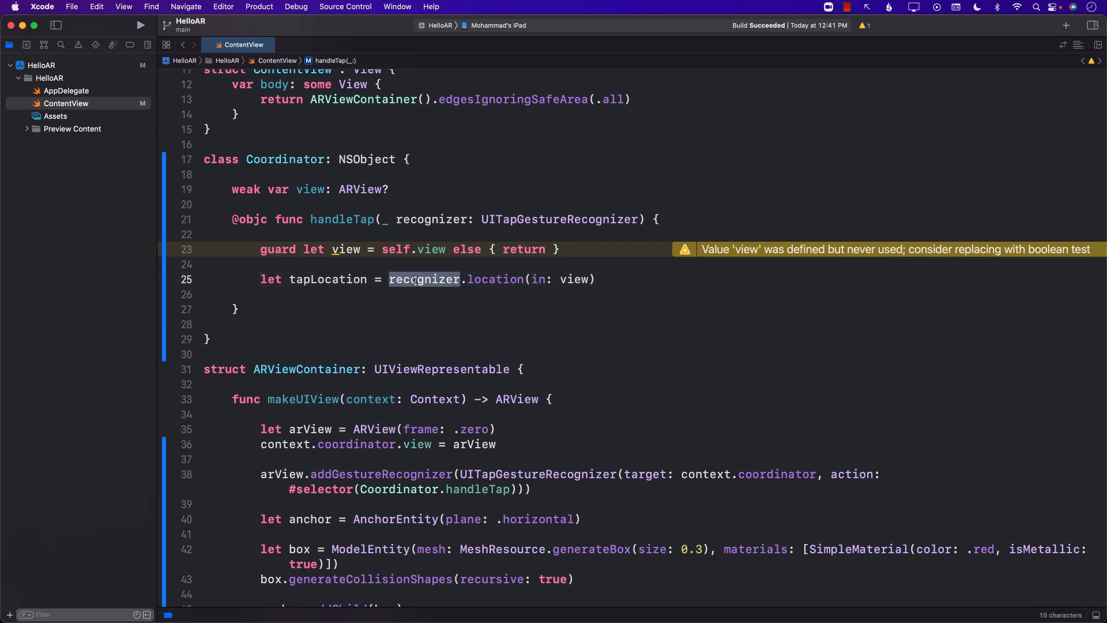
{"action": "double_click", "coordinate": [495, 279]}
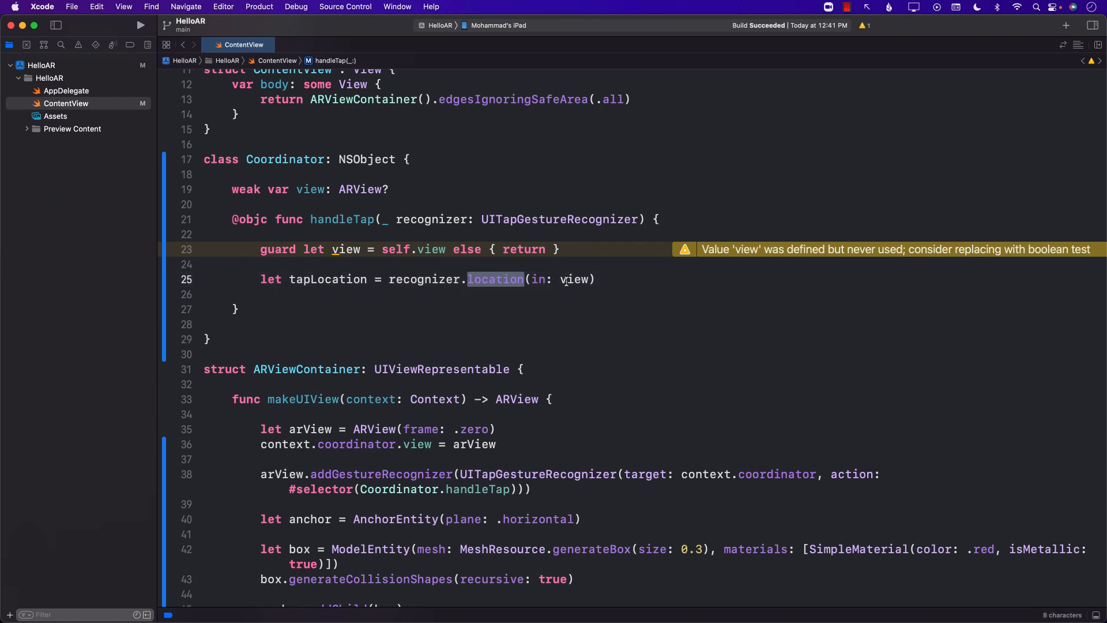
{"action": "double_click", "coordinate": [327, 279]}
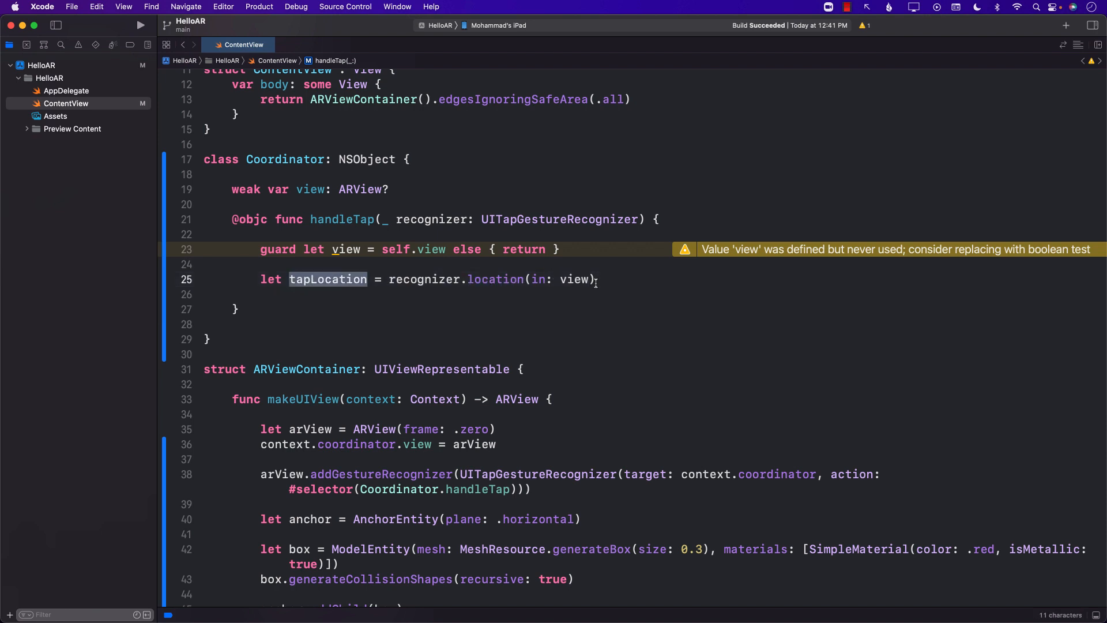
{"action": "type", "text": "tap"}
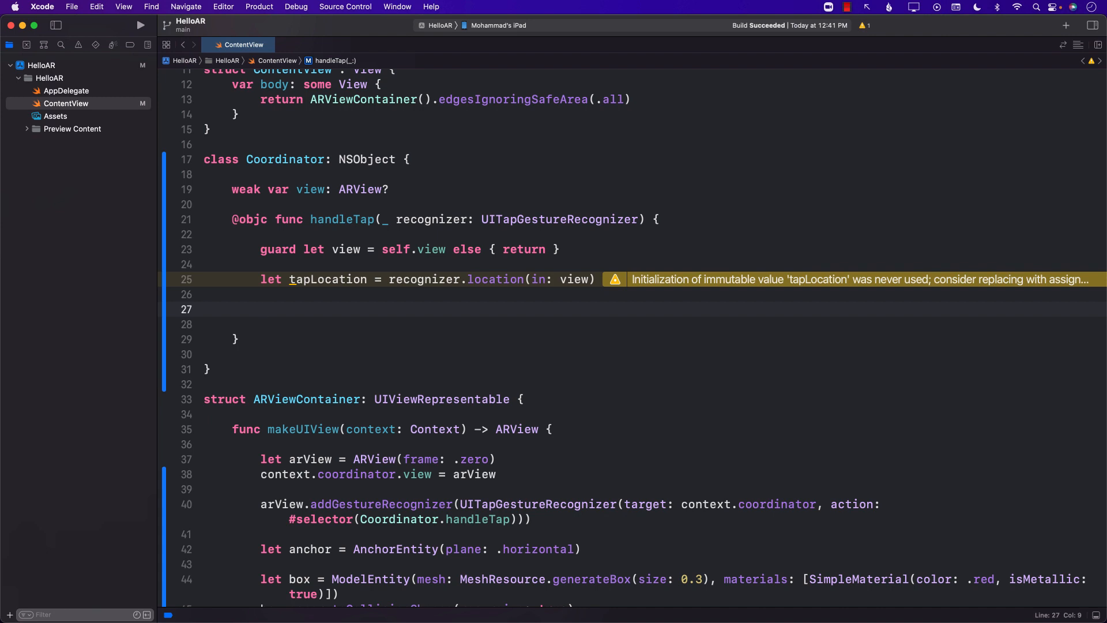
- Add if let entity = view.entity(at: tapLocation) as? ModelEntity block
{"action": "type", "text": "if let en"}
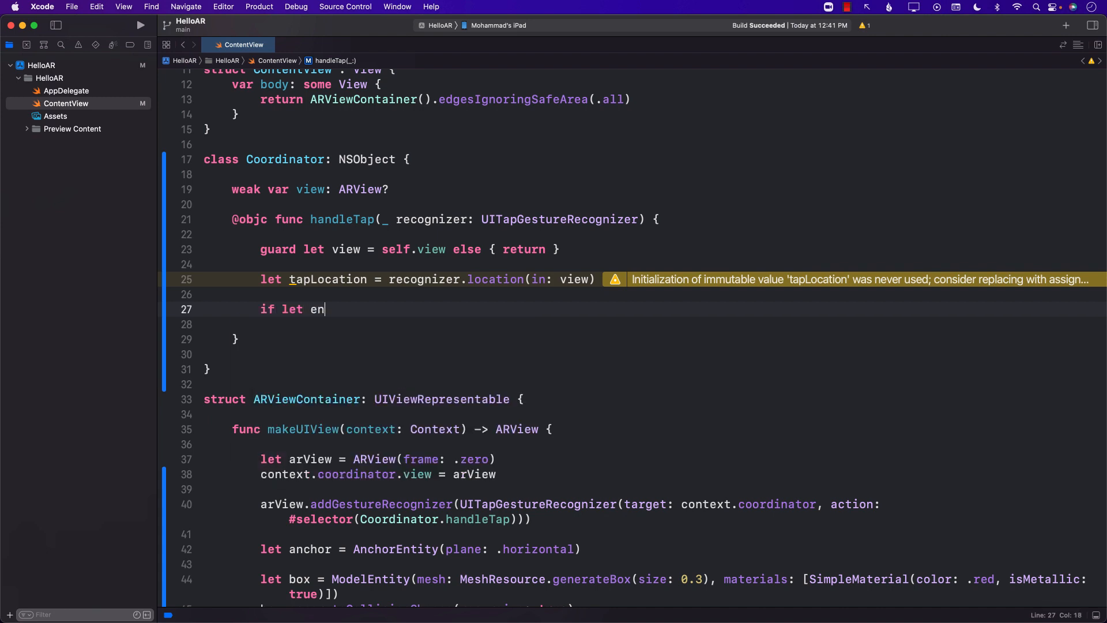
{"action": "type", "text": "tity"}
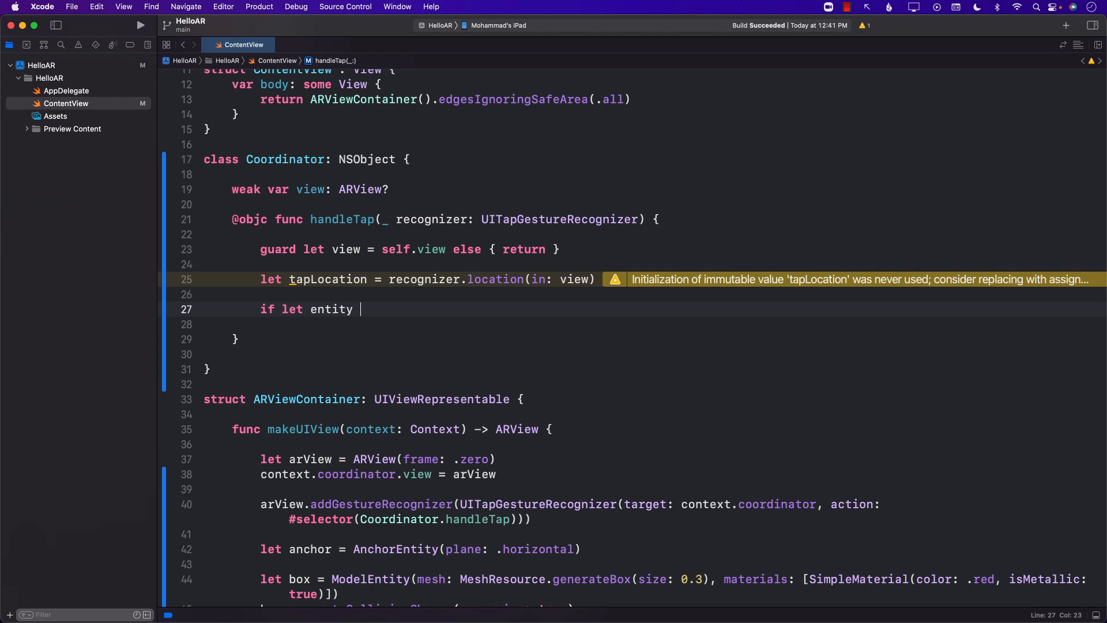
{"action": "type", "text": "= view.e"}
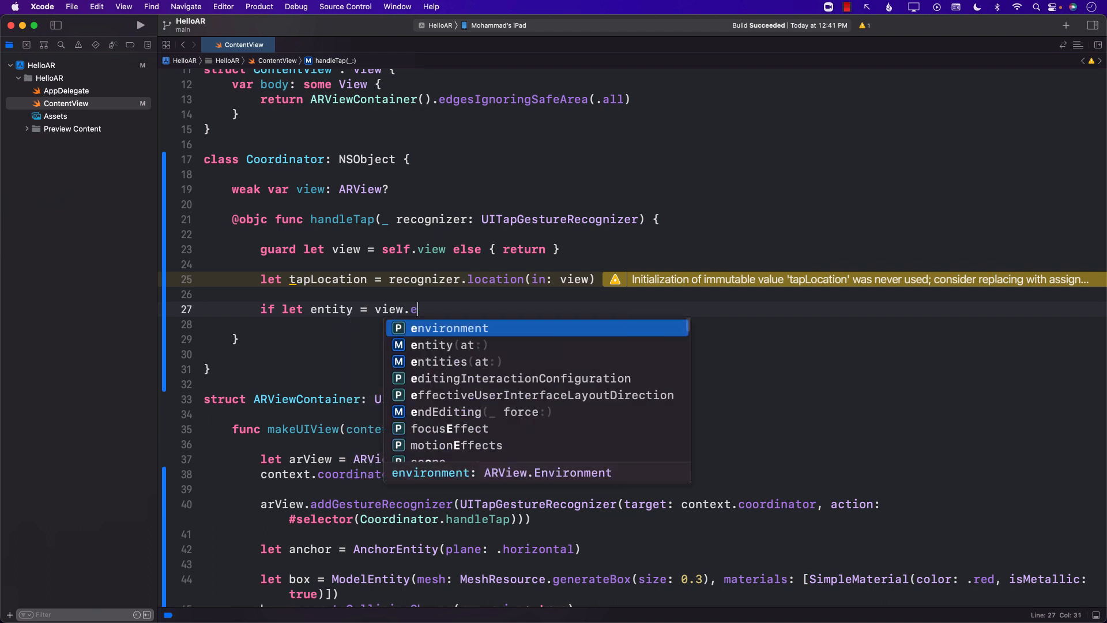
{"action": "type", "text": "ntity(at: tapLocation) as?"}
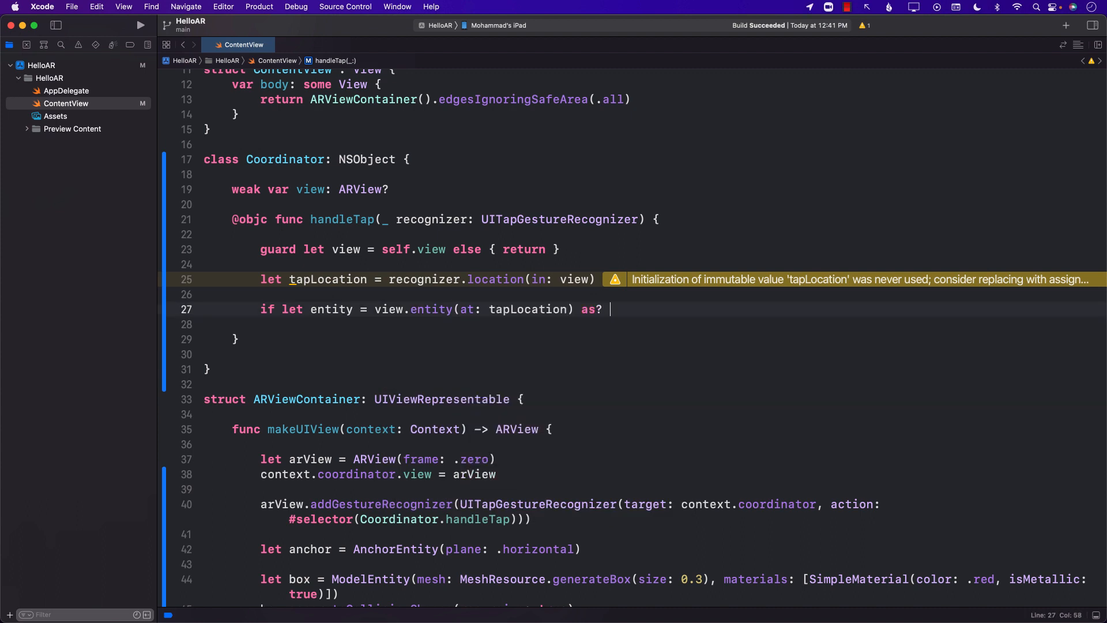
{"action": "type", "text": "Mod"}
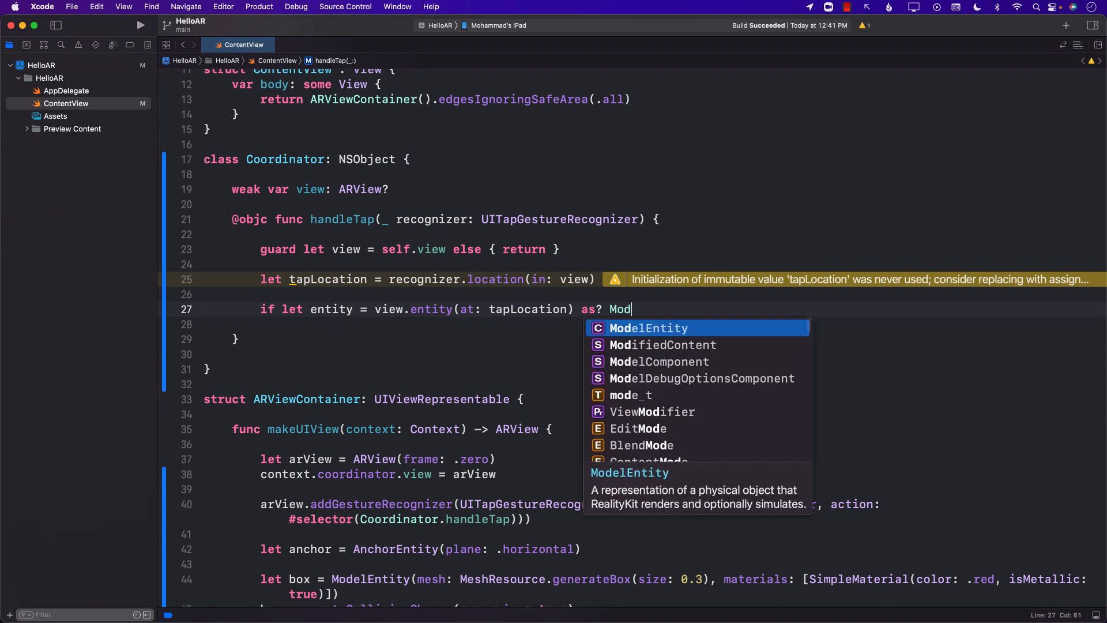
{"action": "key", "text": "Return"}
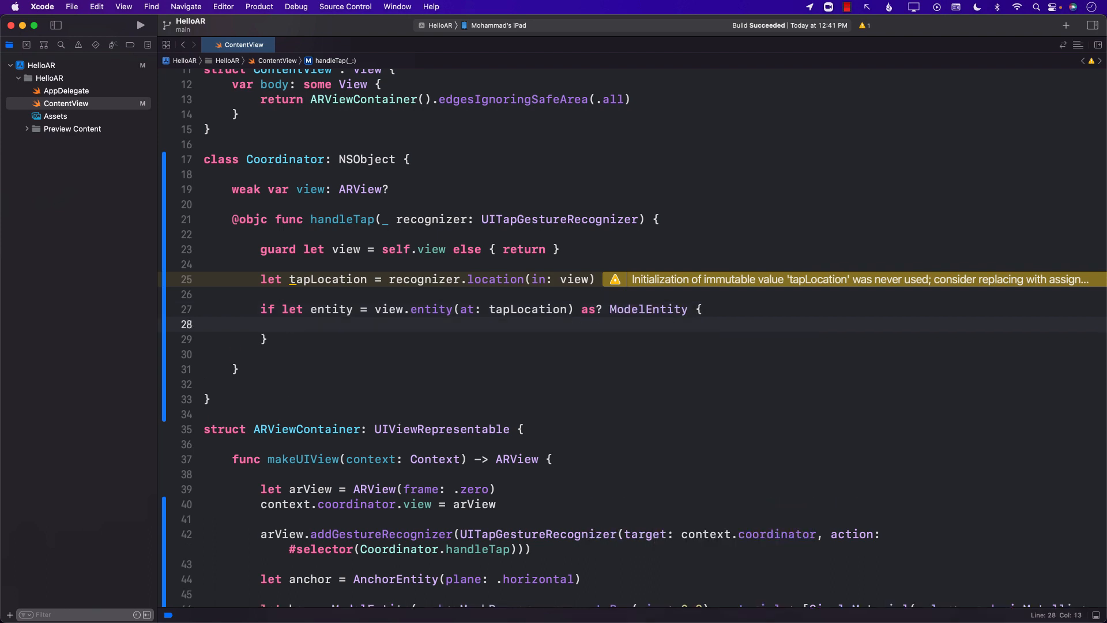
- Set entity.model?.materials = [SimpleMaterial(color: .green, isMetallic: true)] inside the block
{"action": "type", "text": "entity"}
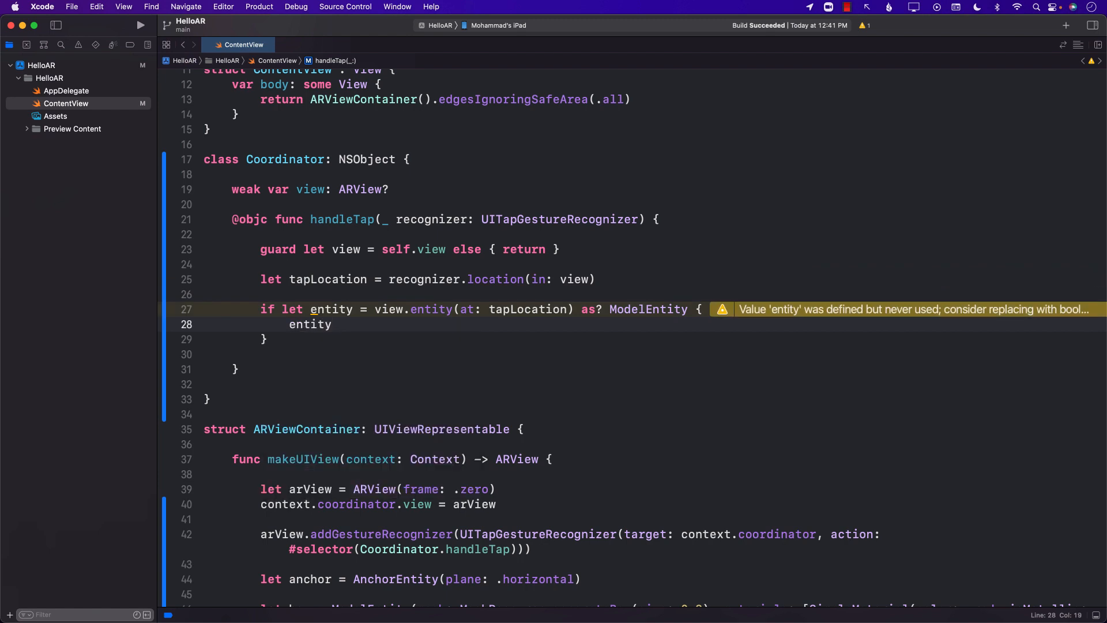
{"action": "type", "text": ".model"}
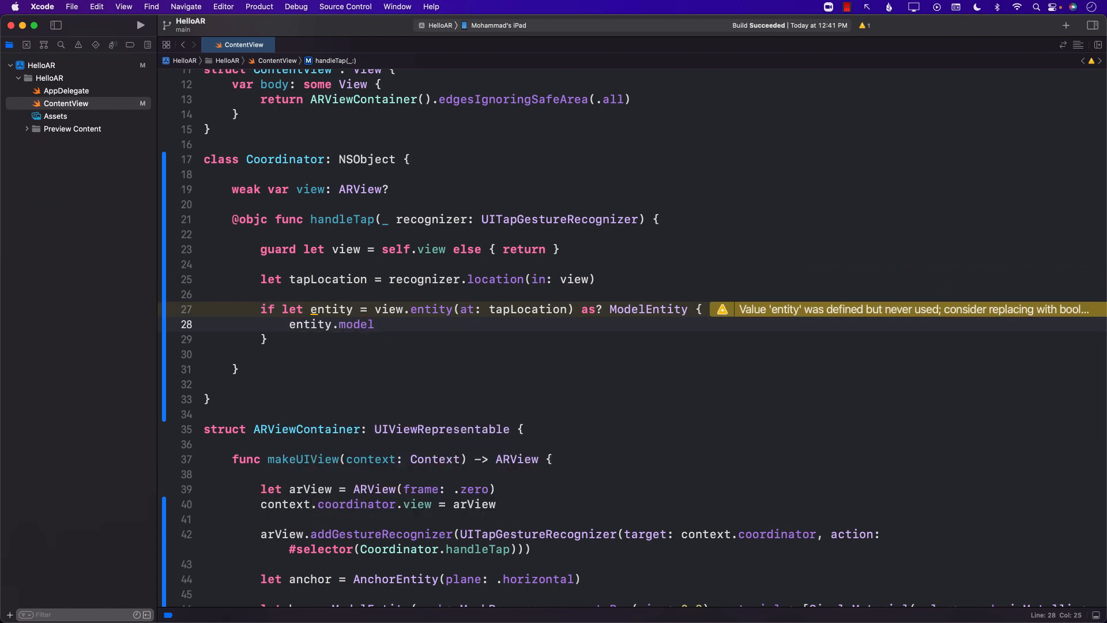
{"action": "type", "text": "?.materials ="}
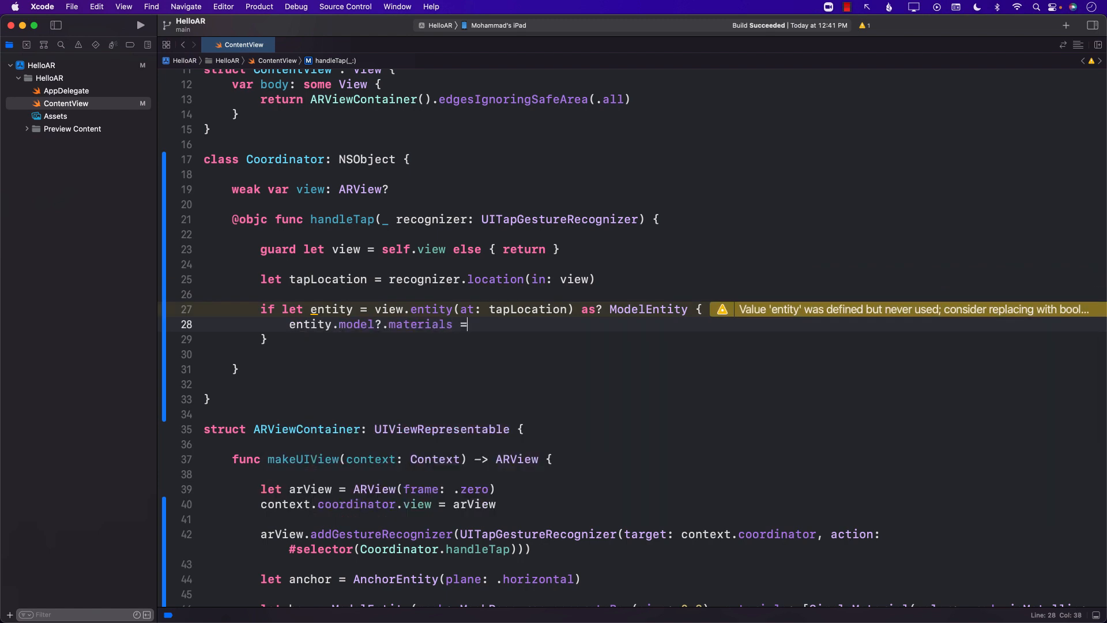
{"action": "type", "text": "["}
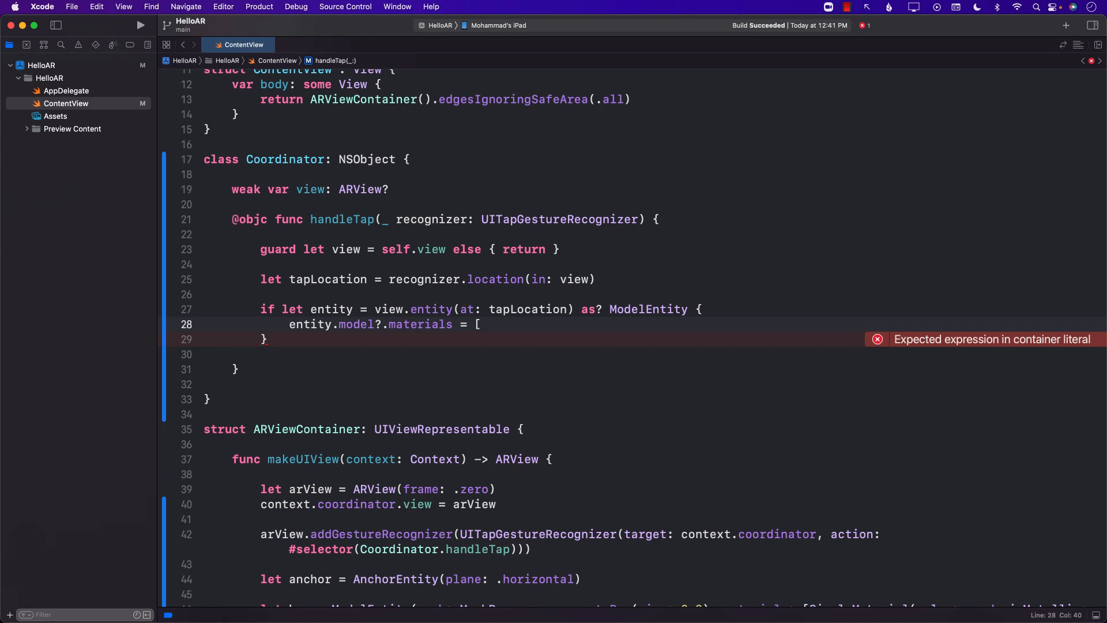
{"action": "type", "text": "S"}
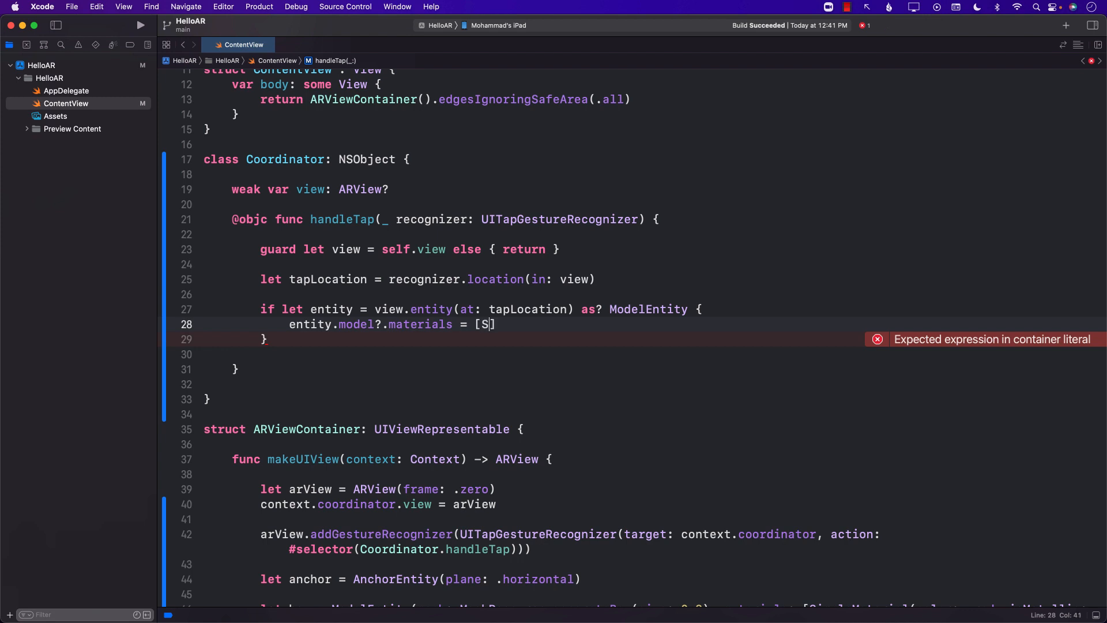
{"action": "type", "text": "impleMaterial(."}
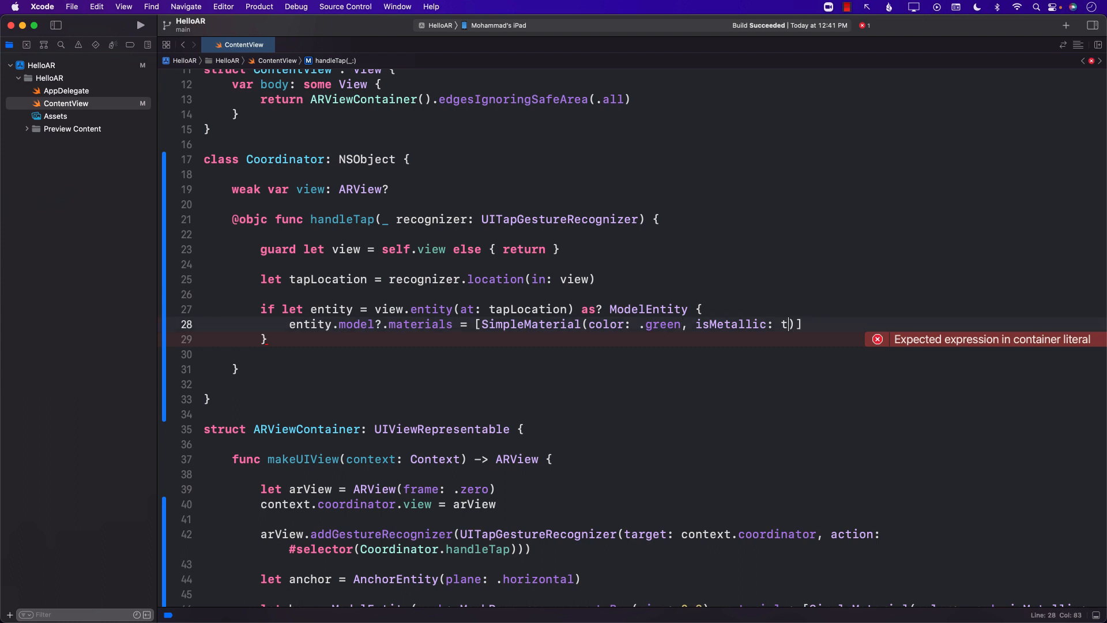
{"action": "type", "text": "rue"}
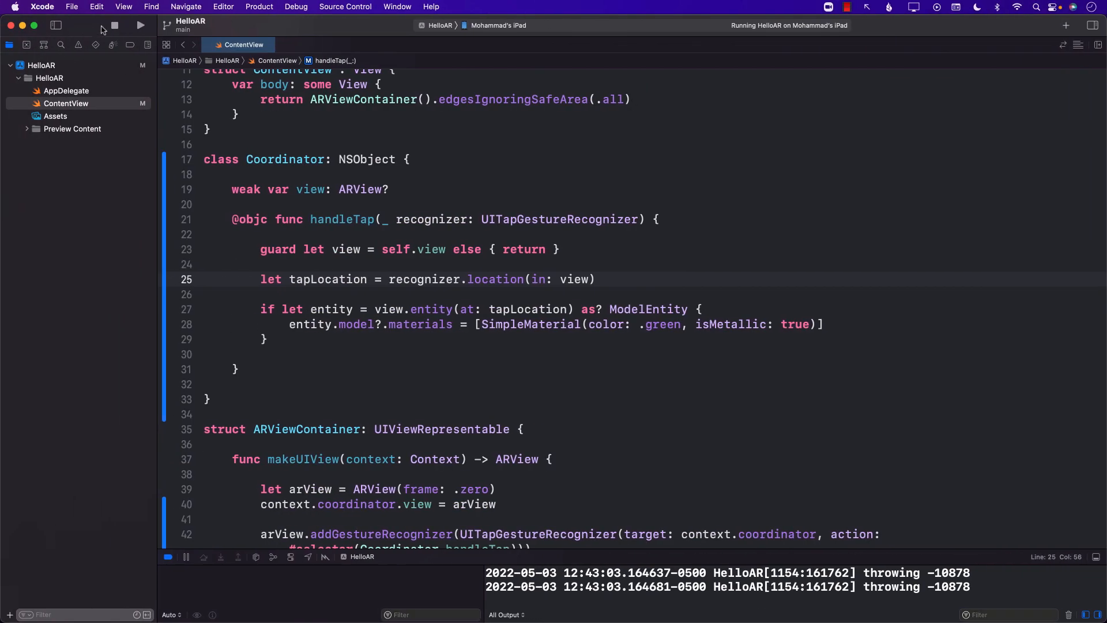
- Stop the running app and replace .green with UIColor.random() from the new extension
{"action": "left_click", "coordinate": [114, 25]}
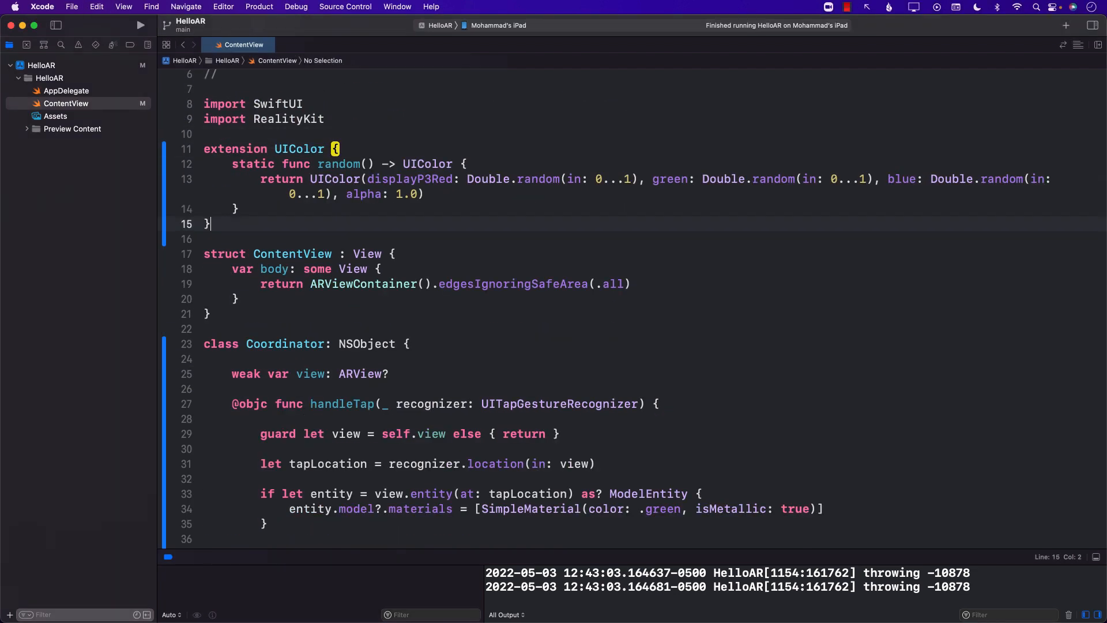
{"action": "double_click", "coordinate": [338, 164]}
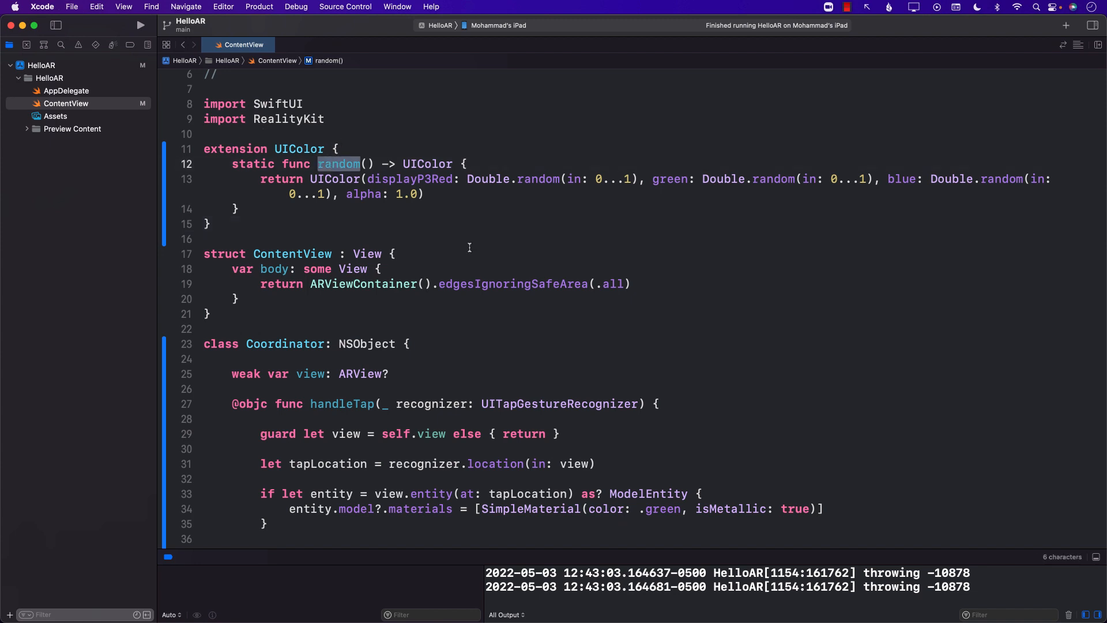
{"action": "scroll", "scroll_direction": "down", "scroll_amount": 3}
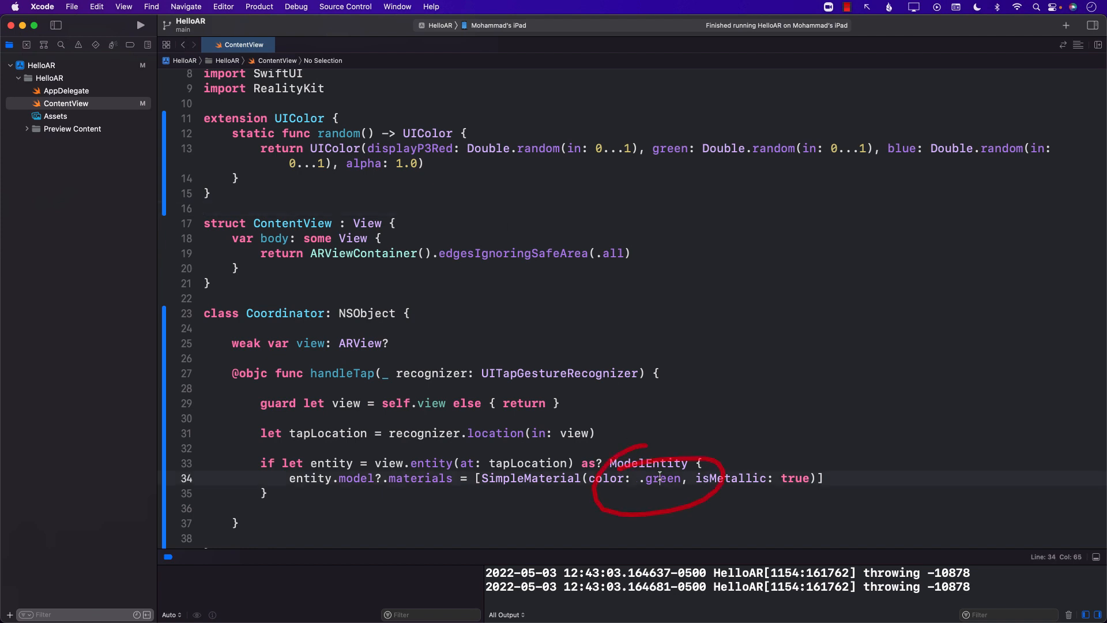
{"action": "type", "text": "UIColor"}
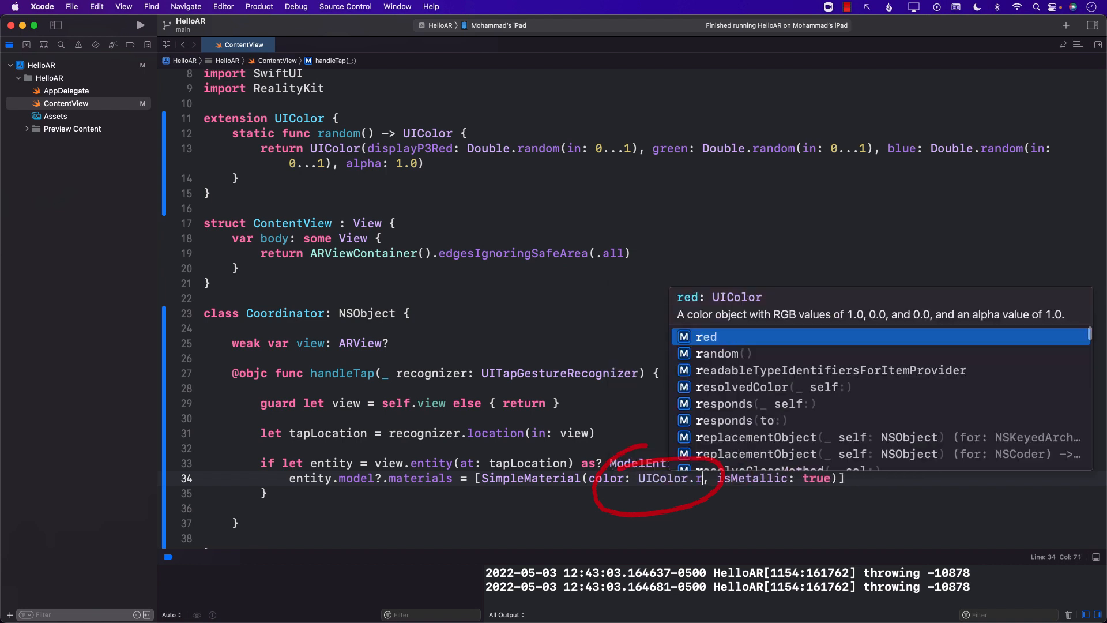
{"action": "left_click", "coordinate": [721, 353]}
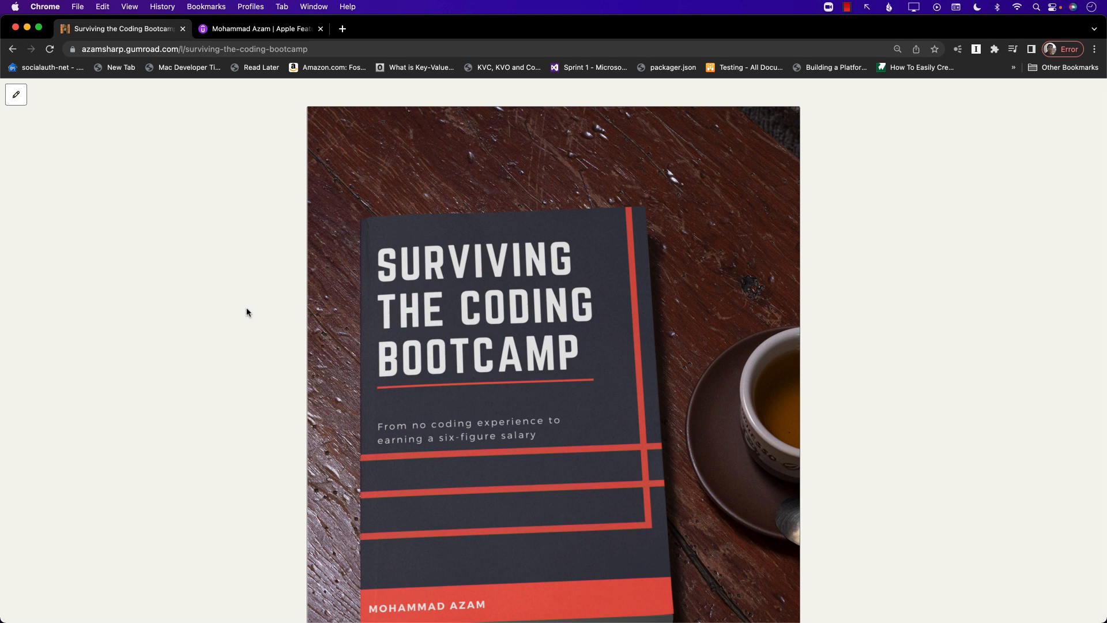
- Browse the Gumroad book page and step through its preview and table-of-contents pages
{"action": "scroll", "scroll_direction": "down", "scroll_amount": 3}
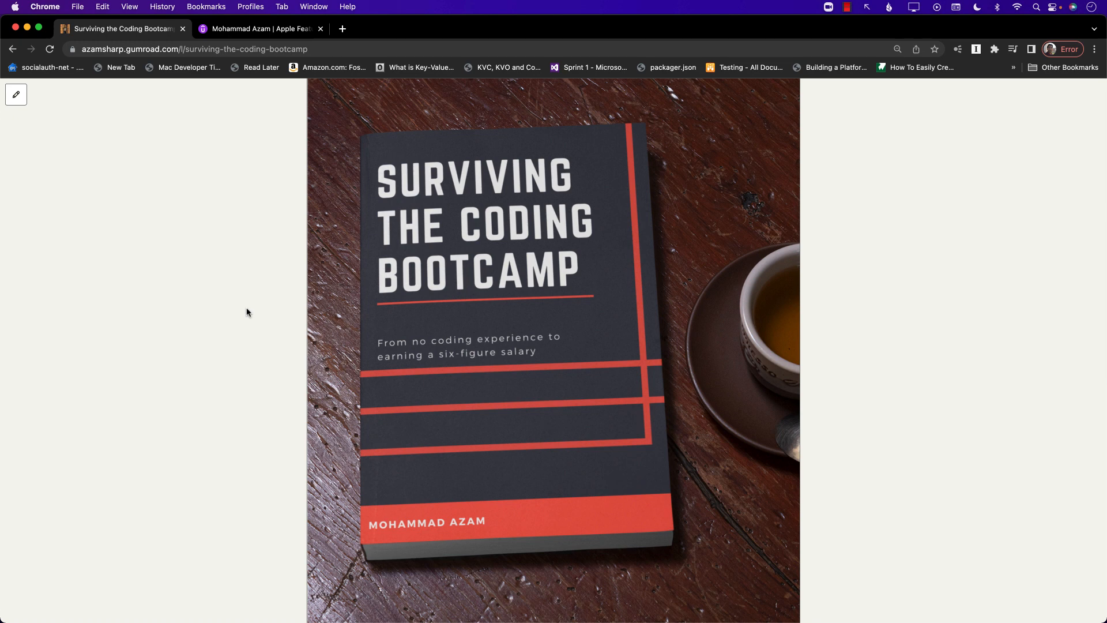
{"action": "scroll", "scroll_direction": "down", "scroll_amount": 3}
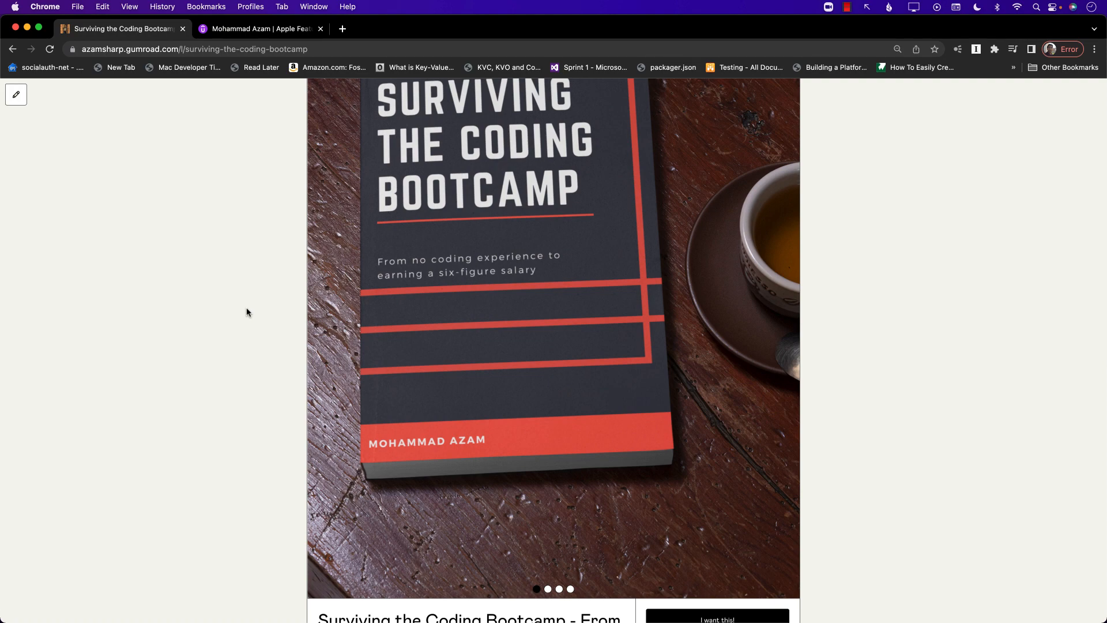
{"action": "mouse_move", "coordinate": [629, 470]}
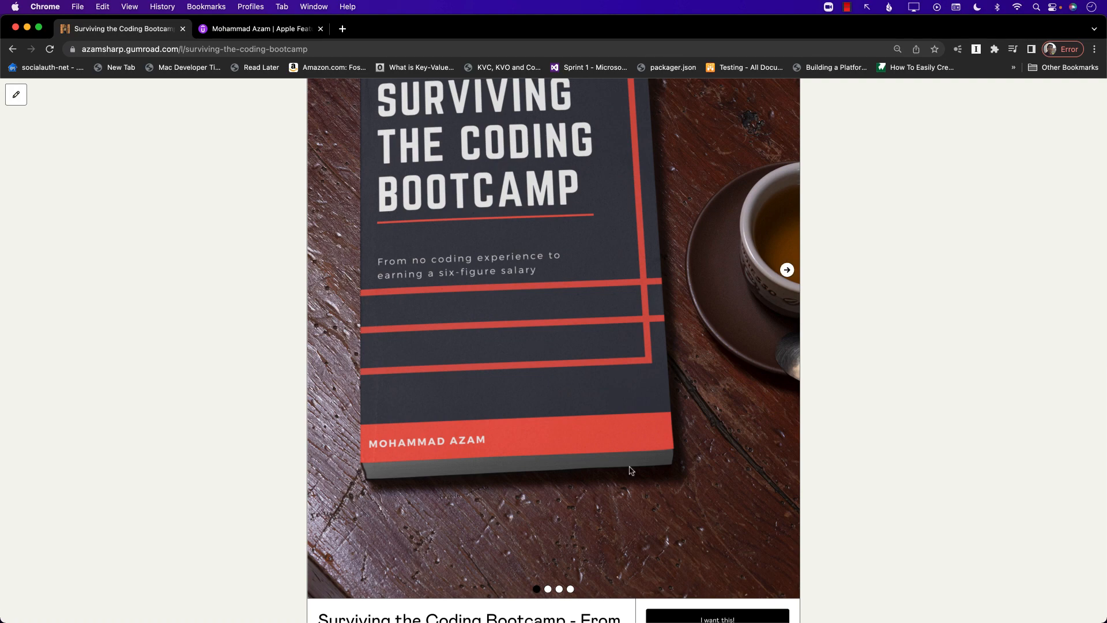
{"action": "left_click", "coordinate": [786, 270]}
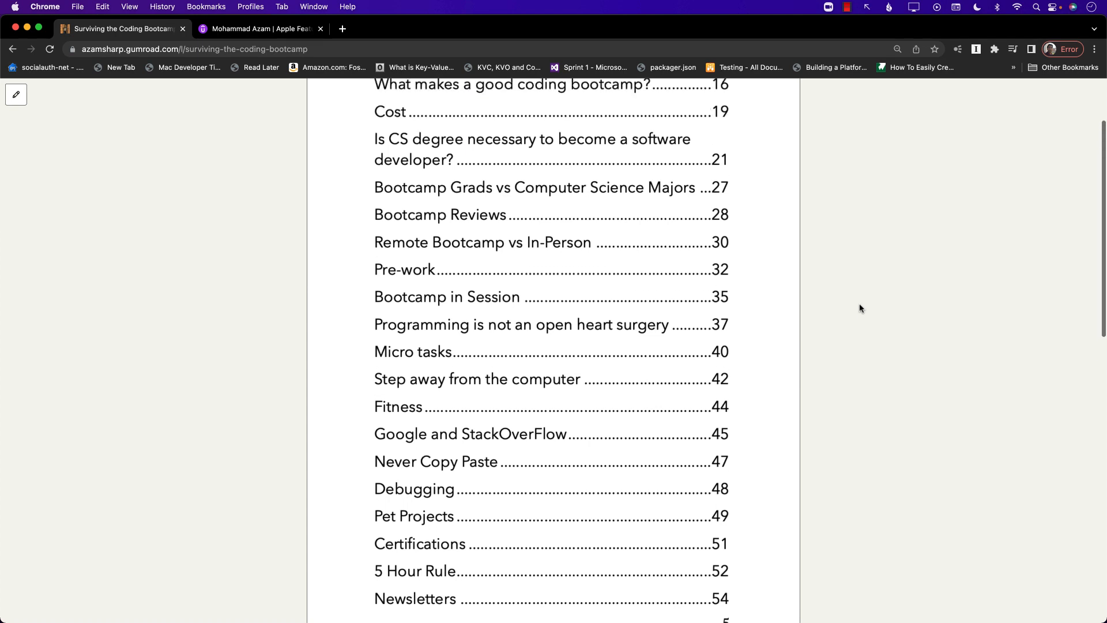
{"action": "scroll", "scroll_direction": "down", "scroll_amount": 3}
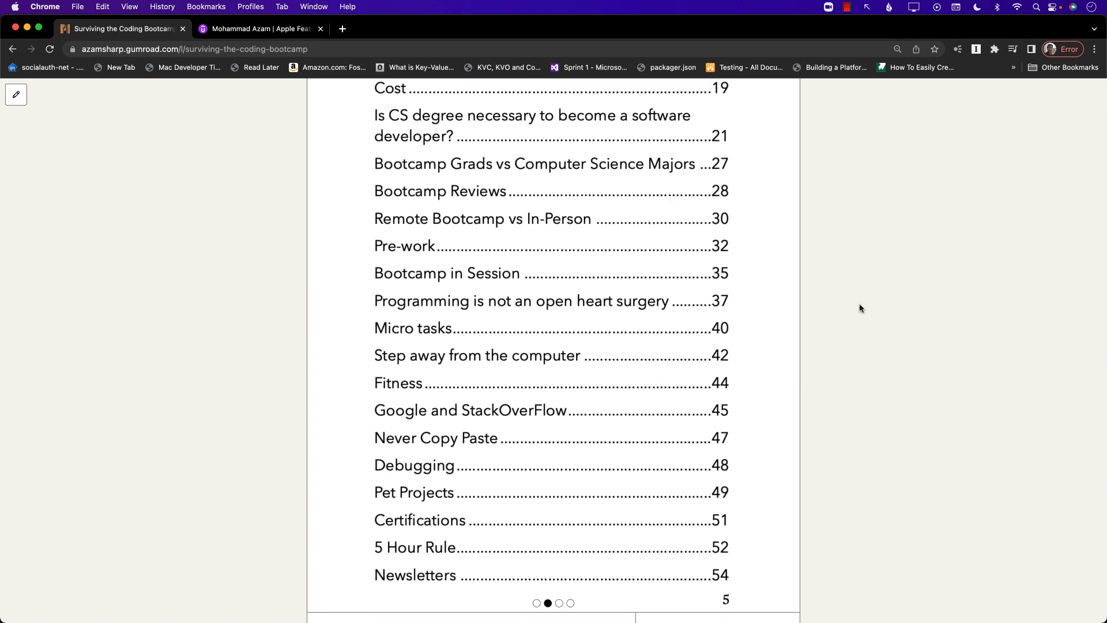
{"action": "mouse_move", "coordinate": [789, 296]}
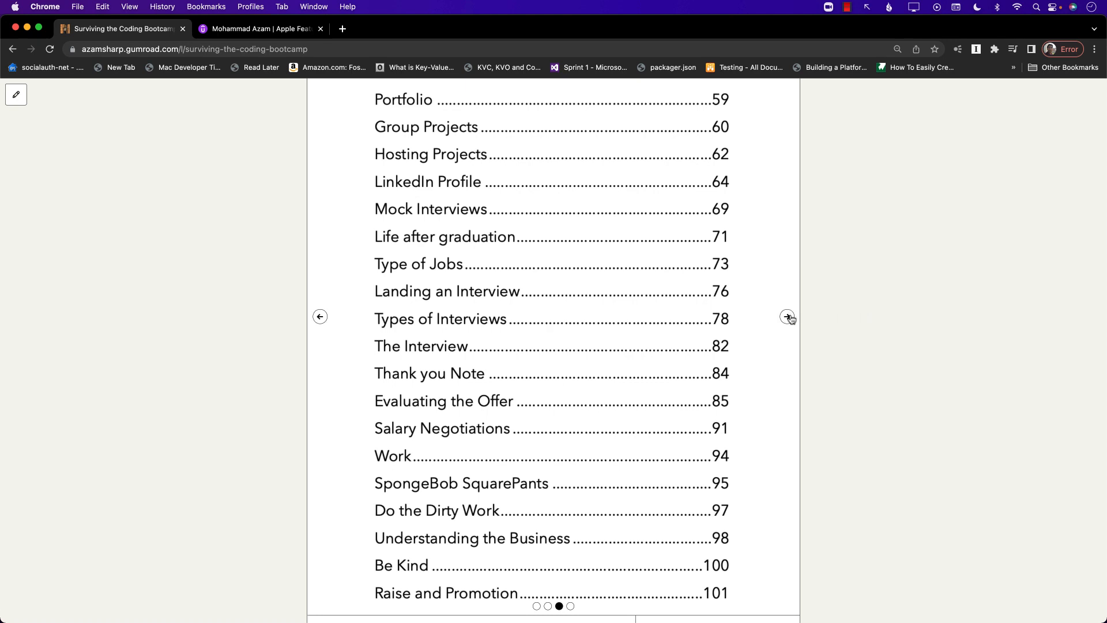
{"action": "left_click", "coordinate": [786, 315]}
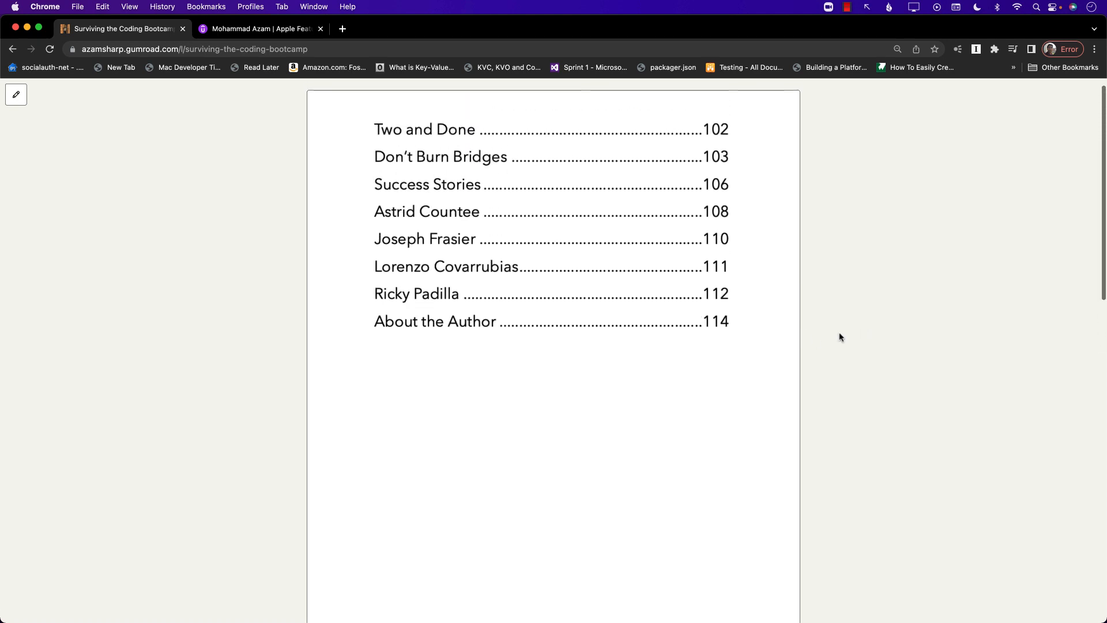
- Scroll through the rest of the book description toward the Udemy profile
{"action": "scroll", "scroll_direction": "down", "scroll_amount": 3}
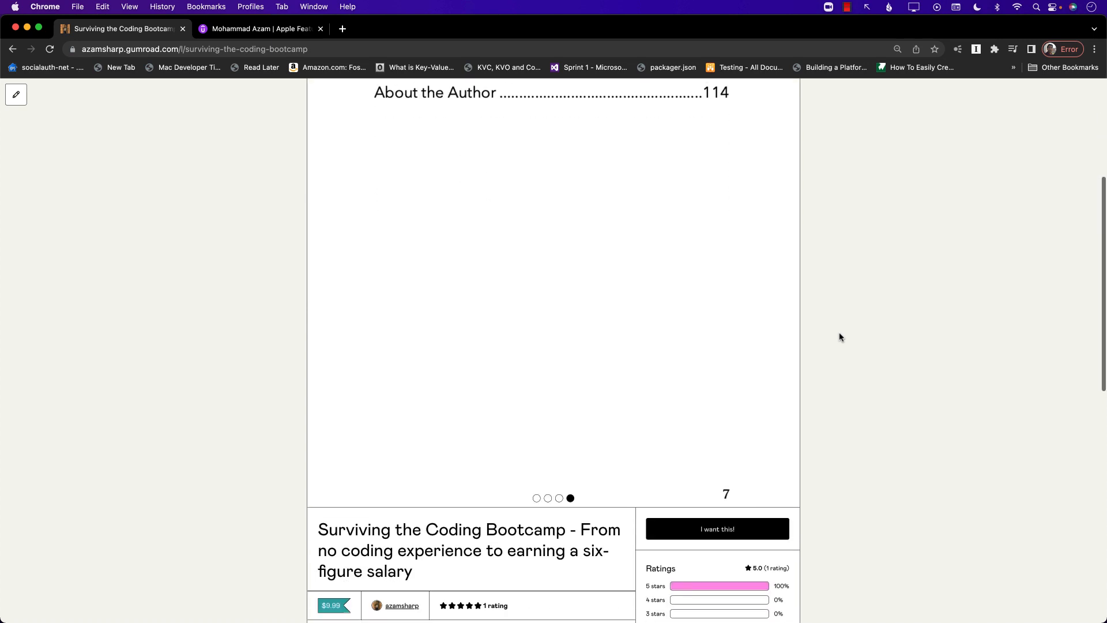
{"action": "scroll", "scroll_direction": "down", "scroll_amount": 3}
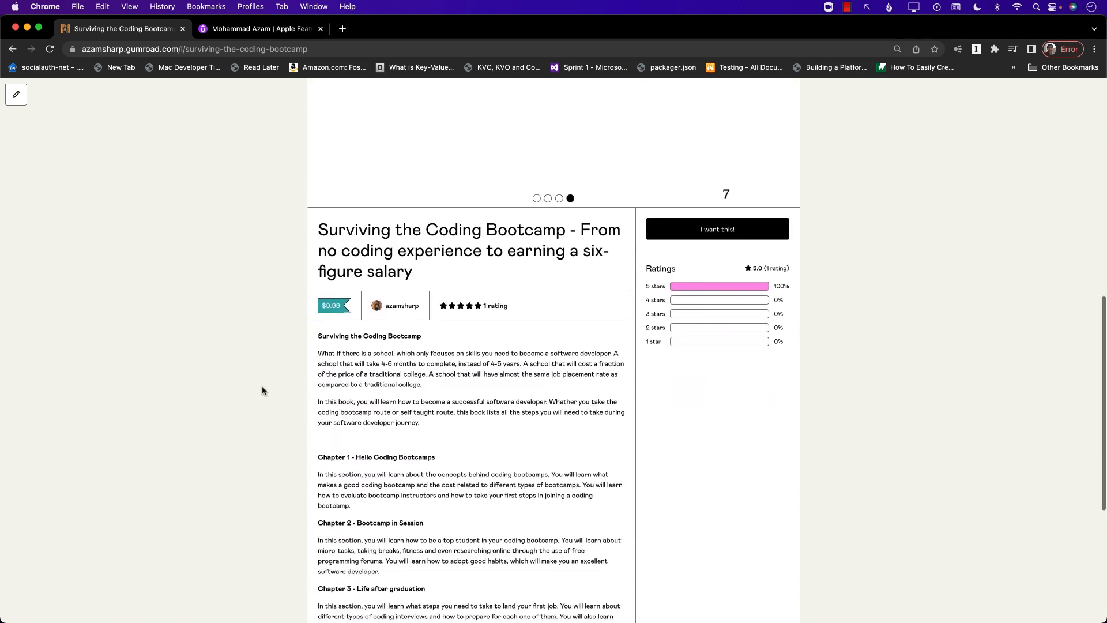
{"action": "scroll", "scroll_direction": "down", "scroll_amount": 3}
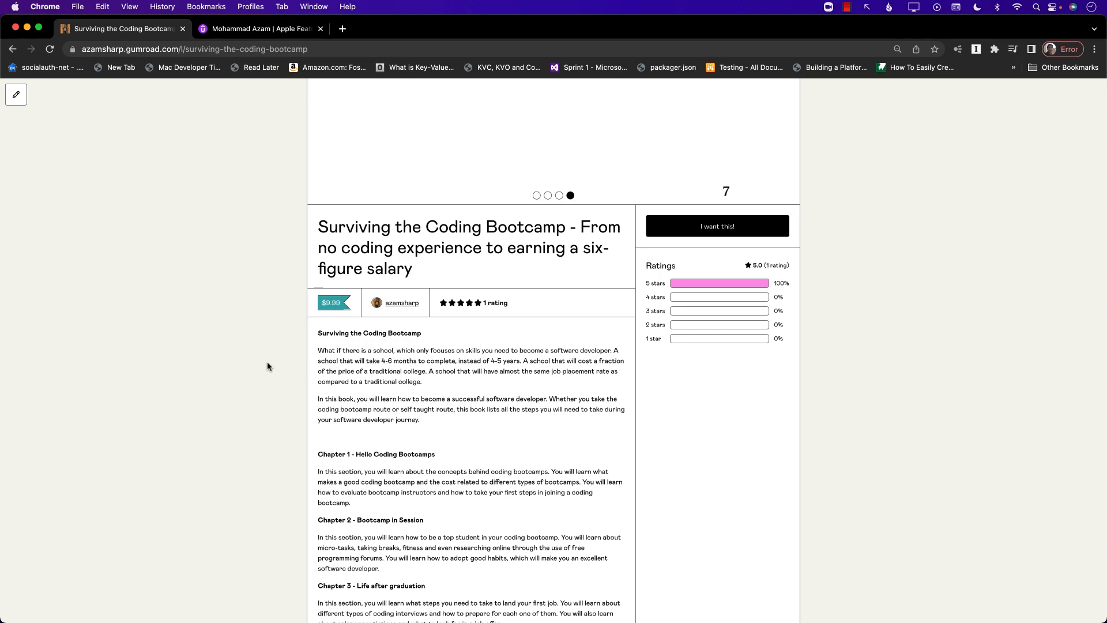
{"action": "scroll", "scroll_direction": "down", "scroll_amount": 3}
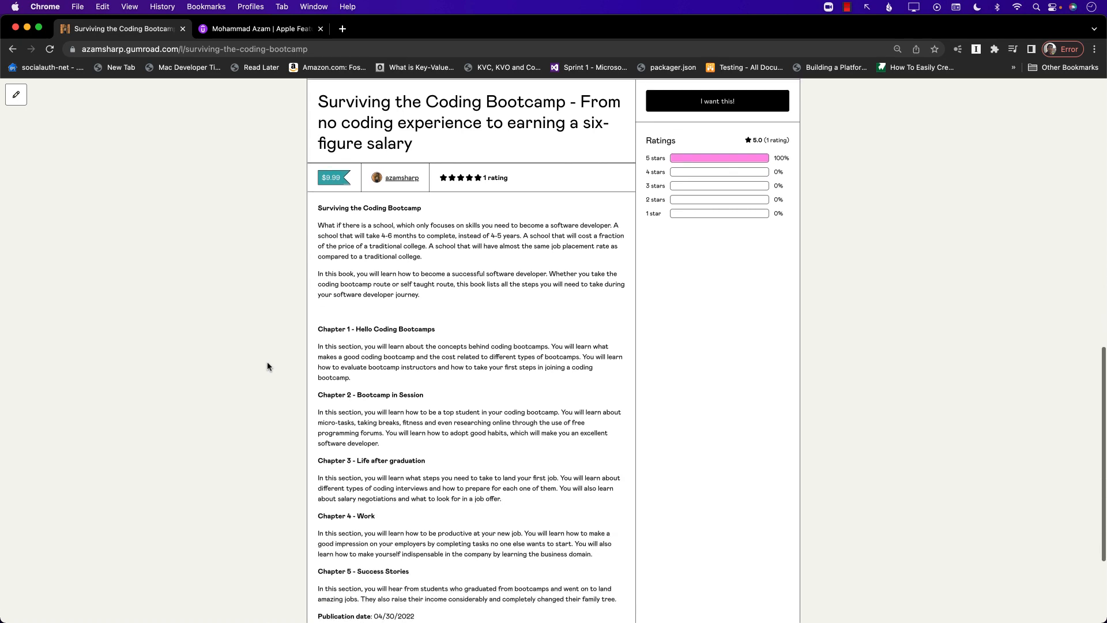
{"action": "scroll", "scroll_direction": "down", "scroll_amount": 3}
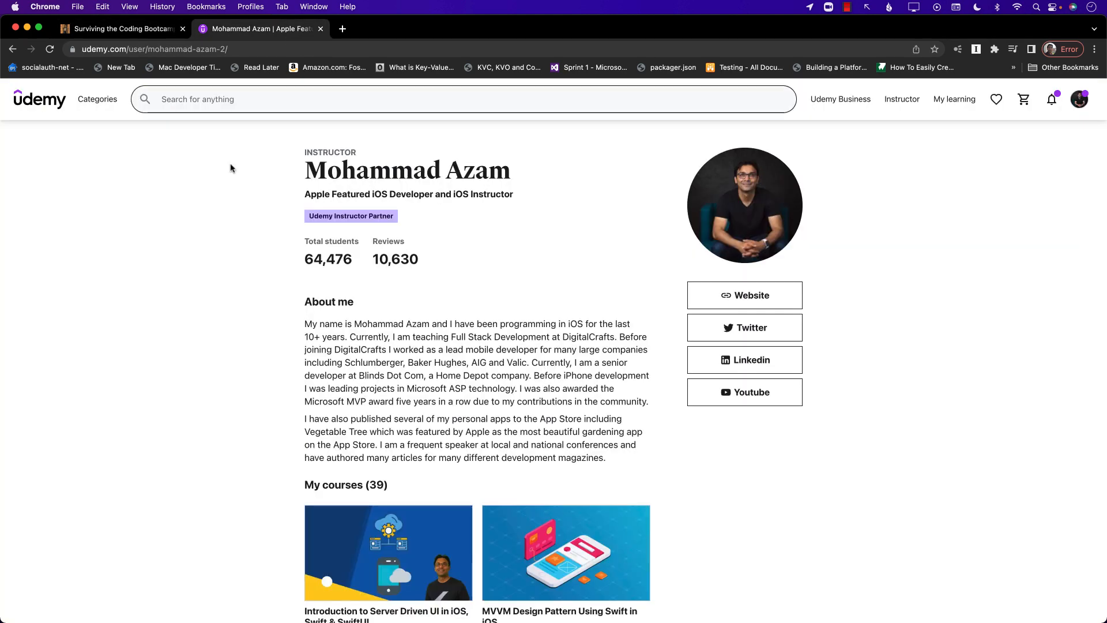
- Scroll the Udemy profile down to the My courses list (Test Driven Development, SwiftUI Cookbook)
{"action": "scroll", "scroll_direction": "down", "scroll_amount": 3}
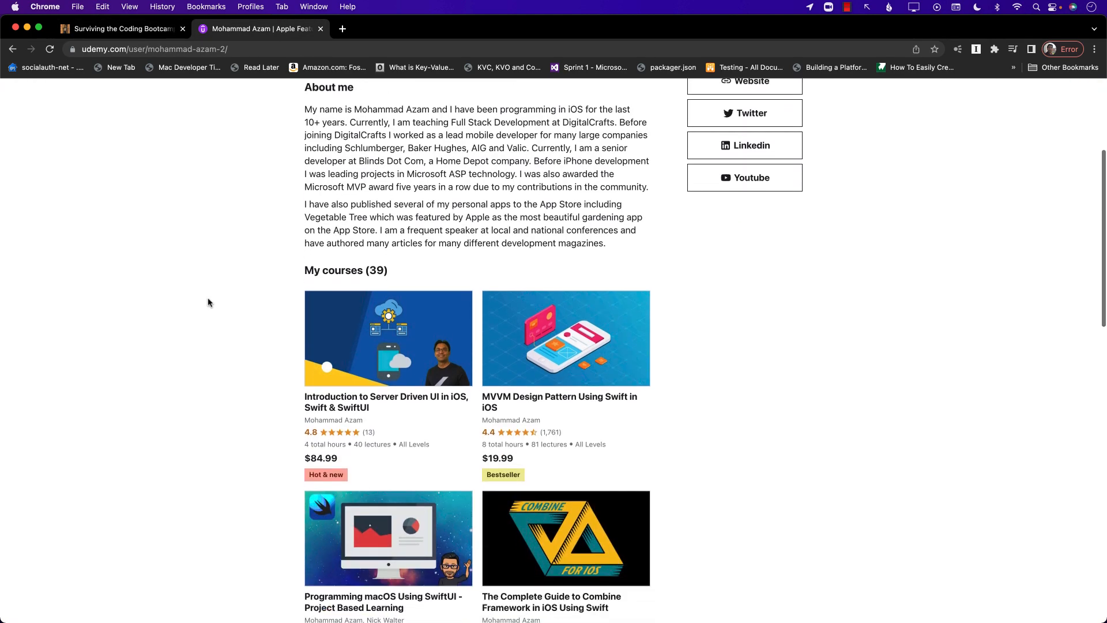
{"action": "scroll", "scroll_direction": "down", "scroll_amount": 3}
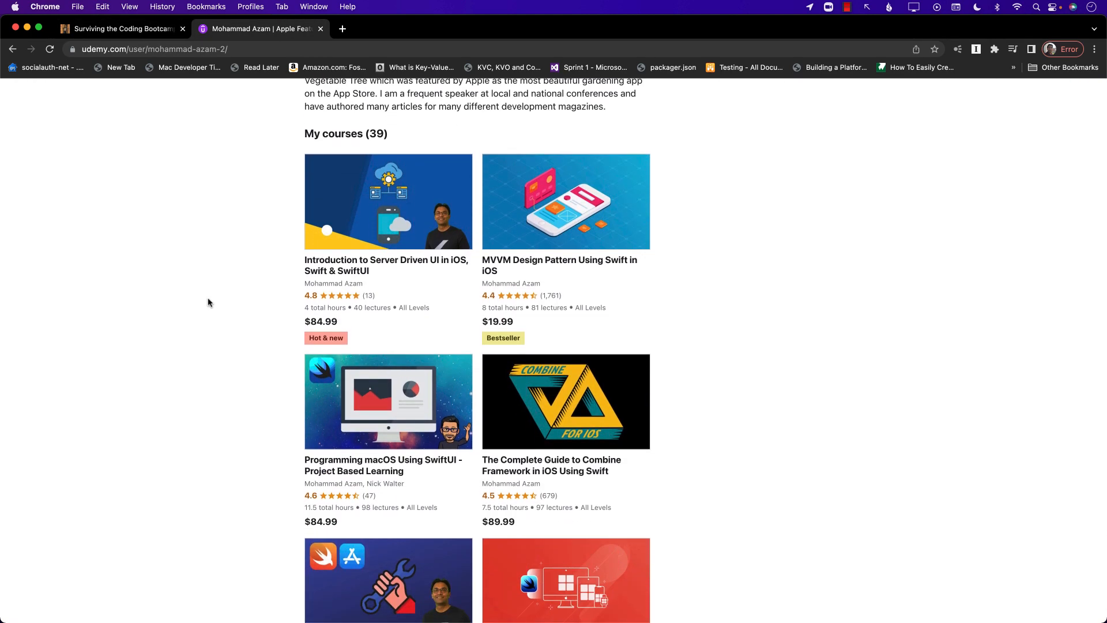
{"action": "scroll", "scroll_direction": "down", "scroll_amount": 3}
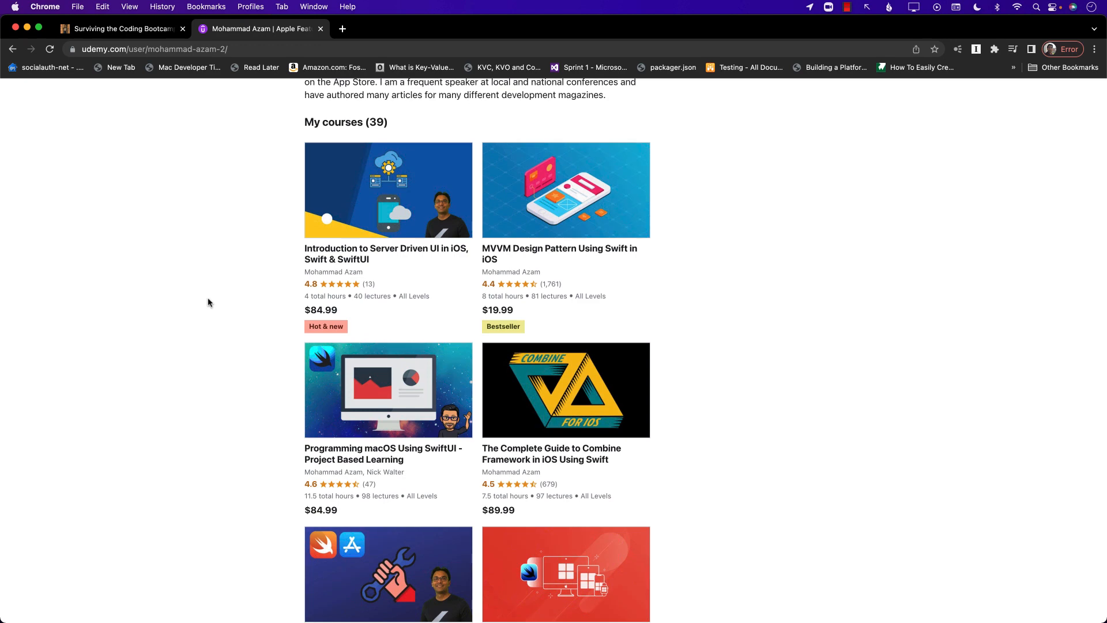
{"action": "scroll", "scroll_direction": "down", "scroll_amount": 3}
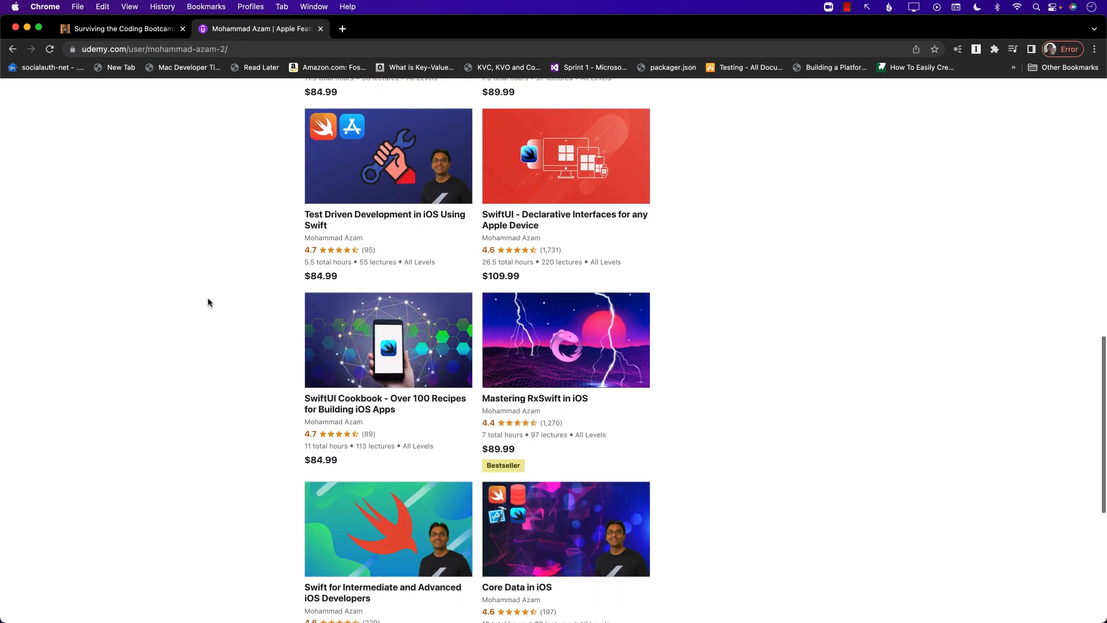